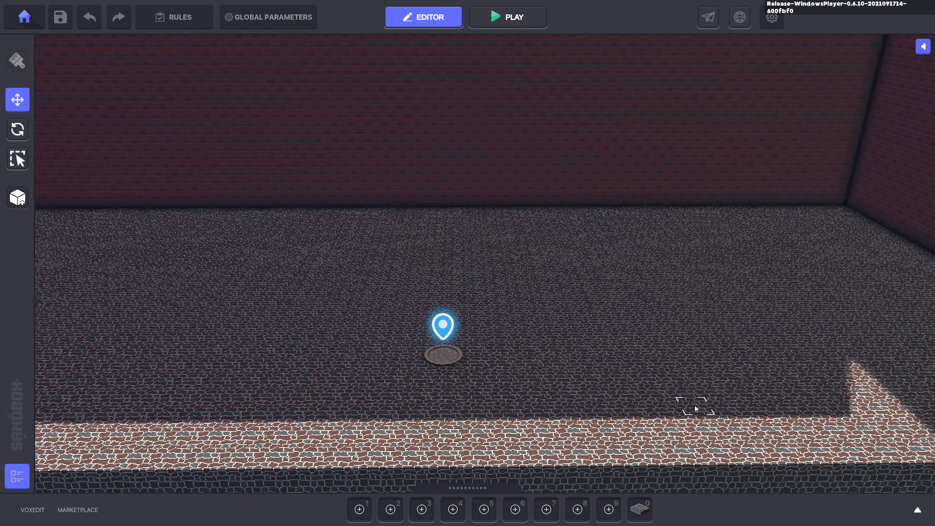
{"action": "mouse_move", "coordinate": [629, 385]}
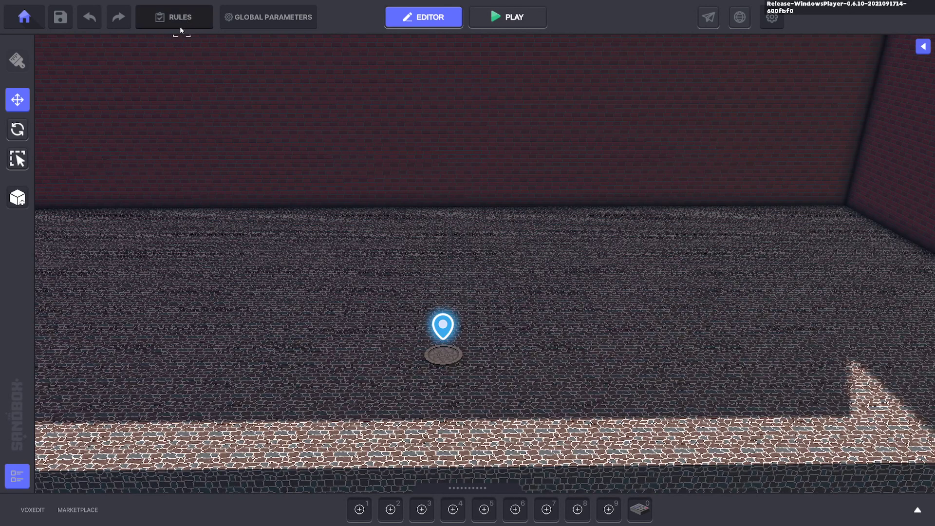
Bring up the level's Rules window from the top toolbar.
{"action": "left_click", "coordinate": [174, 17]}
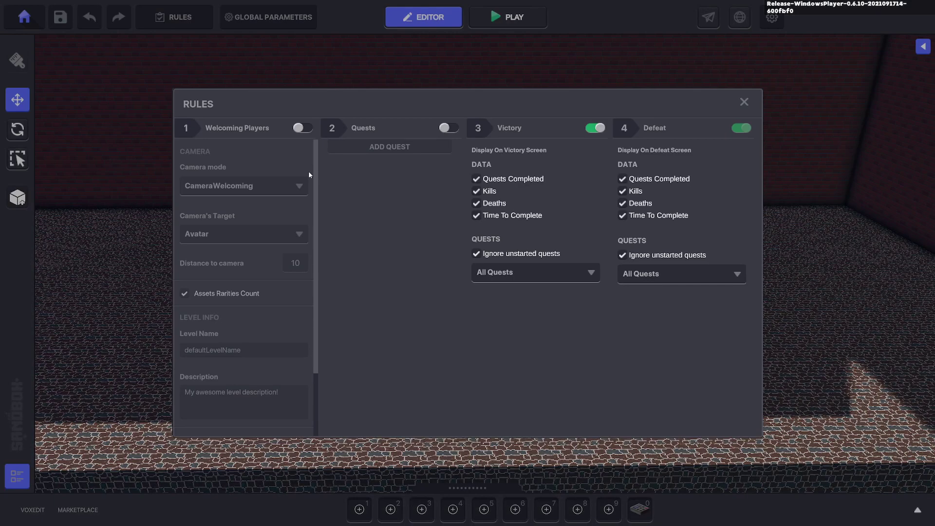
{"action": "mouse_move", "coordinate": [241, 157]}
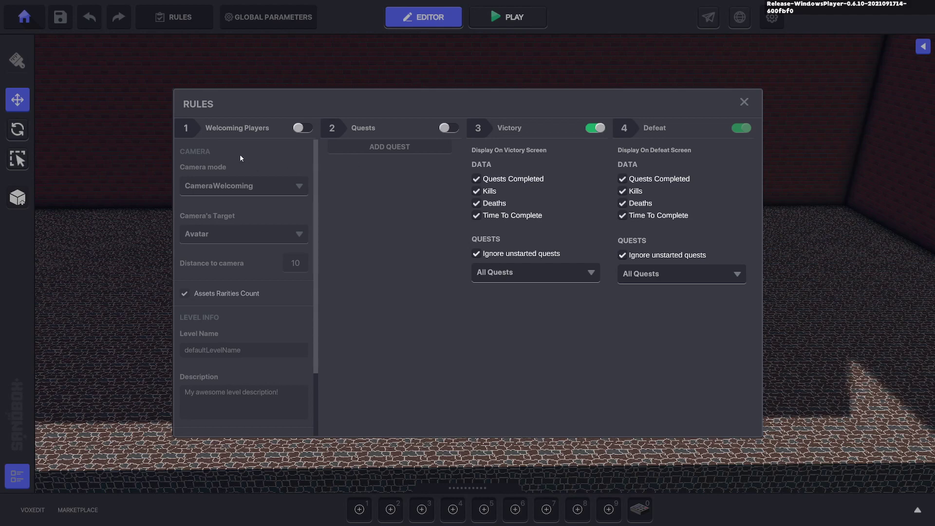
{"action": "mouse_move", "coordinate": [385, 110]}
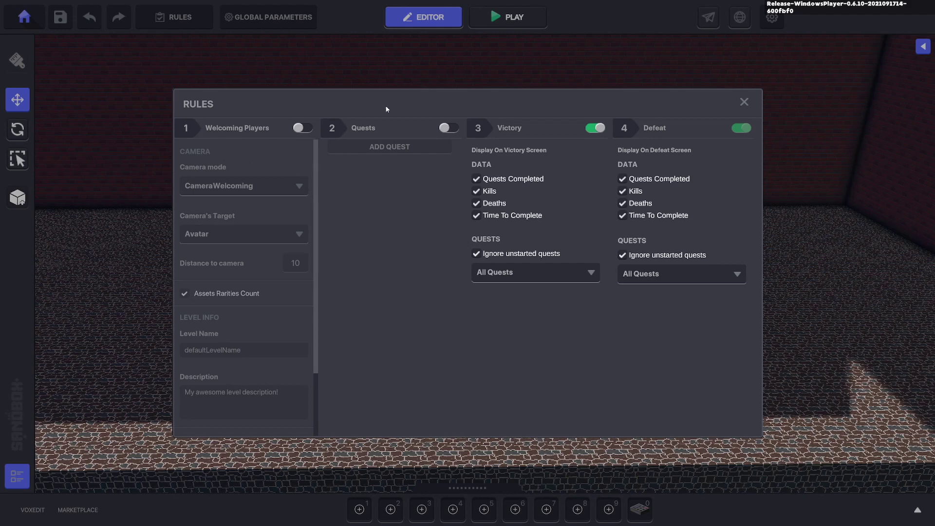
{"action": "mouse_move", "coordinate": [504, 131]}
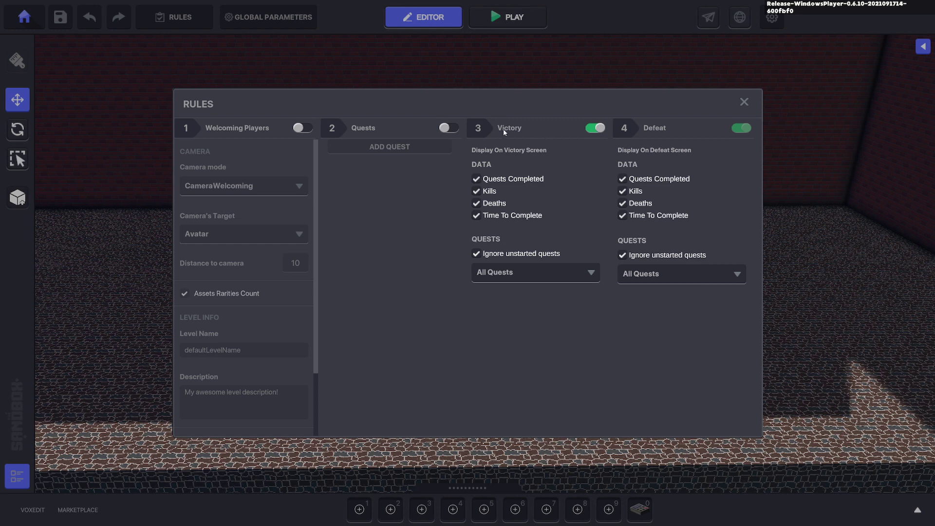
{"action": "mouse_move", "coordinate": [671, 127]}
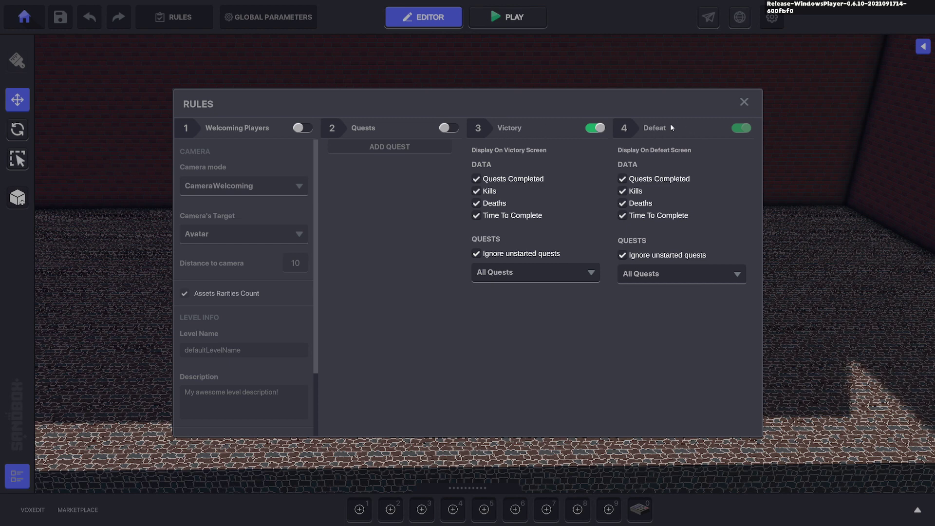
{"action": "mouse_move", "coordinate": [310, 138]}
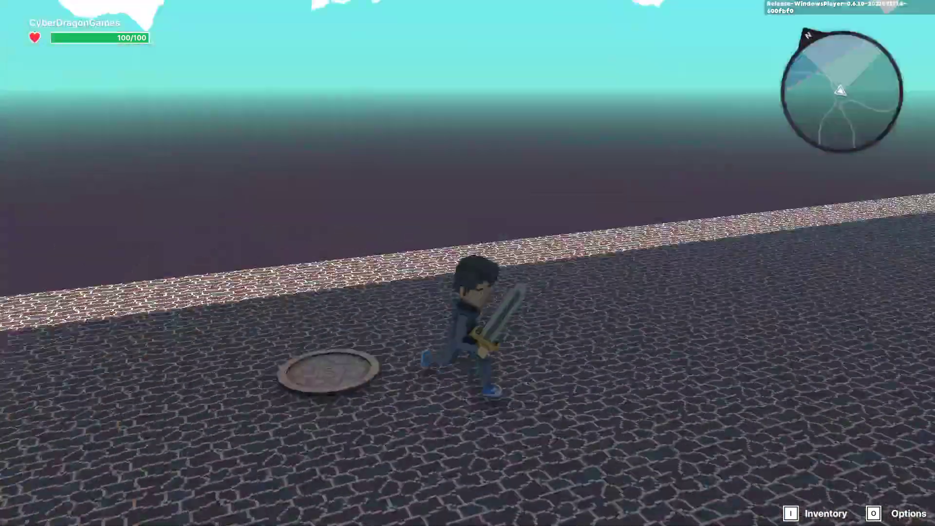
{"action": "left_click", "coordinate": [424, 17]}
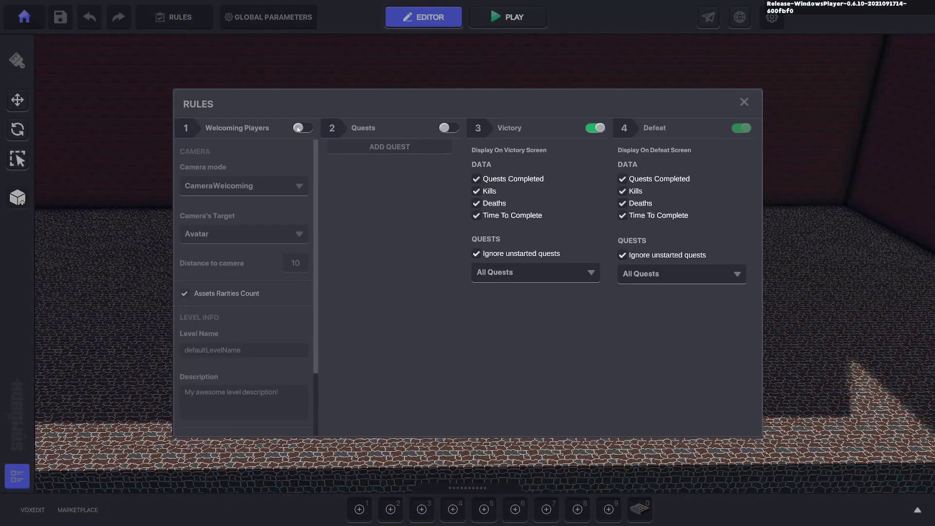
Turn on Welcoming Players, name the level 'My First Level' with a complete-for-reward description, and close Rules.
{"action": "left_click", "coordinate": [302, 127]}
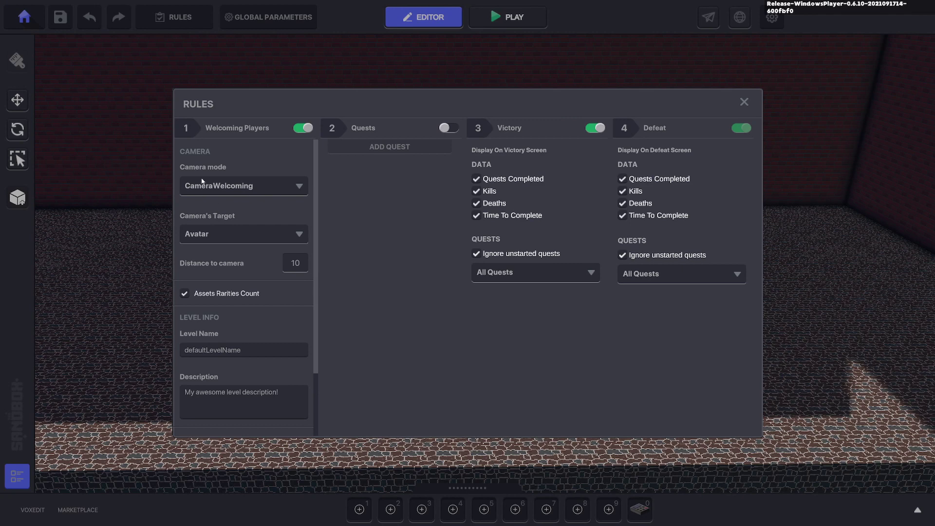
{"action": "mouse_move", "coordinate": [232, 246]}
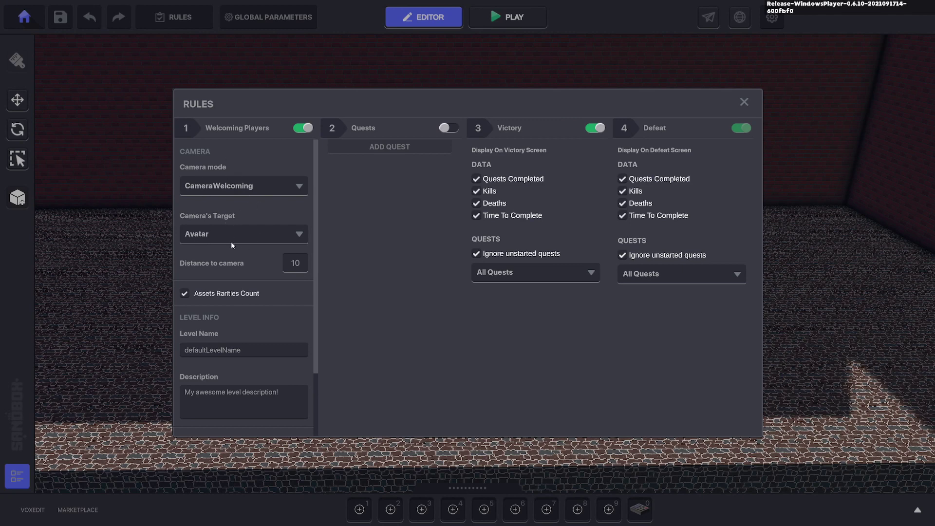
{"action": "scroll", "scroll_direction": "down", "scroll_amount": 3}
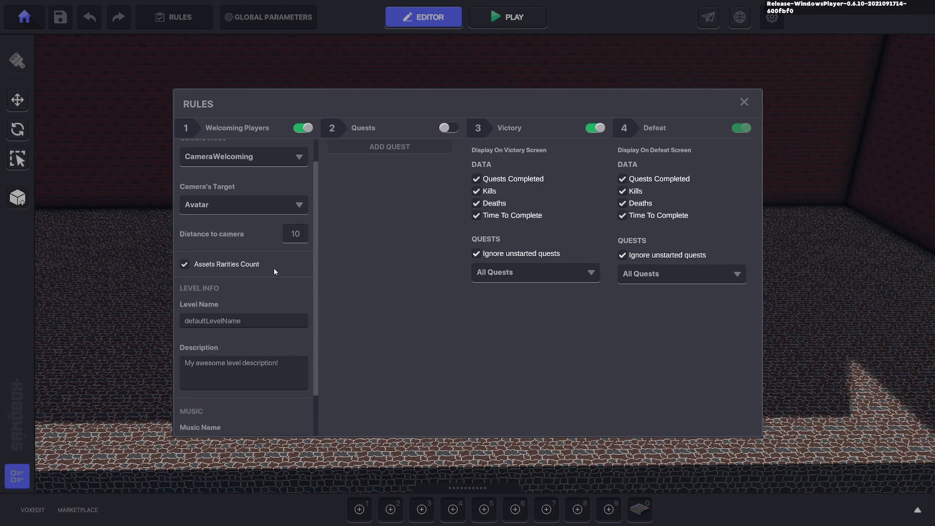
{"action": "mouse_move", "coordinate": [246, 250]}
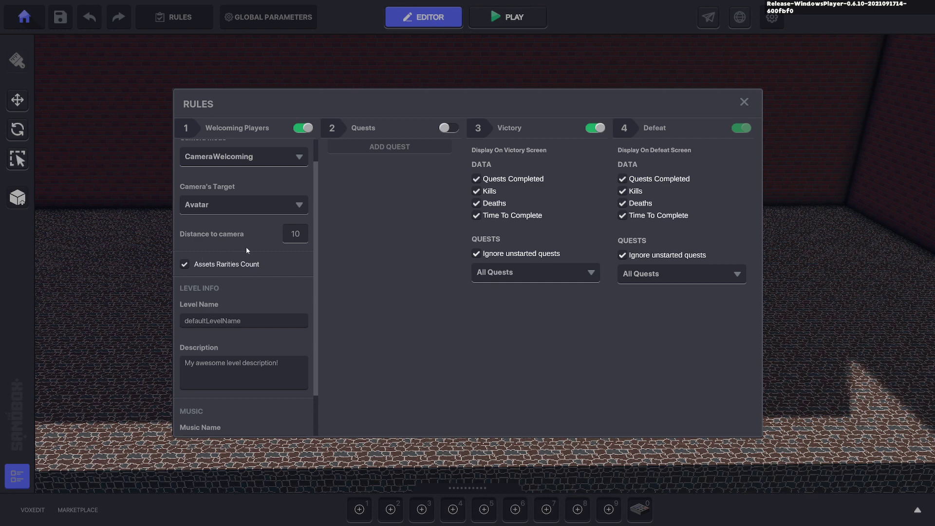
{"action": "scroll", "scroll_direction": "down", "scroll_amount": 3}
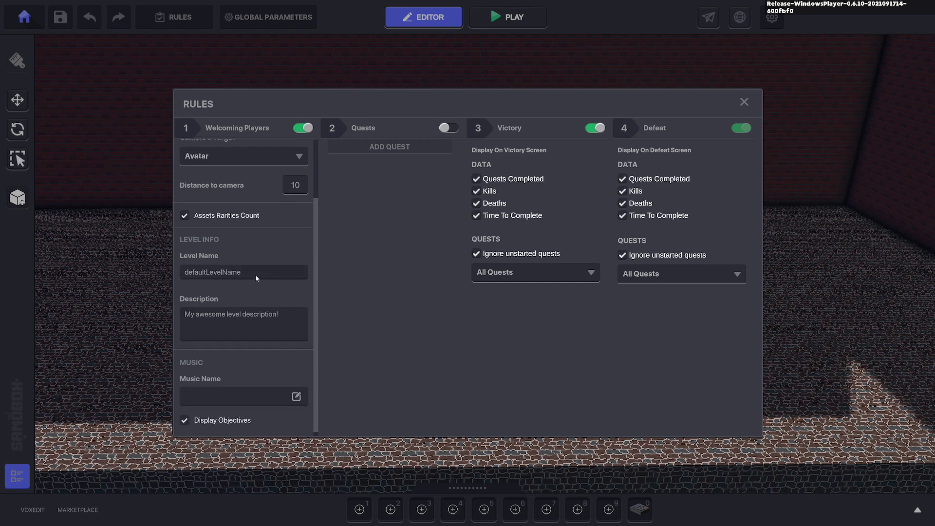
{"action": "type", "text": "My First Level"}
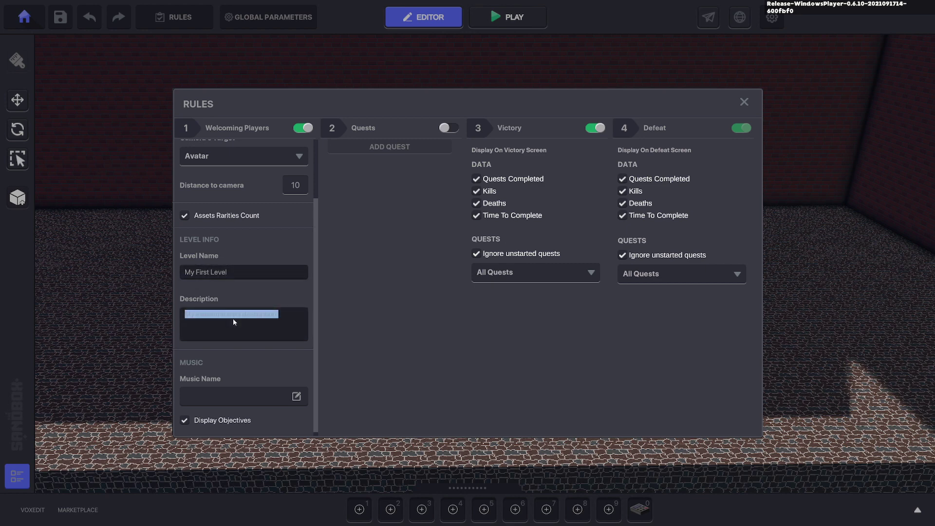
{"action": "type", "text": "Complete the quest to win a re"}
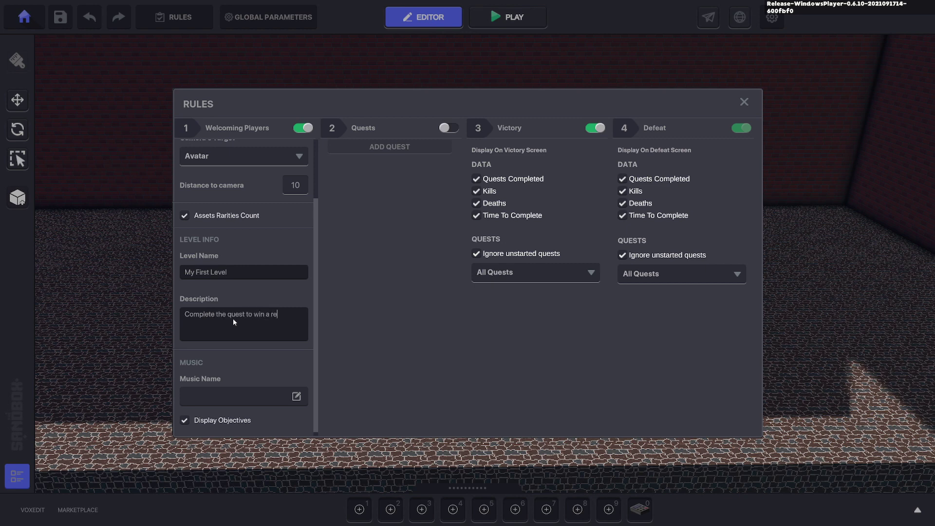
{"action": "type", "text": "ward."}
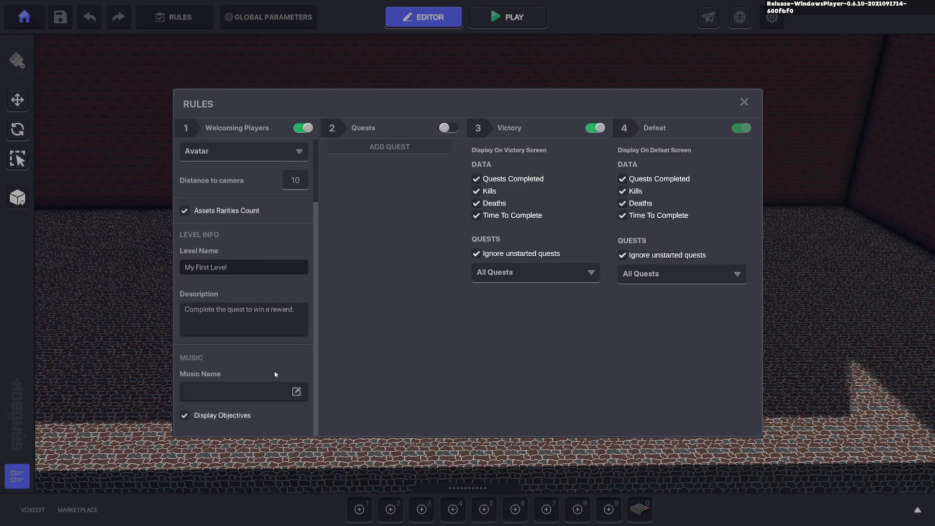
{"action": "left_click", "coordinate": [506, 17]}
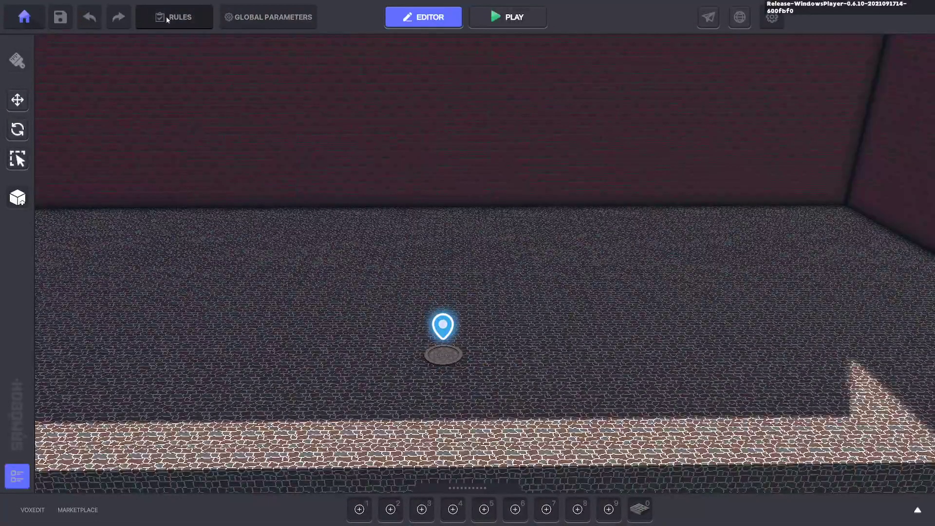
Reopen the Rules window showing the saved level name and description.
{"action": "left_click", "coordinate": [174, 17]}
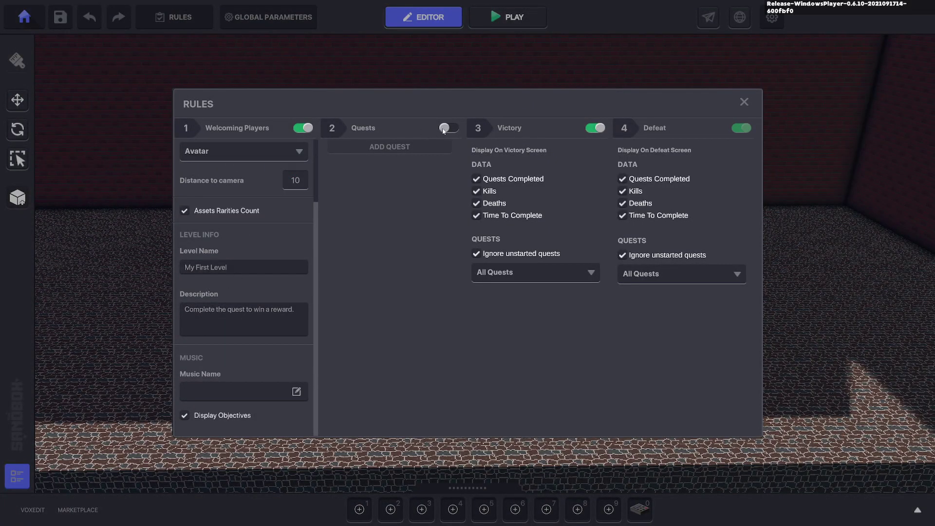
Turn on Quests and add a new default quest entry to the level.
{"action": "left_click", "coordinate": [447, 128]}
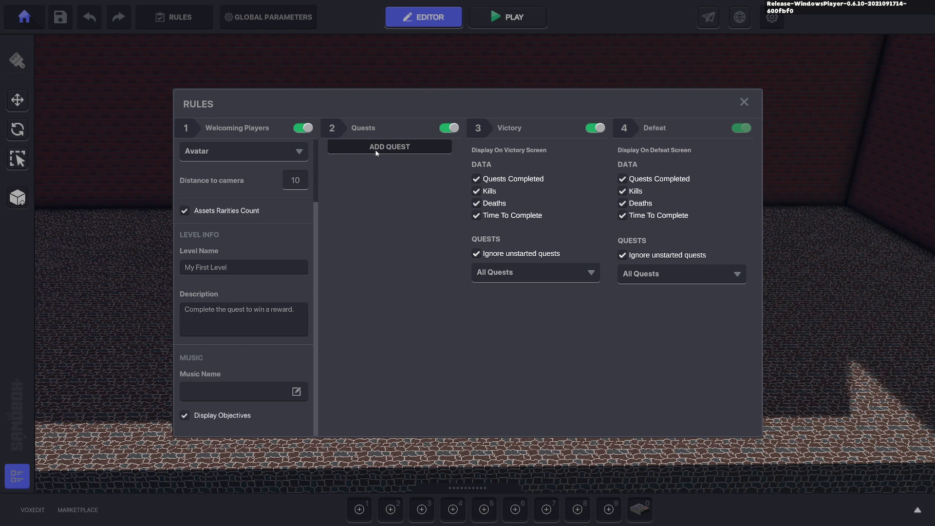
{"action": "left_click", "coordinate": [389, 147]}
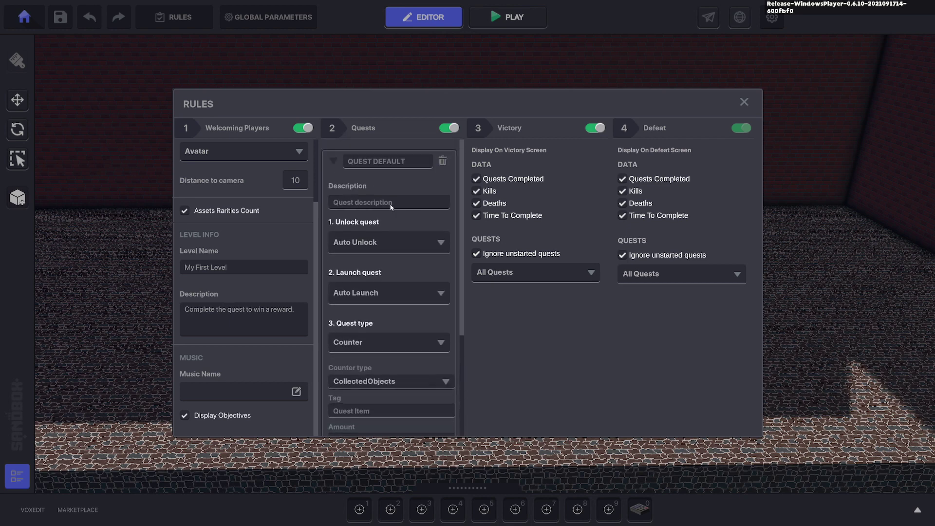
{"action": "left_click", "coordinate": [333, 160]}
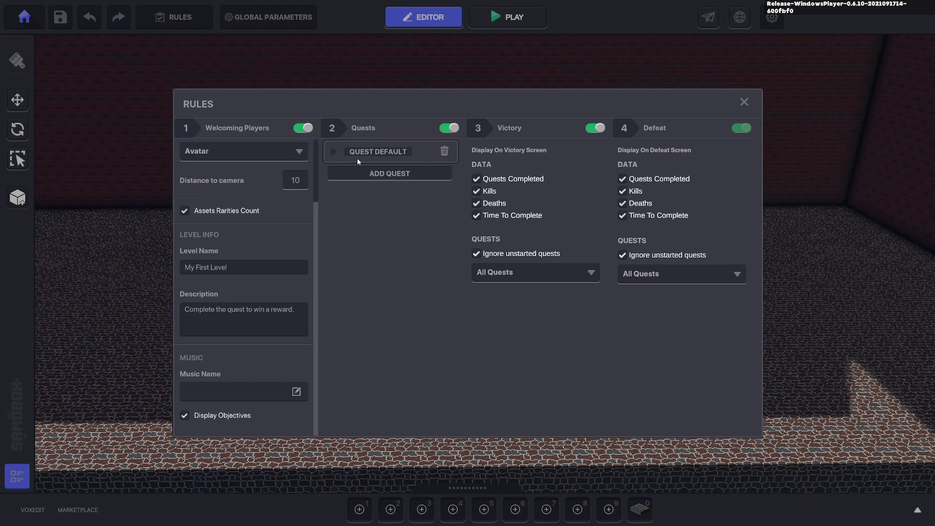
{"action": "mouse_move", "coordinate": [375, 179]}
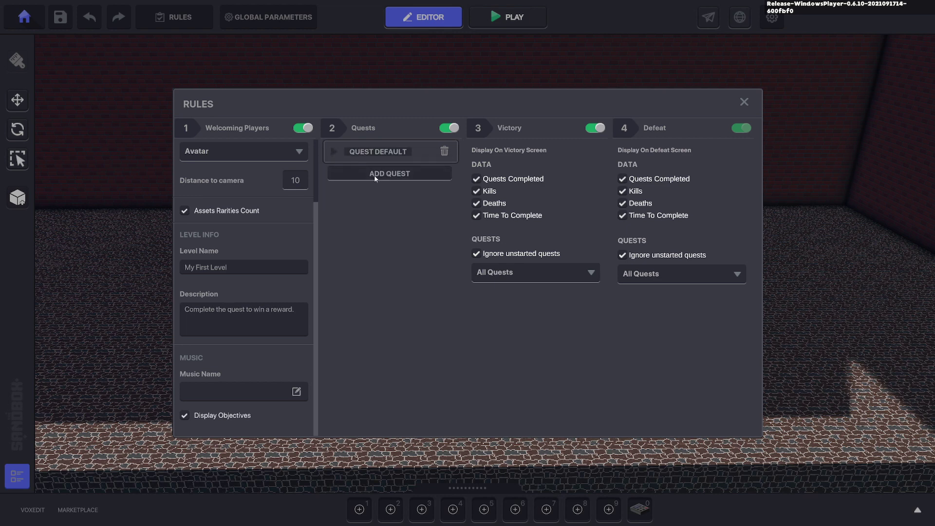
{"action": "mouse_move", "coordinate": [388, 192]}
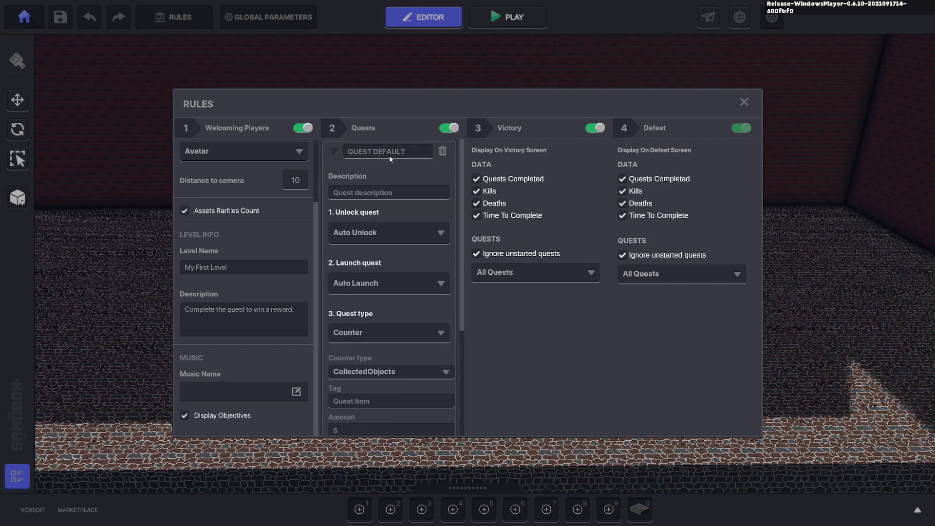
Rename the quest 'My First Quest', describe it 'Collect 3 Items', and review its unlock options.
{"action": "double_click", "coordinate": [375, 151]}
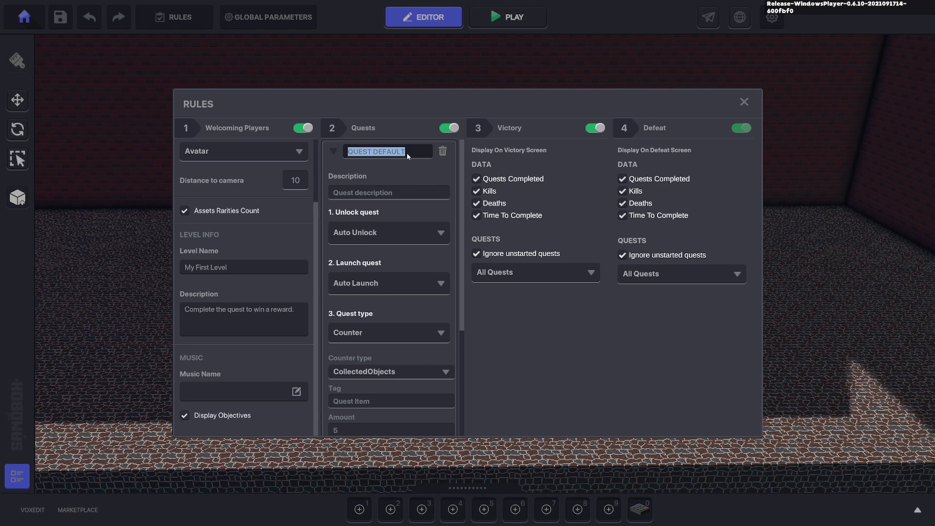
{"action": "type", "text": "My First"}
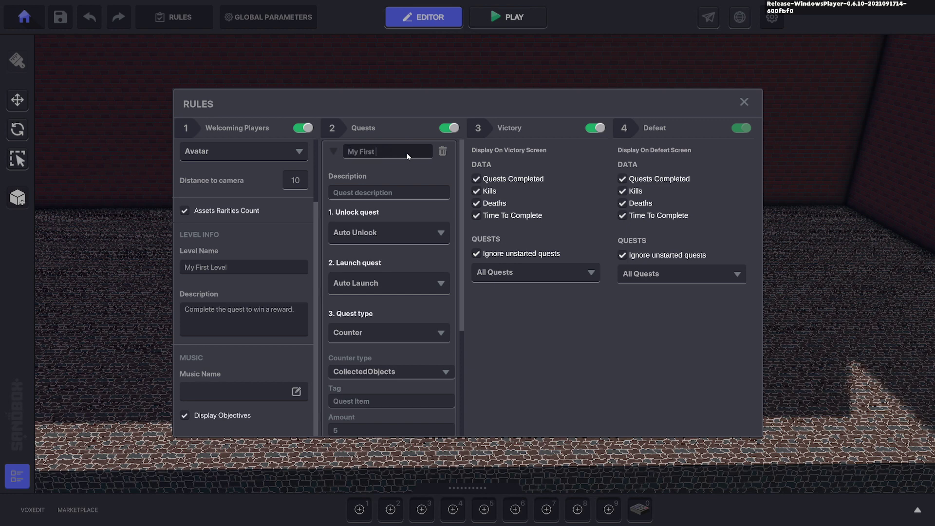
{"action": "left_click", "coordinate": [388, 192]}
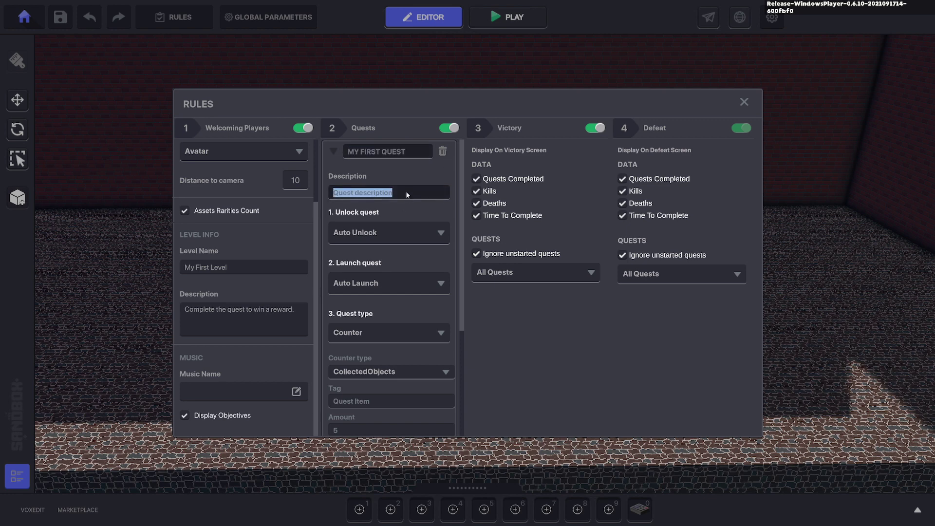
{"action": "type", "text": "c"}
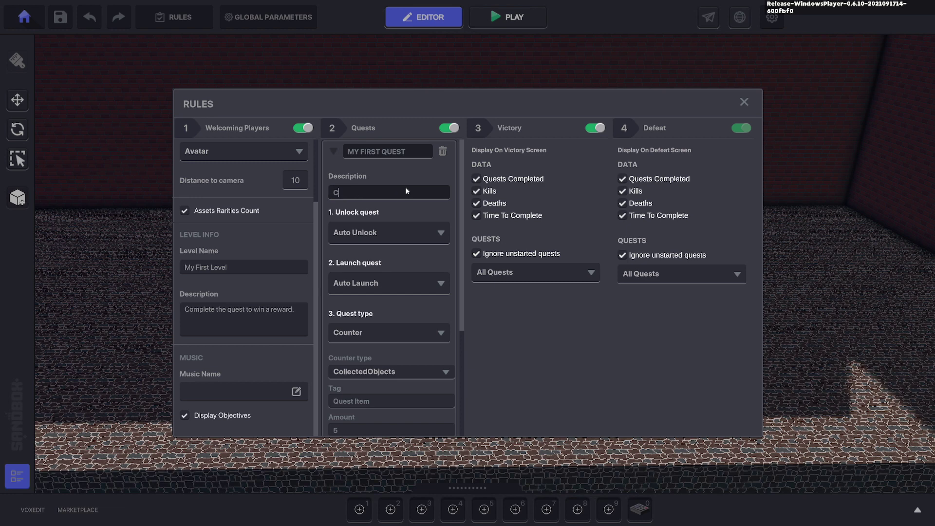
{"action": "type", "text": "ollect 3"}
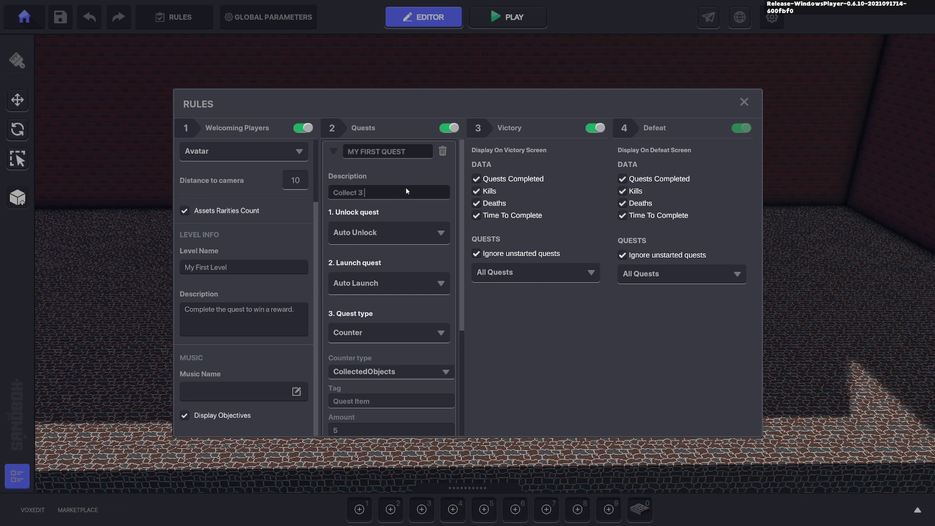
{"action": "type", "text": "Items"}
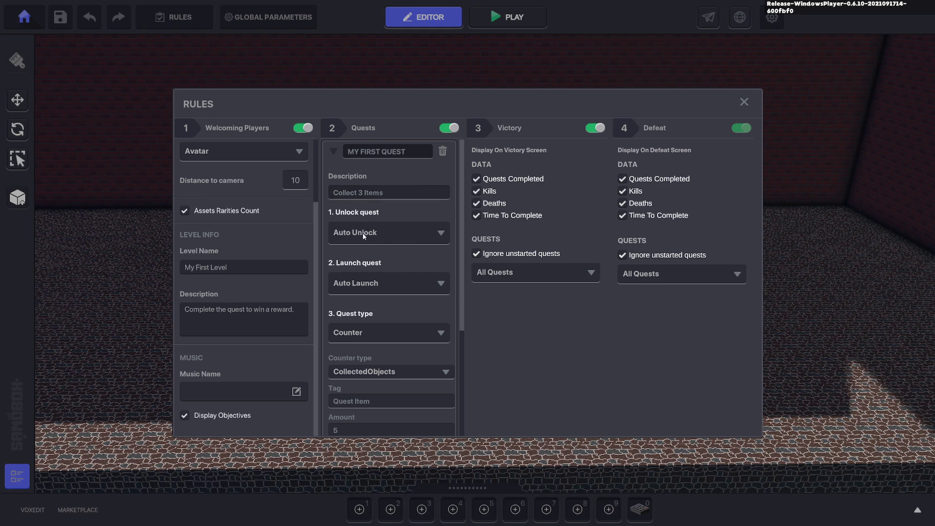
{"action": "left_click", "coordinate": [388, 232]}
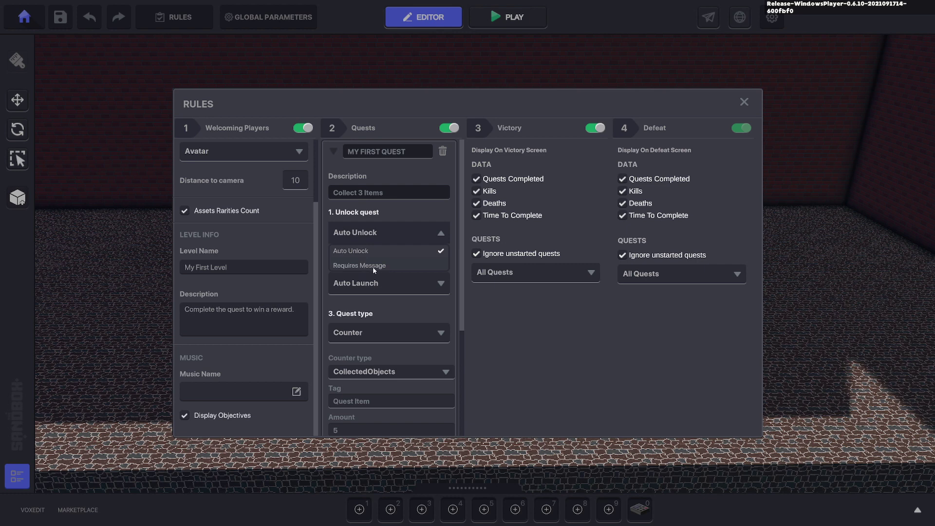
{"action": "mouse_move", "coordinate": [392, 266]}
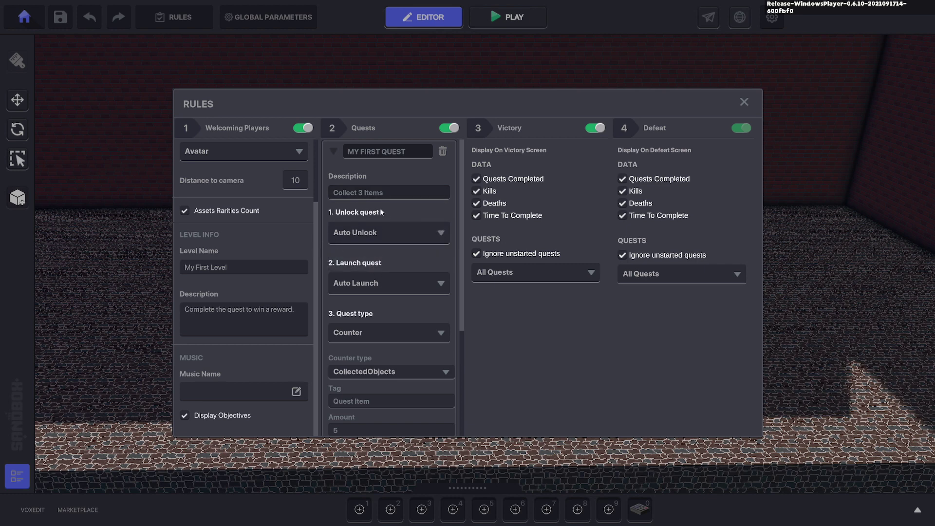
{"action": "scroll", "scroll_direction": "down", "scroll_amount": 3}
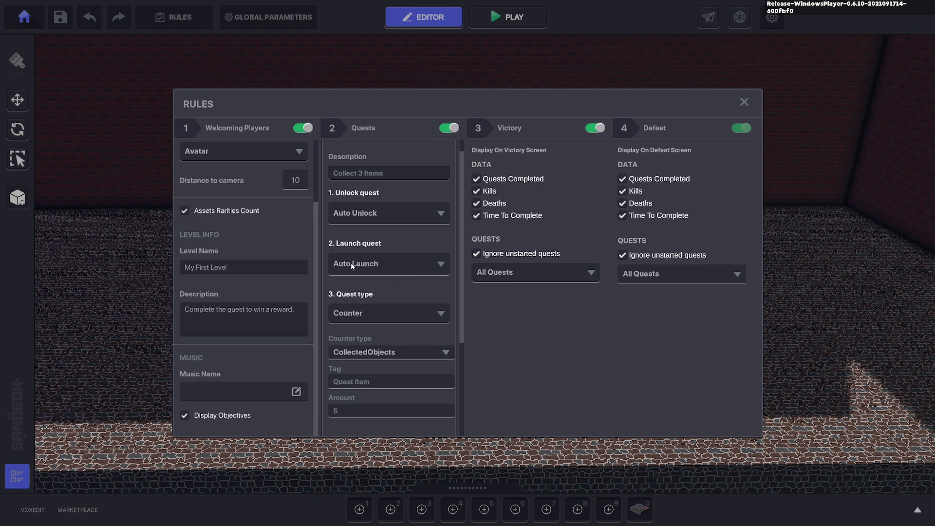
{"action": "mouse_move", "coordinate": [575, 172]}
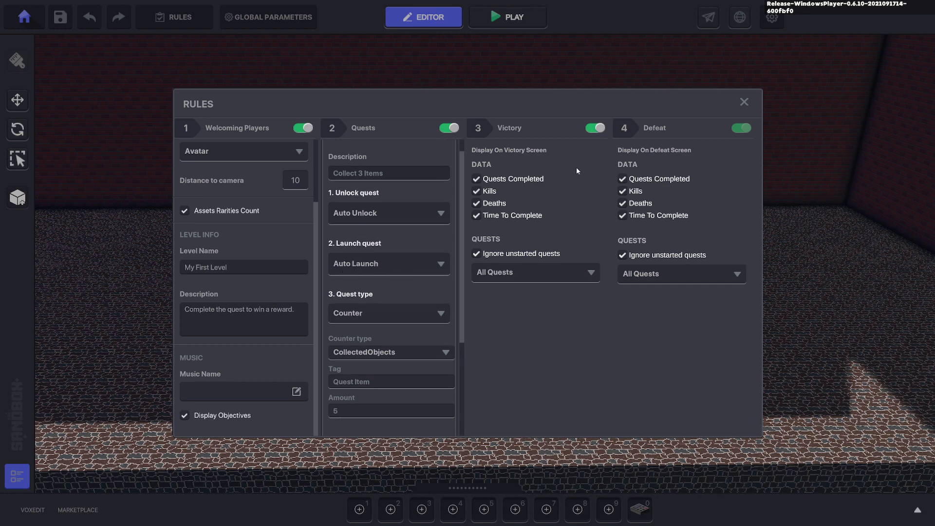
Playtest to see My First Quest unlock as a new objective, then return to the editor.
{"action": "left_click", "coordinate": [507, 16]}
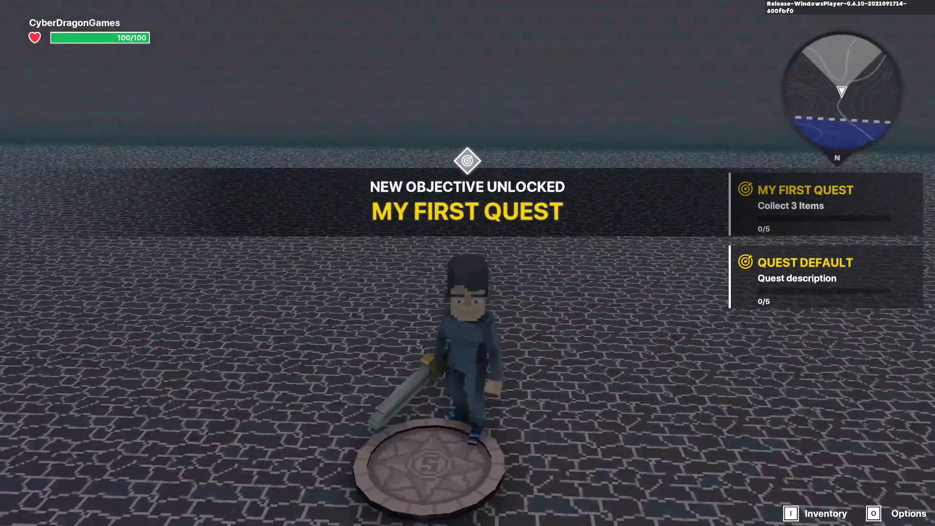
{"action": "left_click", "coordinate": [423, 16]}
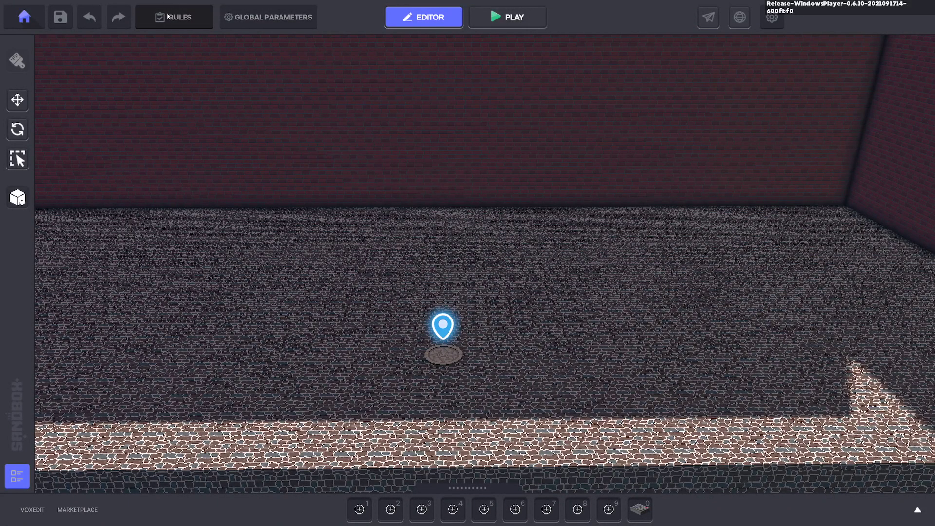
Set My First Quest to launch only on Requires Message with the Quest1 message.
{"action": "left_click", "coordinate": [173, 16]}
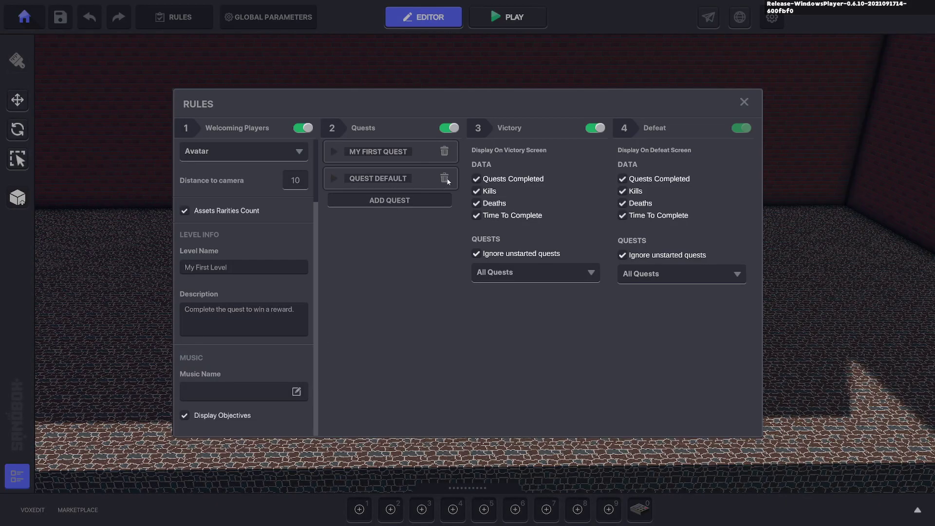
{"action": "left_click", "coordinate": [445, 178]}
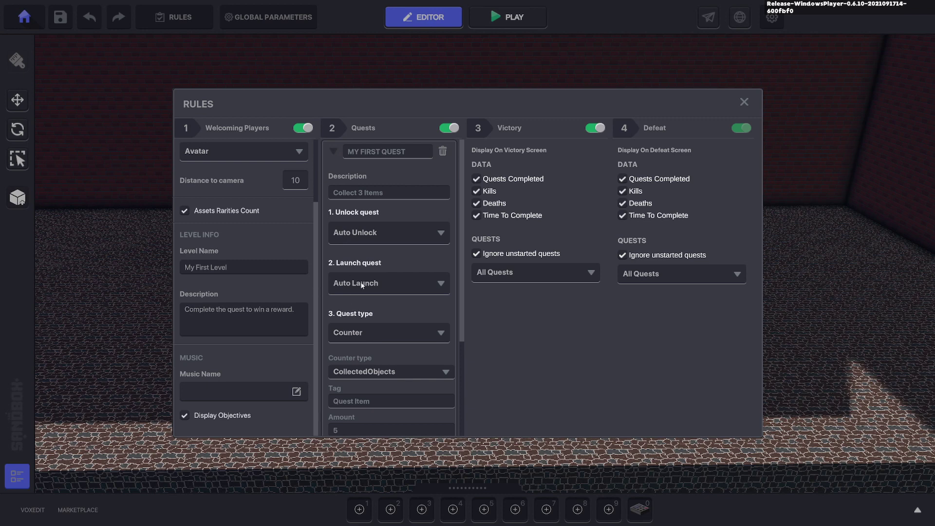
{"action": "left_click", "coordinate": [388, 283]}
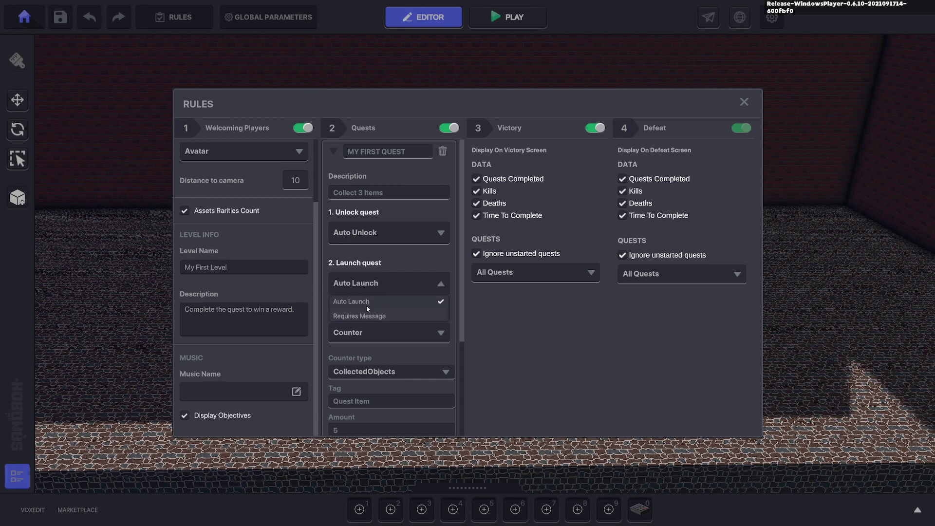
{"action": "left_click", "coordinate": [359, 315]}
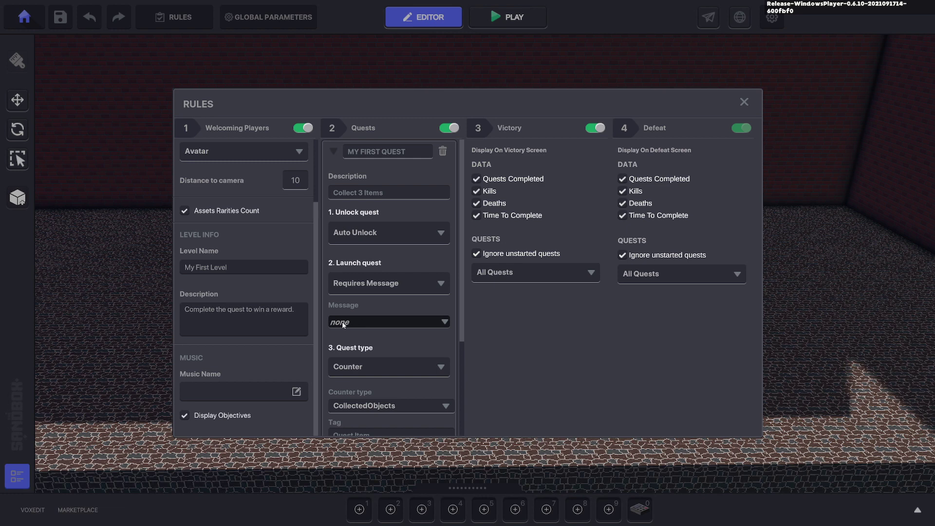
{"action": "left_click", "coordinate": [388, 321]}
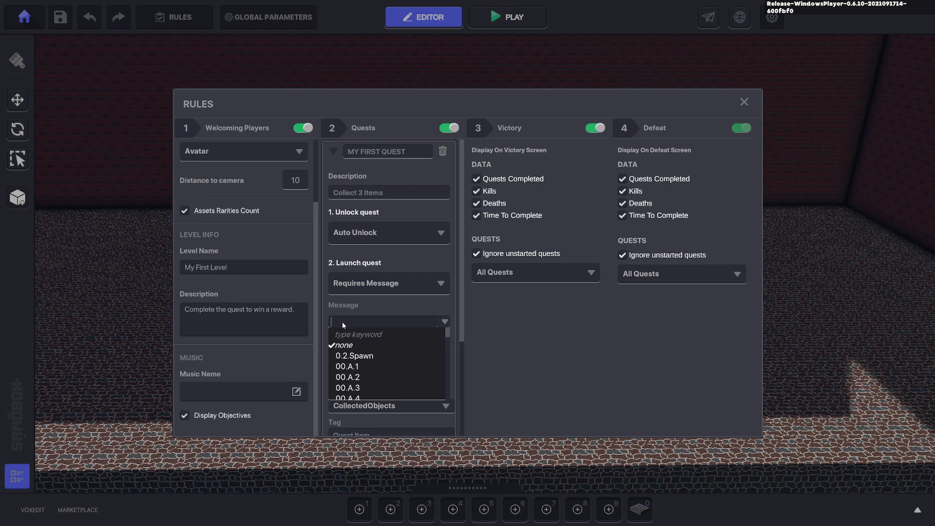
{"action": "type", "text": "Quest1"}
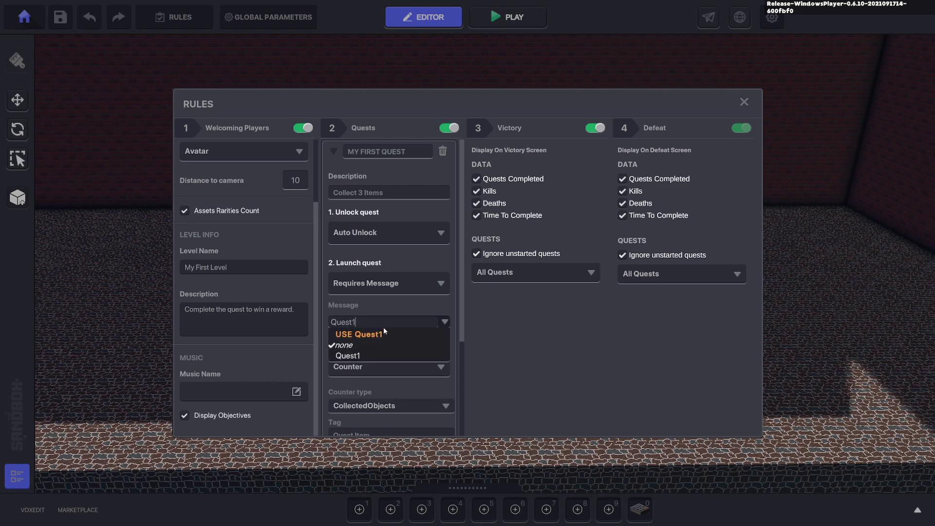
{"action": "left_click", "coordinate": [343, 344]}
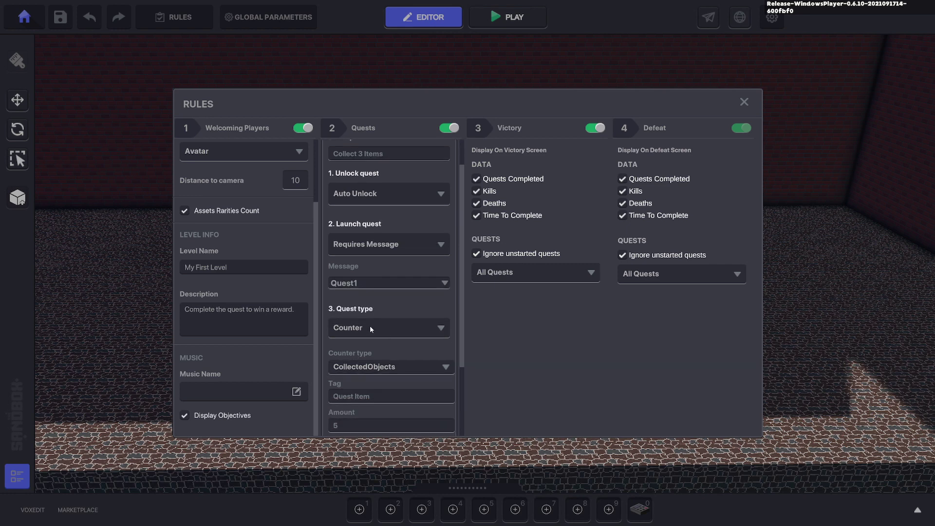
Browse the quest types through Counter, Asset Death, Timer and Wait For Message.
{"action": "left_click", "coordinate": [388, 327]}
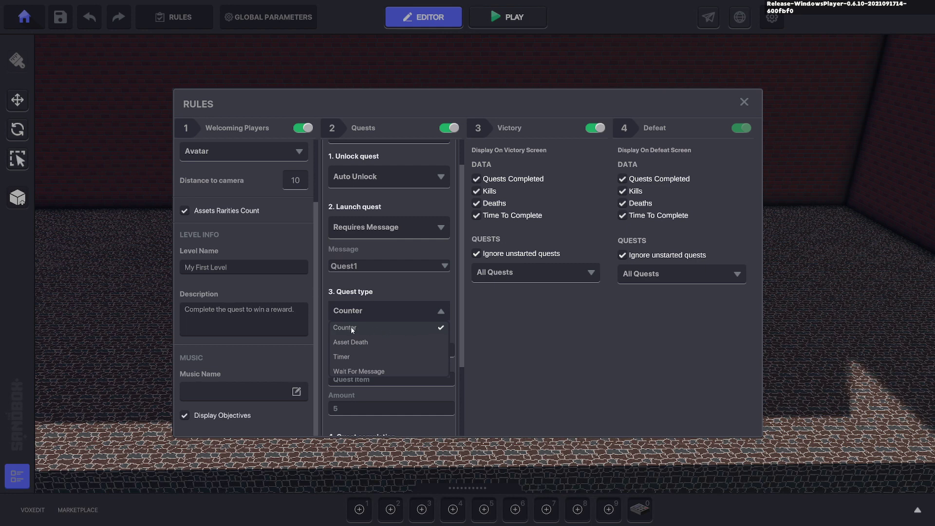
{"action": "left_click", "coordinate": [345, 327]}
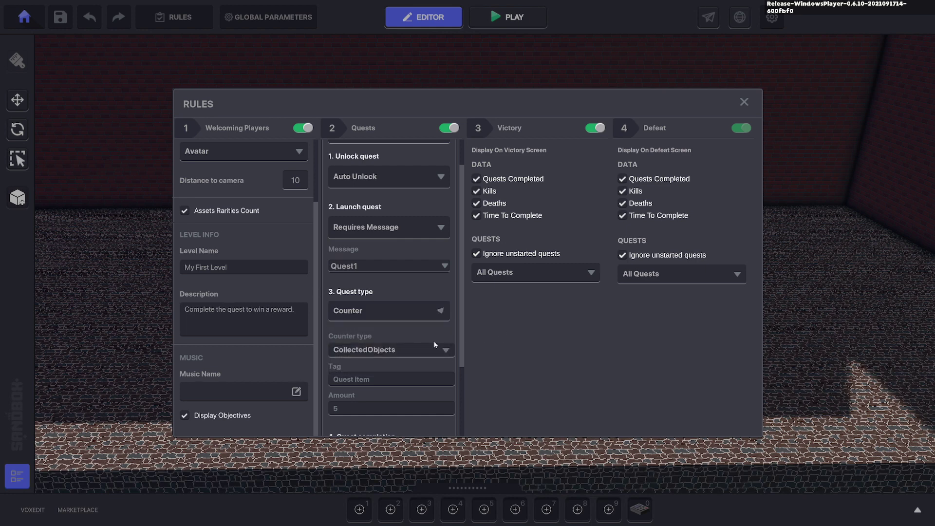
{"action": "left_click", "coordinate": [390, 350]}
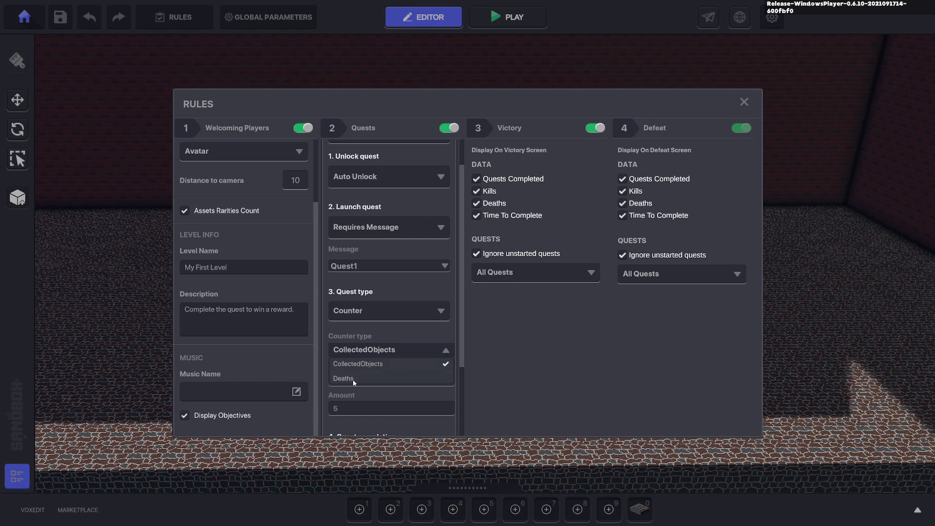
{"action": "mouse_move", "coordinate": [462, 333]}
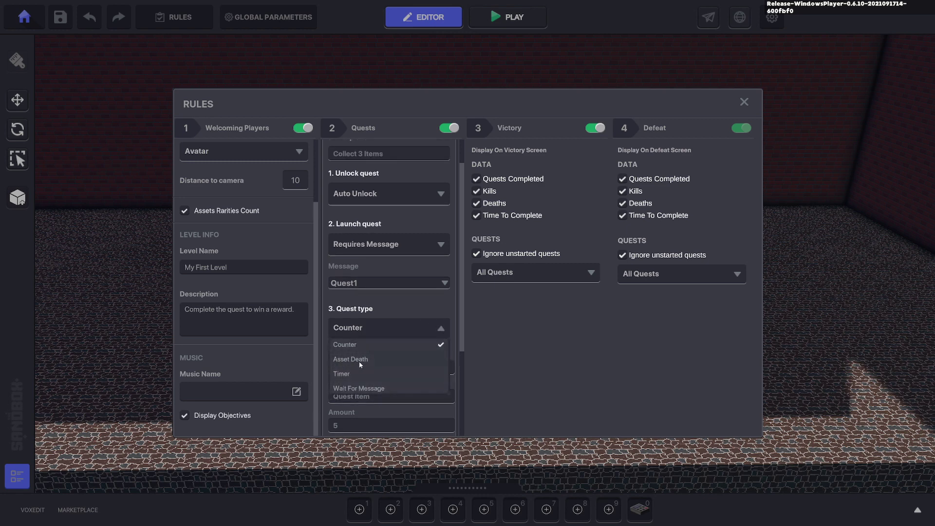
{"action": "left_click", "coordinate": [350, 359]}
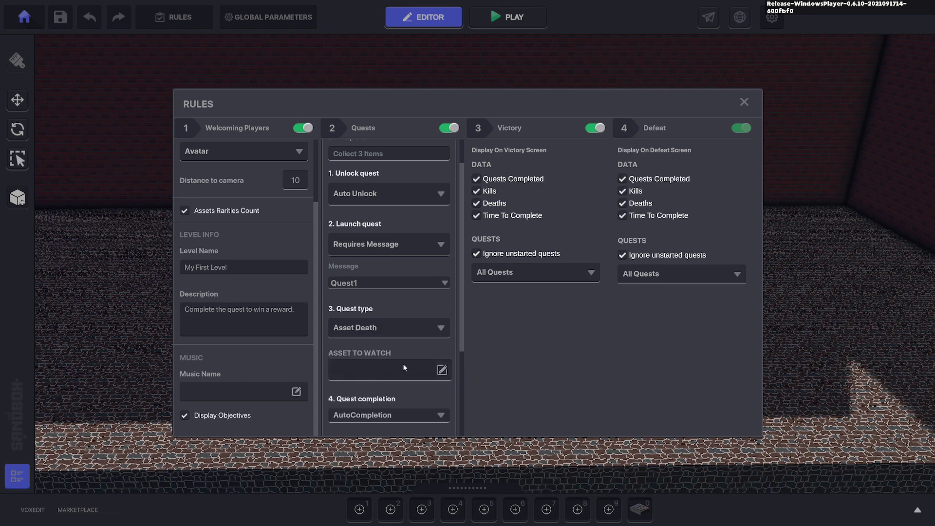
{"action": "mouse_move", "coordinate": [387, 382]}
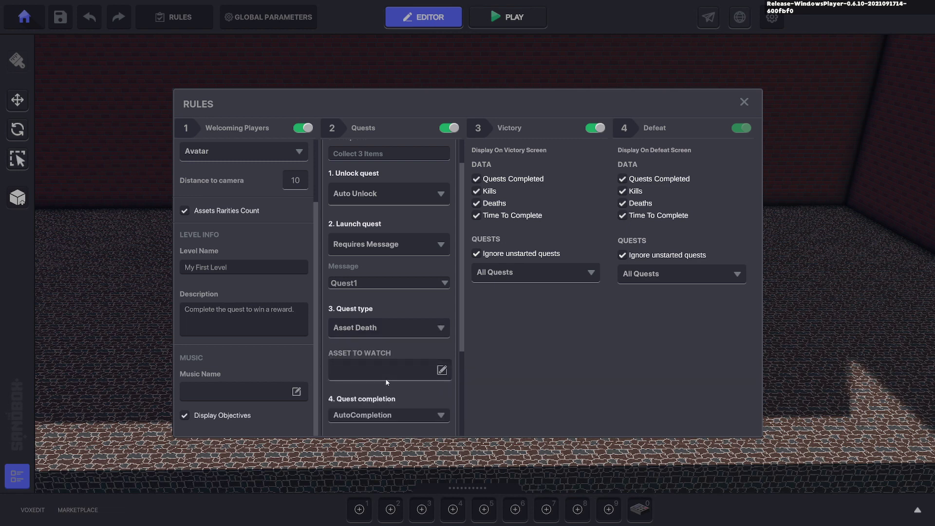
{"action": "scroll", "scroll_direction": "down", "scroll_amount": 3}
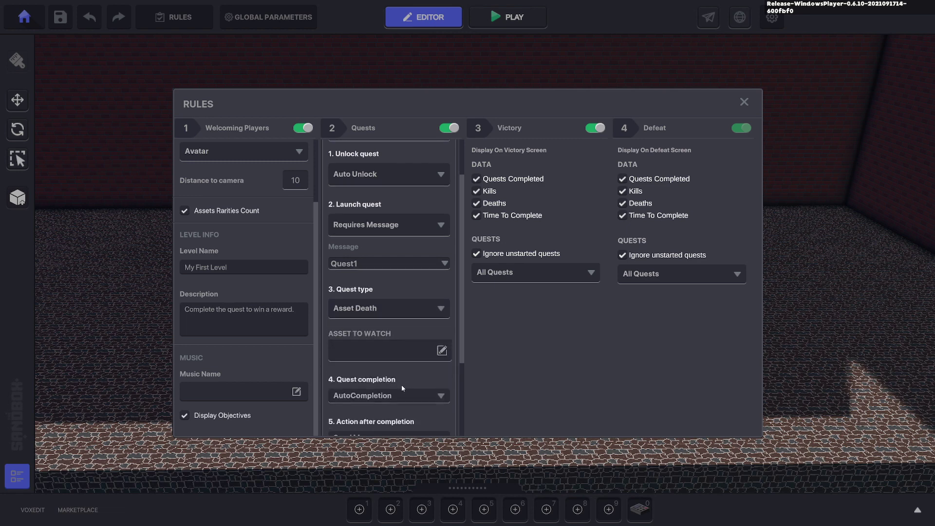
{"action": "left_click", "coordinate": [388, 309]}
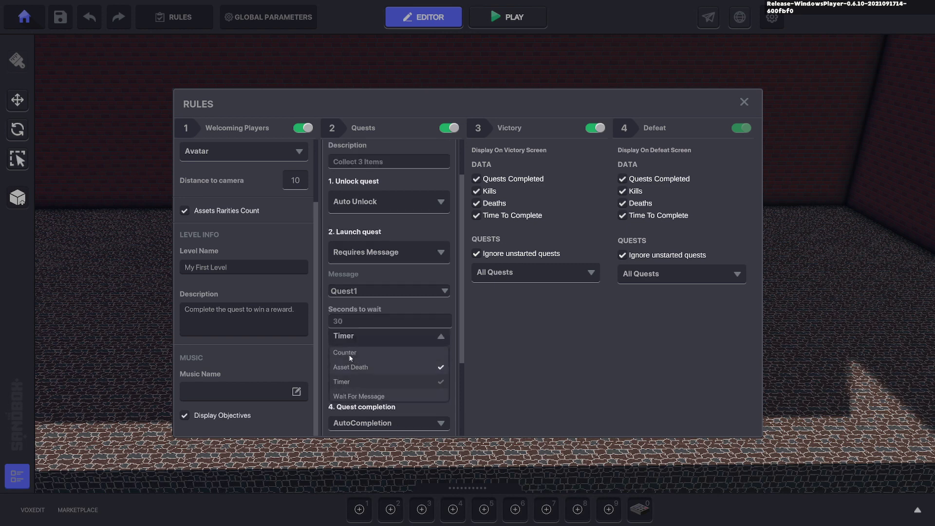
{"action": "left_click", "coordinate": [341, 382]}
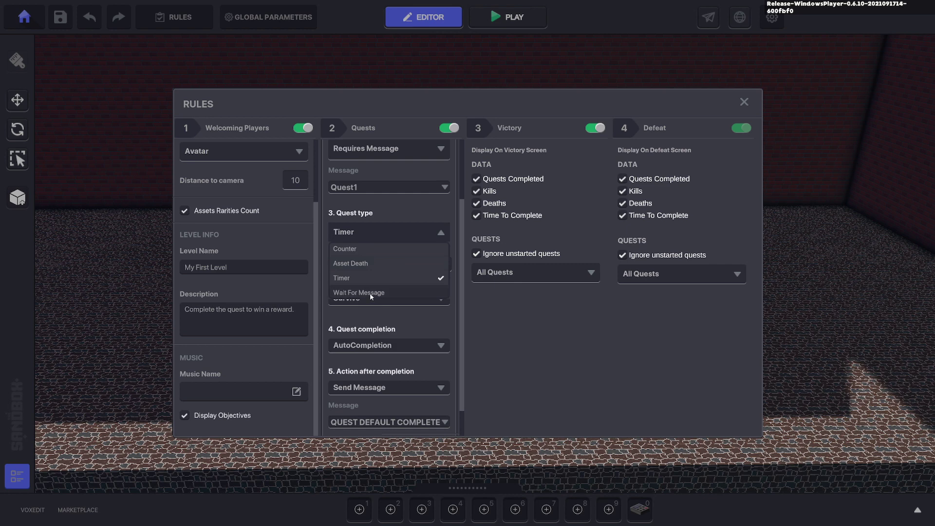
{"action": "left_click", "coordinate": [358, 292]}
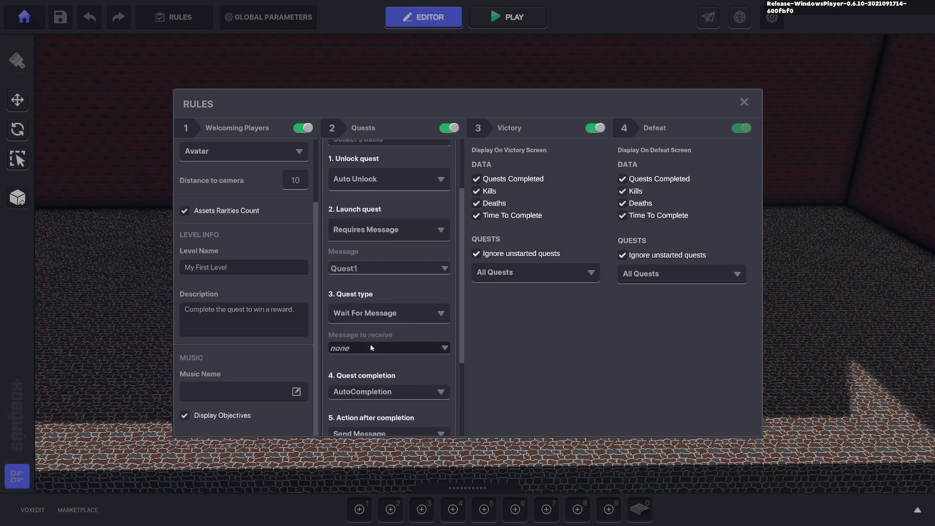
{"action": "left_click", "coordinate": [388, 313]}
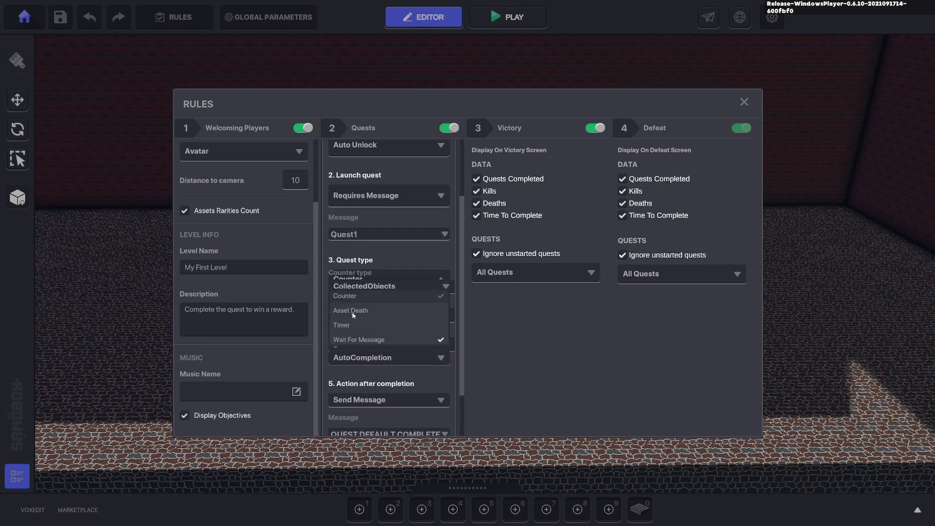
Make the quest count 3 collected objects tagged Quest1.Object.
{"action": "left_click", "coordinate": [344, 296]}
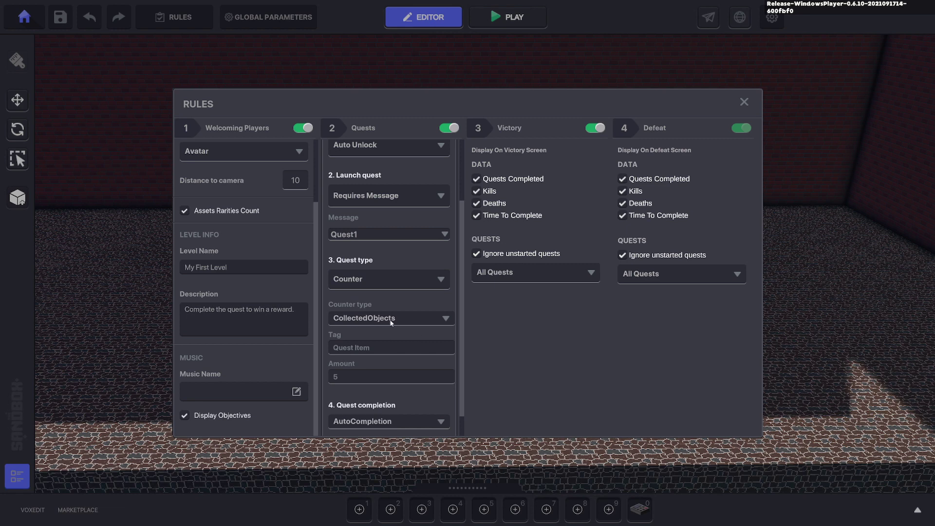
{"action": "scroll", "scroll_direction": "down", "scroll_amount": 3}
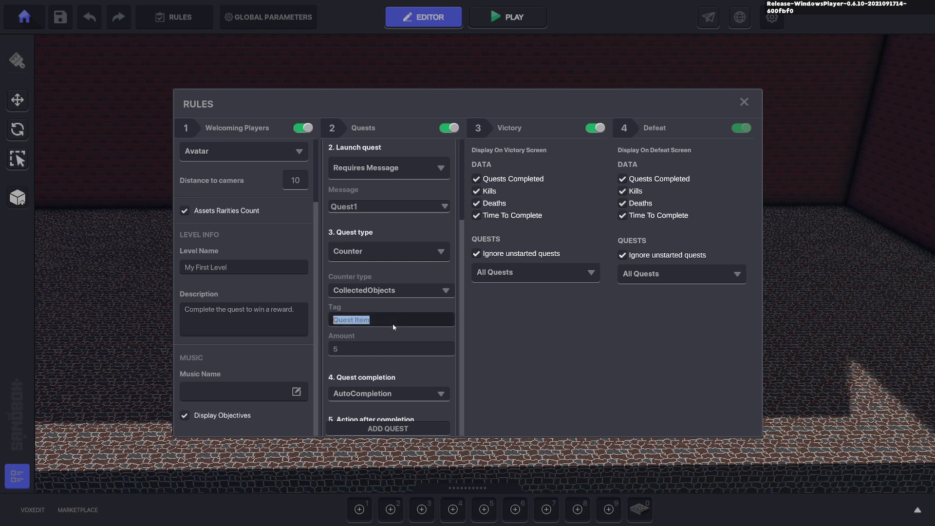
{"action": "type", "text": "Quest"}
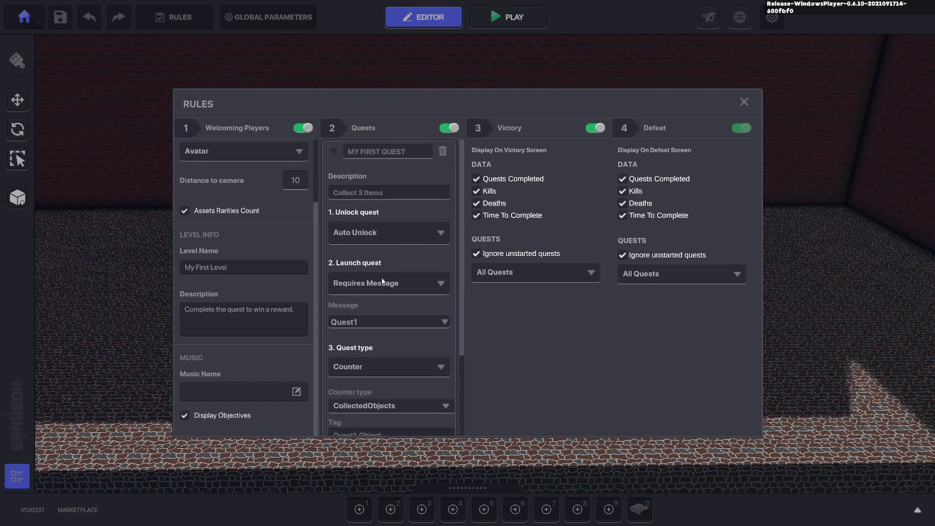
{"action": "scroll", "scroll_direction": "down", "scroll_amount": 3}
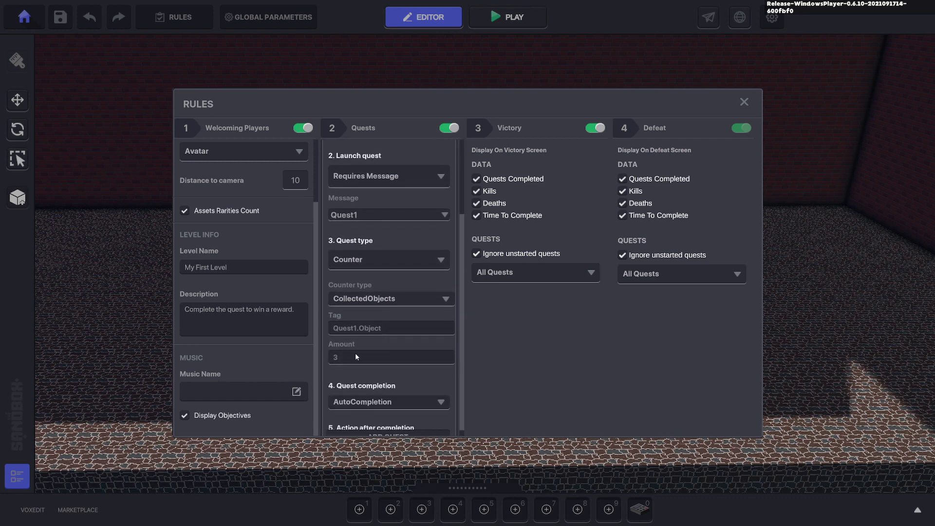
{"action": "double_click", "coordinate": [356, 327]}
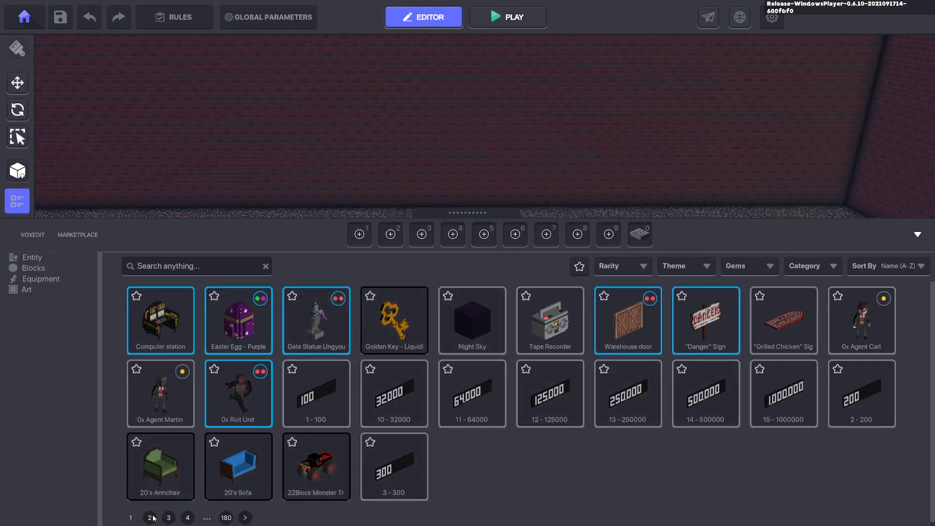
Place A Man in Black from catalog page 2 and bring up its behaviour choices for Asker.
{"action": "left_click", "coordinate": [168, 517]}
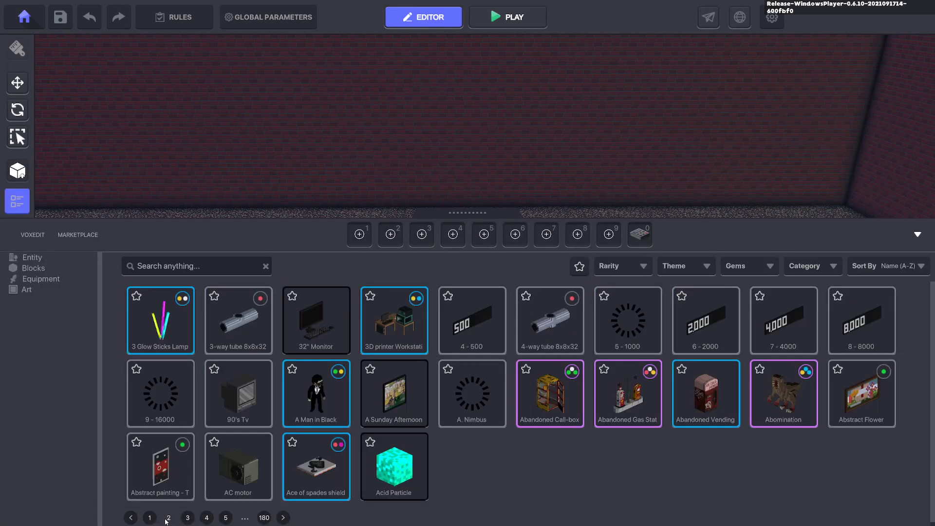
{"action": "left_click", "coordinate": [315, 392]}
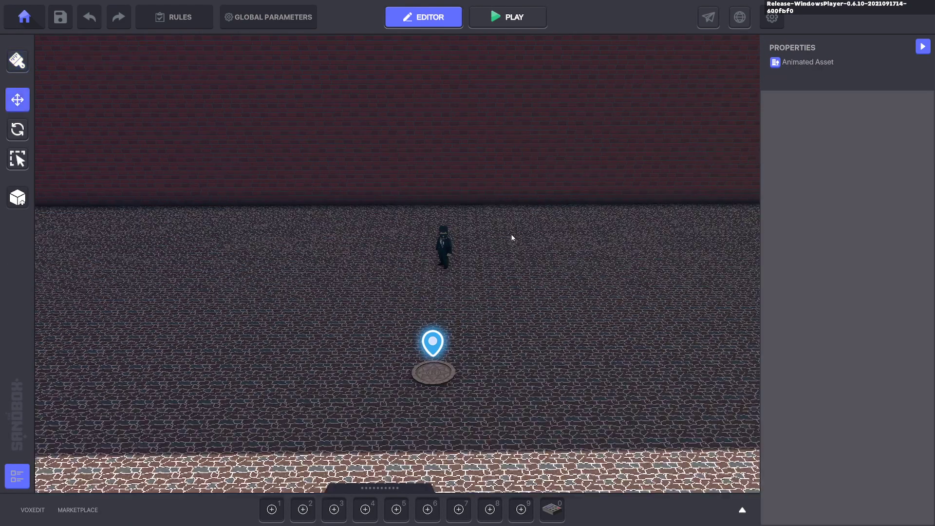
{"action": "left_click", "coordinate": [443, 246]}
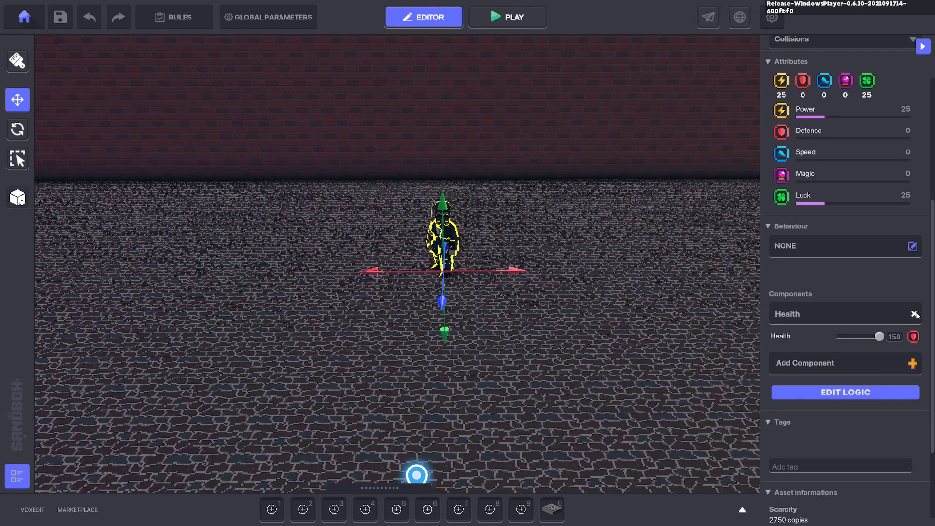
{"action": "left_click", "coordinate": [912, 246]}
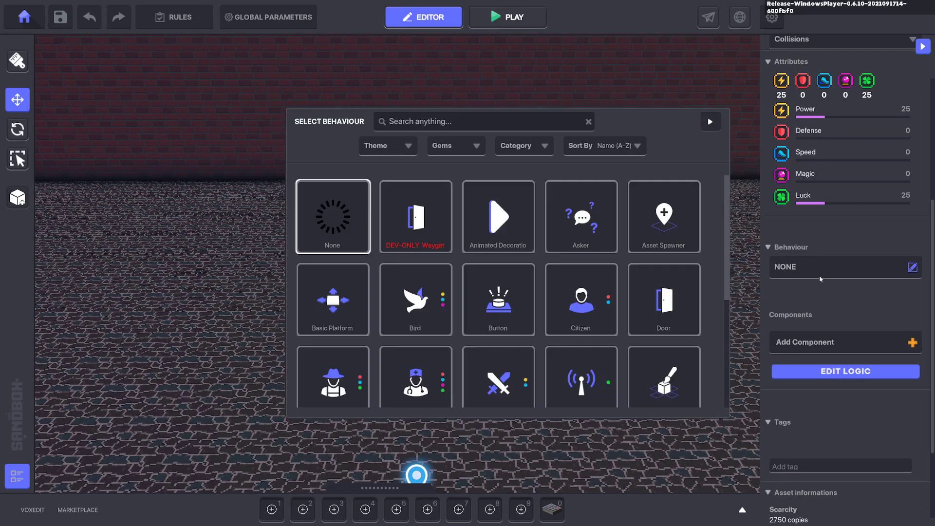
{"action": "mouse_move", "coordinate": [581, 216]}
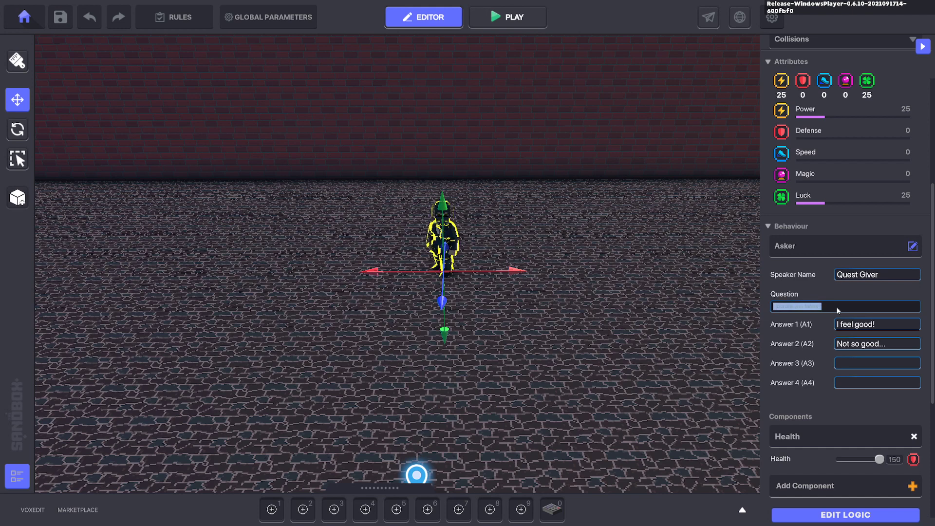
Write the Asker question 'Are you ready to begin the quest?' with answers Yes and Not yet.
{"action": "type", "text": "A"}
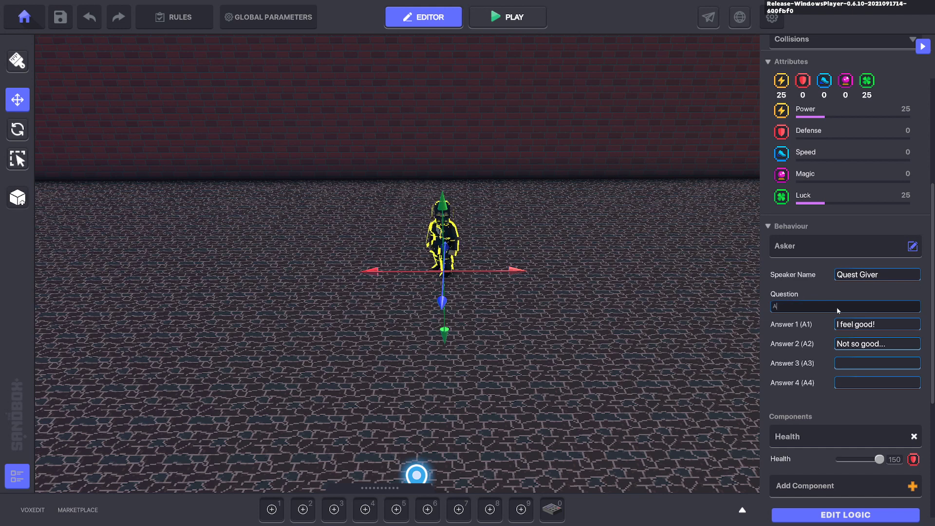
{"action": "type", "text": "re you ready to begin the quest?"}
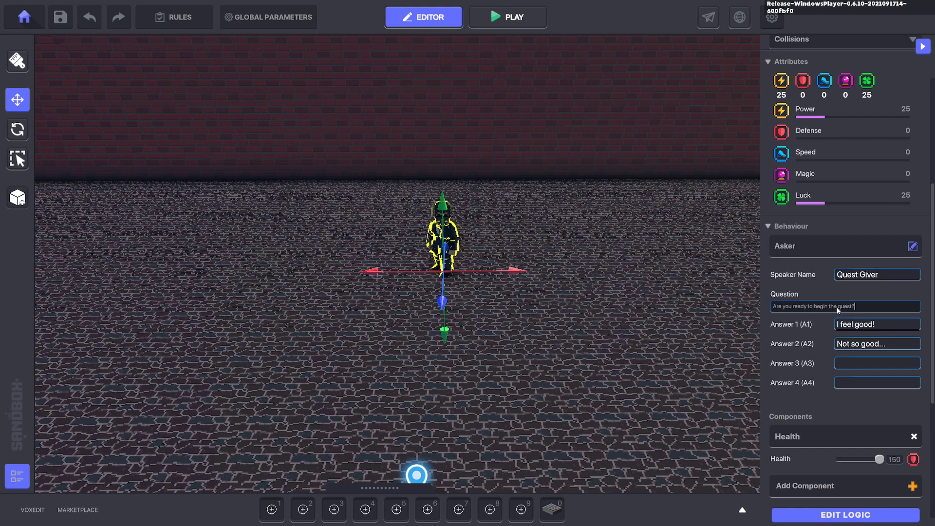
{"action": "type", "text": "Yes"}
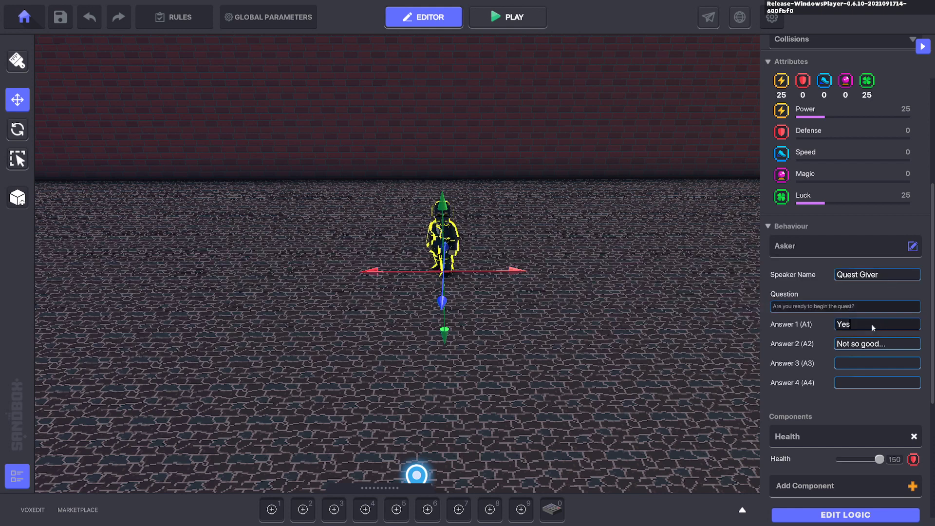
{"action": "type", "text": "Not yet"}
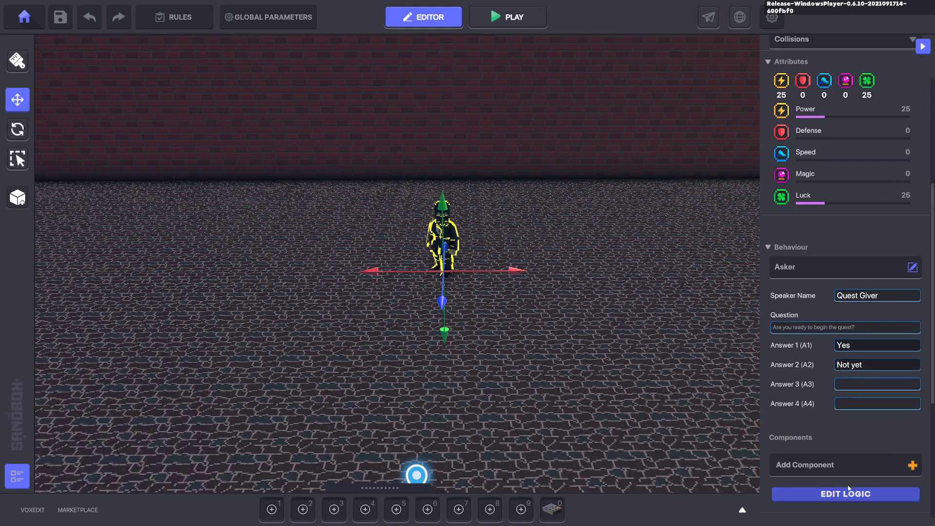
{"action": "left_click", "coordinate": [844, 494]}
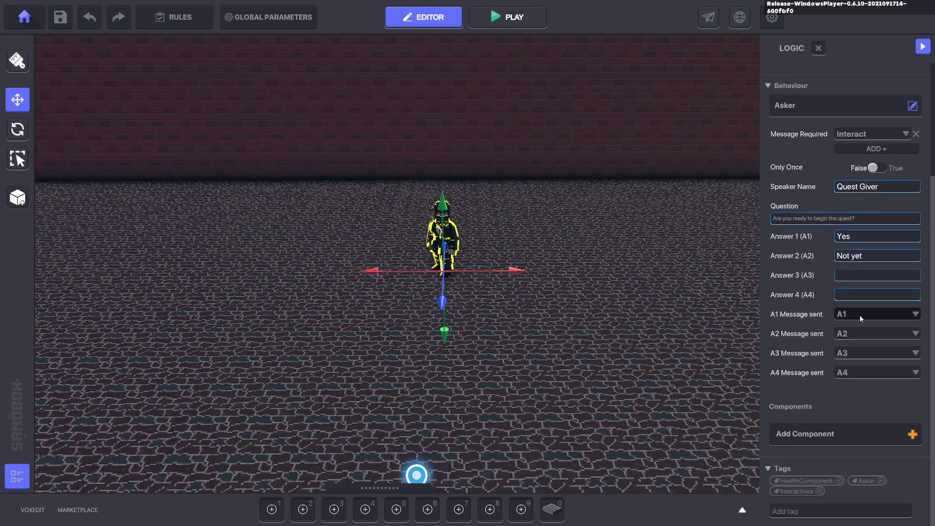
Set the Yes answer's Message sent to Quest1.Start and add it.
{"action": "left_click", "coordinate": [876, 314]}
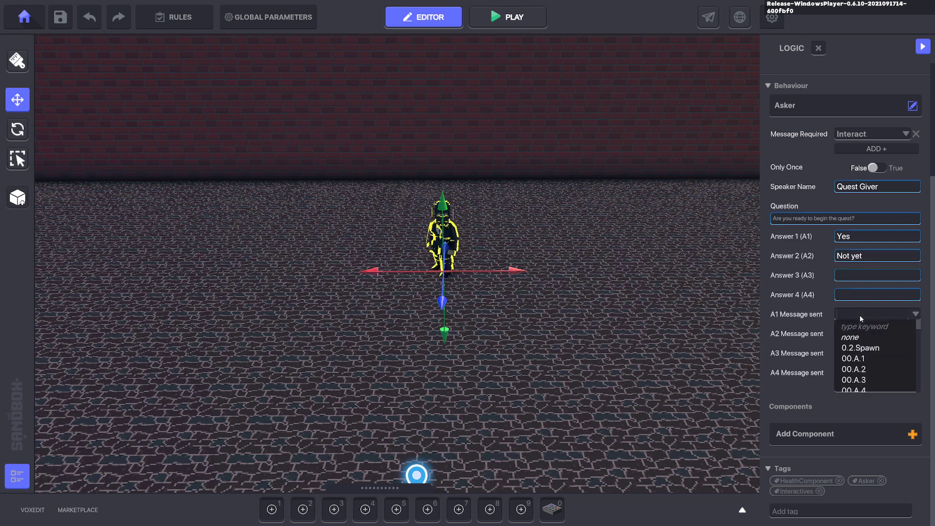
{"action": "type", "text": "Q"}
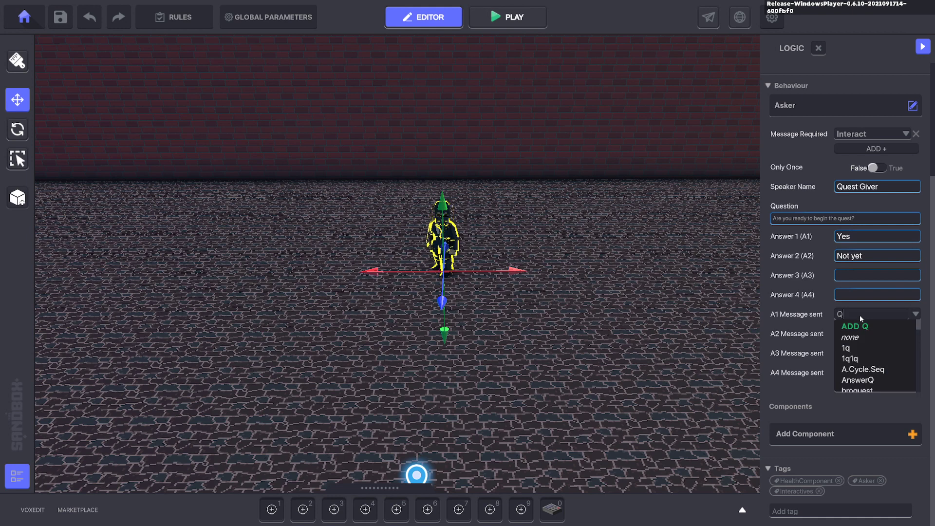
{"action": "type", "text": "uest"}
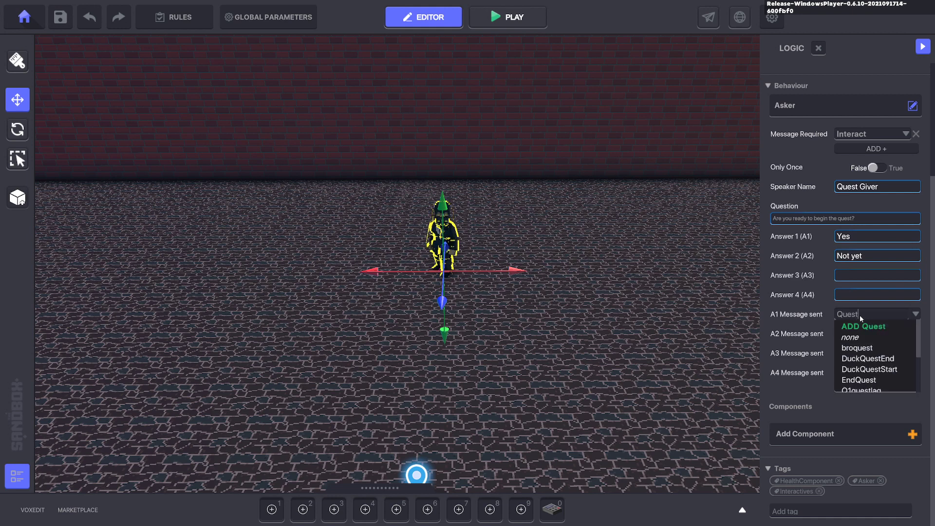
{"action": "type", "text": "1"}
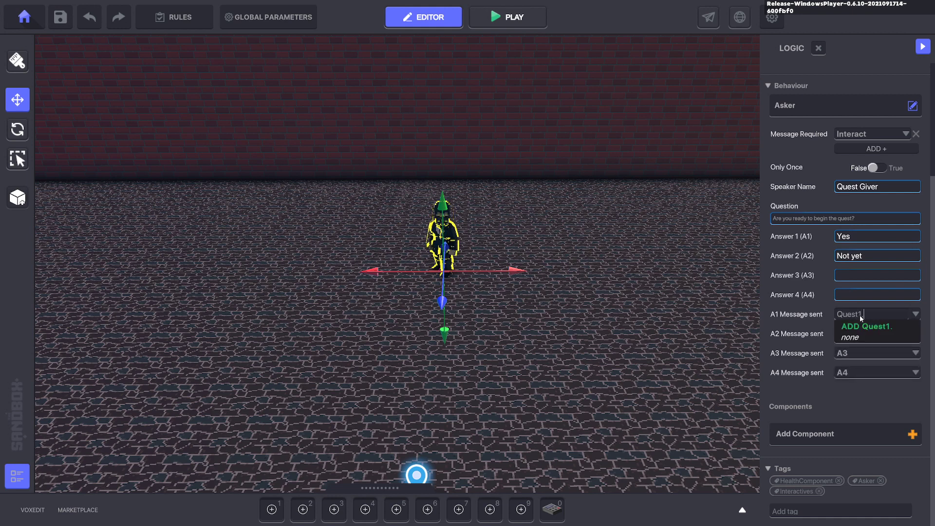
{"action": "type", "text": ".Start"}
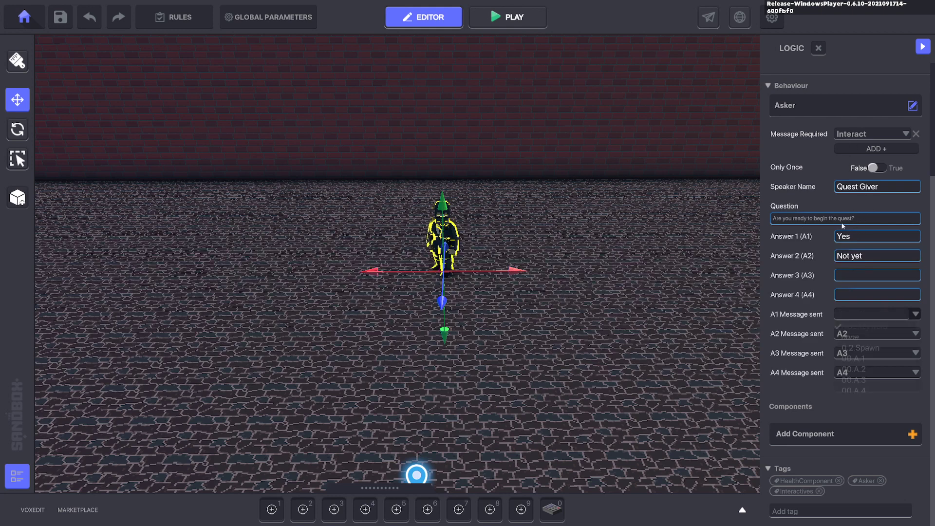
{"action": "left_click", "coordinate": [878, 313]}
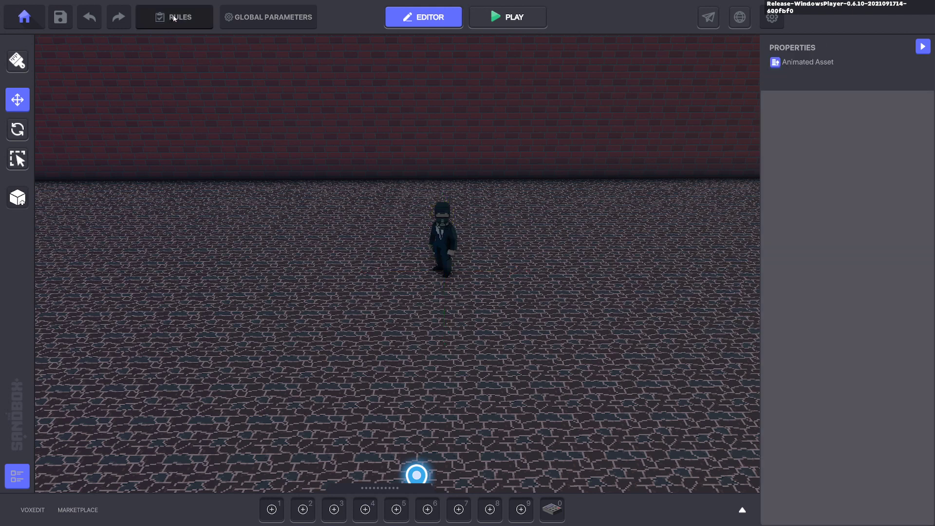
In Rules, search the Launch quest Message dropdown for Quest1.Start.
{"action": "left_click", "coordinate": [174, 16]}
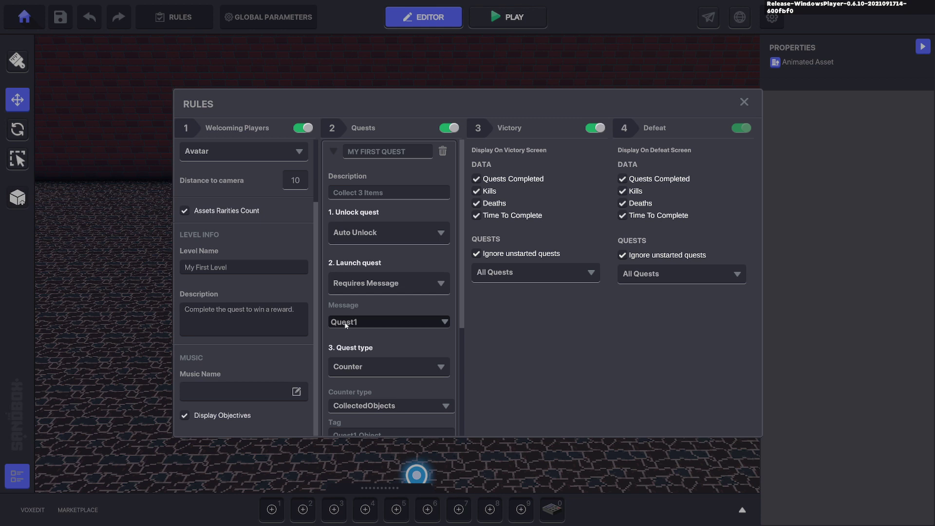
{"action": "left_click", "coordinate": [388, 321]}
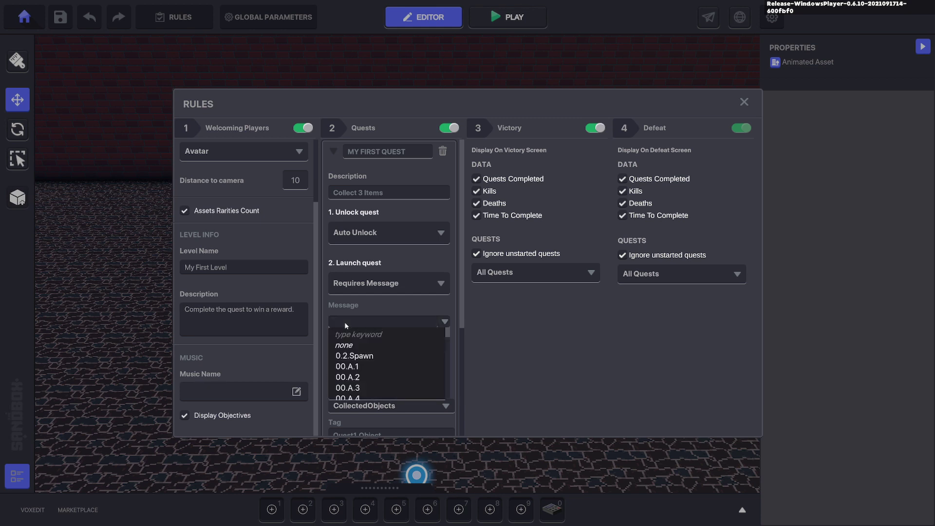
{"action": "mouse_move", "coordinate": [376, 334]}
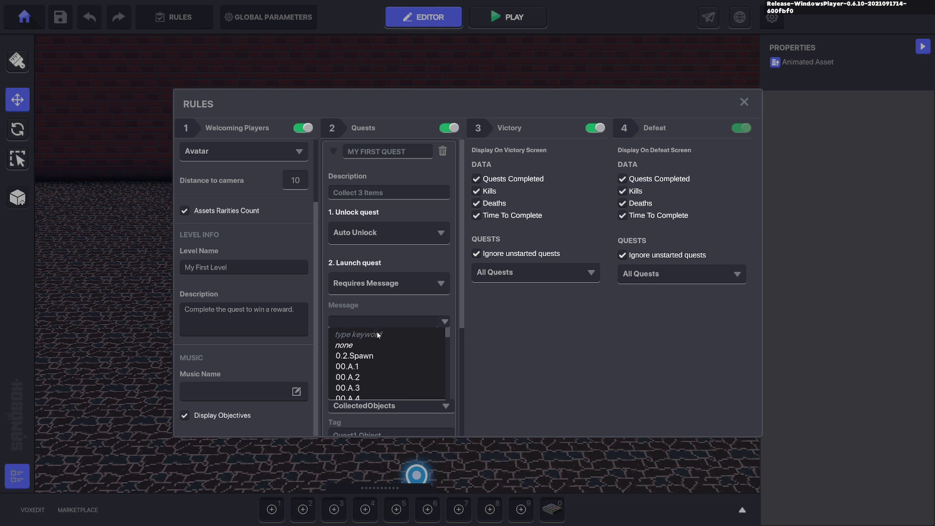
{"action": "type", "text": "Quest1.Object"}
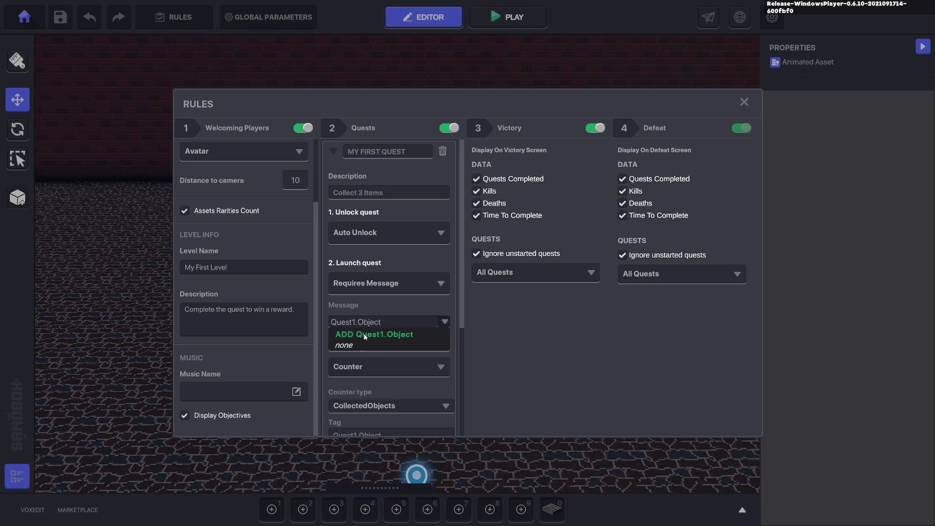
{"action": "type", "text": "Quest1.St"}
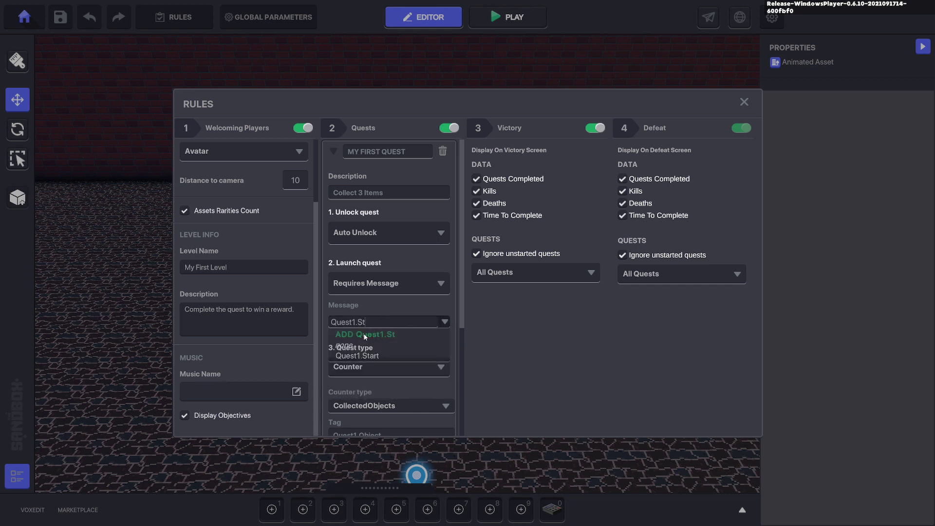
{"action": "type", "text": "art"}
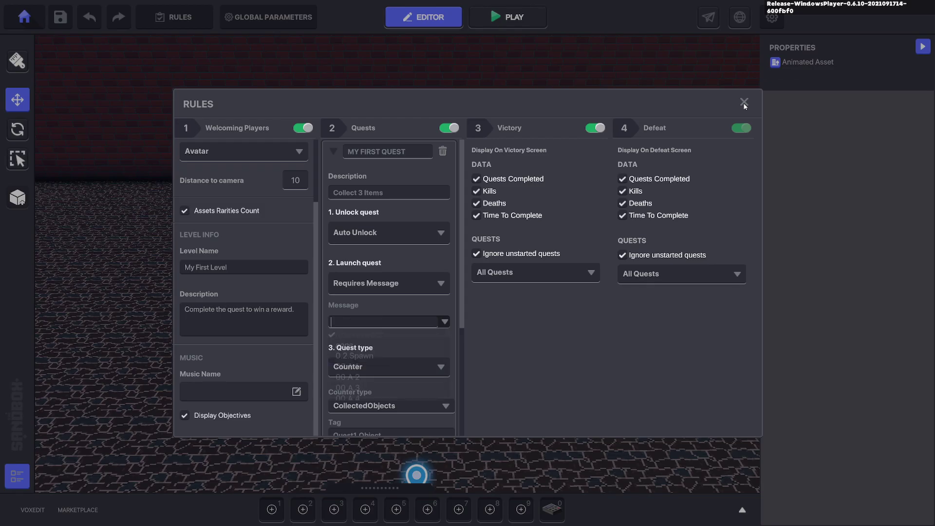
Close the rules window to return to the level view.
{"action": "left_click", "coordinate": [507, 16]}
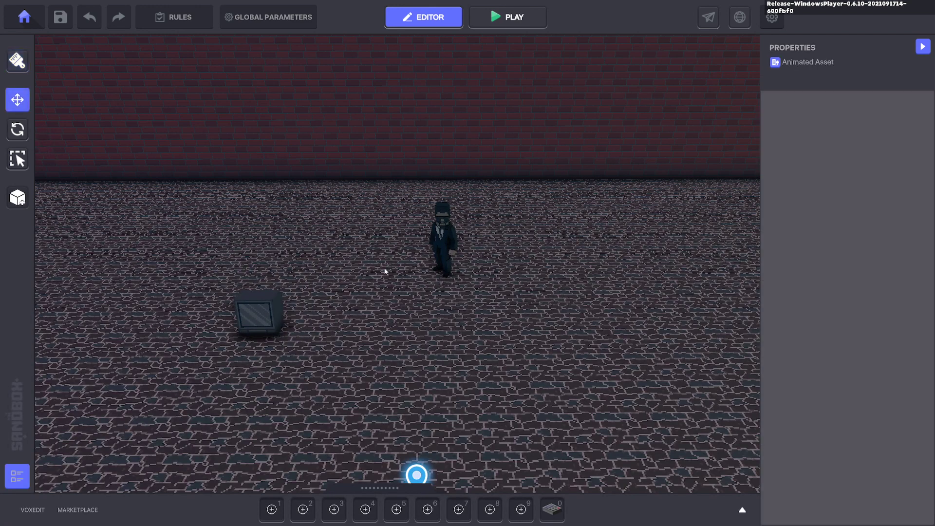
Tag the TV Quest1.Object, add a Collectible component, and move a copy to the back left.
{"action": "left_click", "coordinate": [257, 312]}
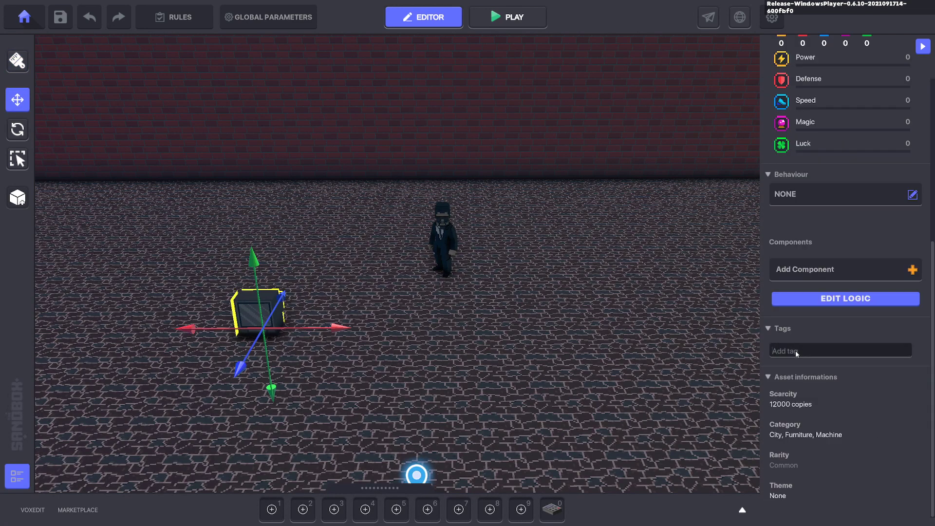
{"action": "type", "text": "Quest1.Object"}
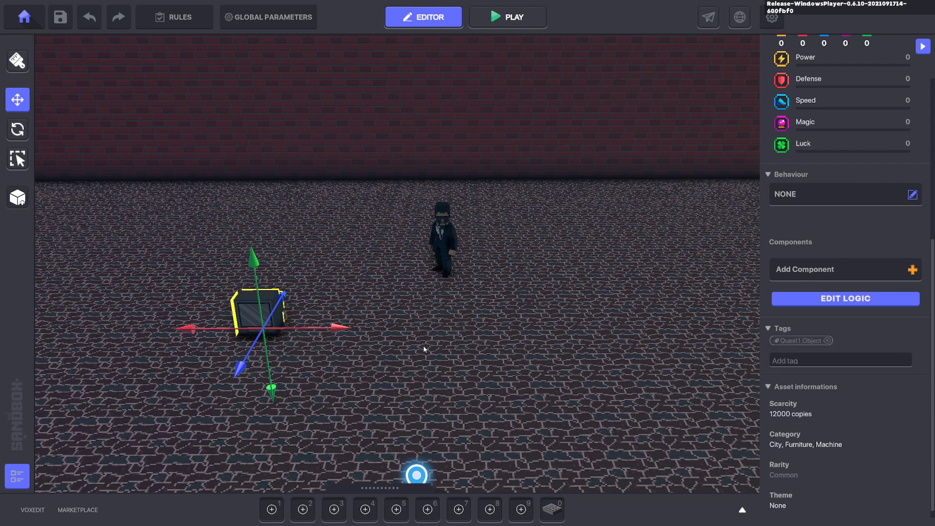
{"action": "left_click", "coordinate": [843, 269]}
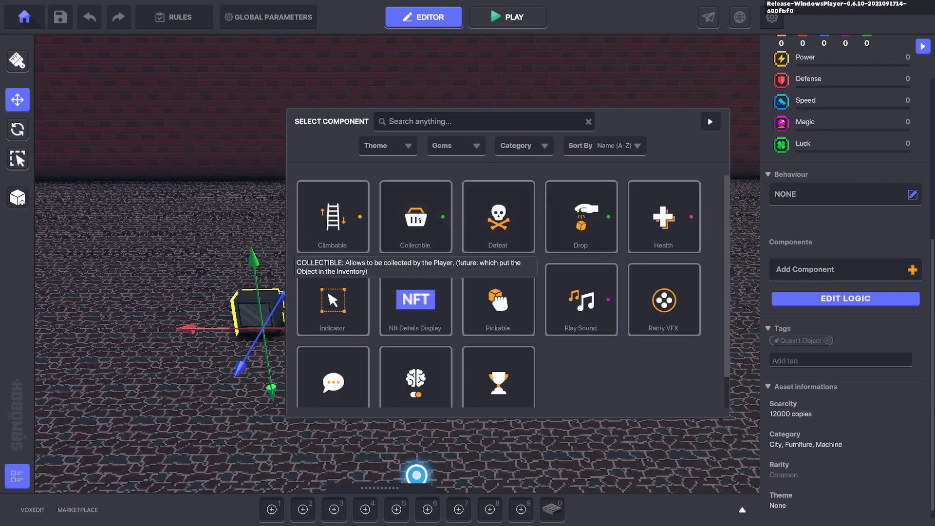
{"action": "left_click", "coordinate": [415, 216]}
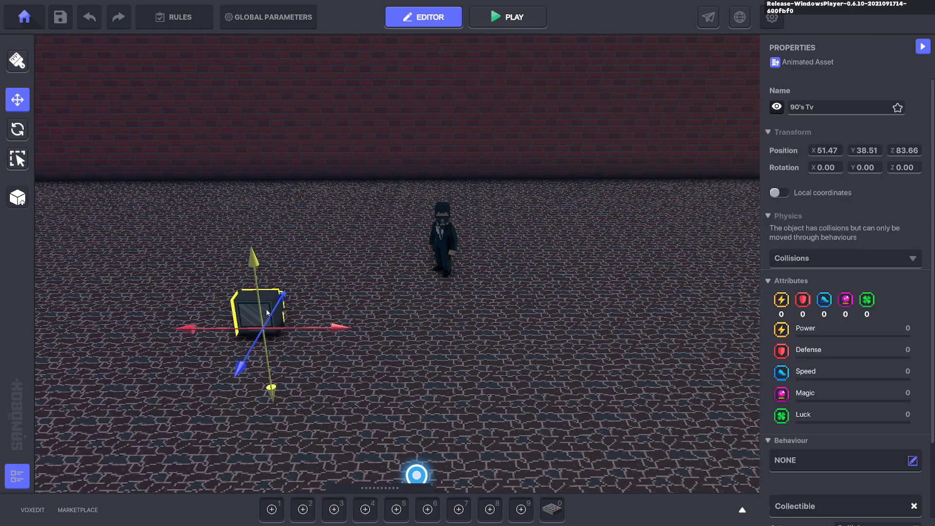
{"action": "left_click_drag", "start_coordinate": [265, 313], "coordinate": [99, 342]}
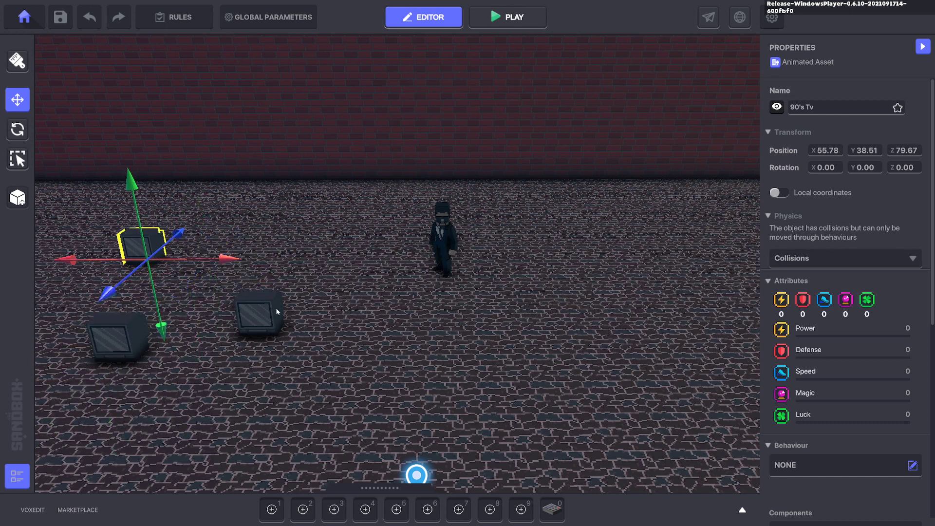
{"action": "left_click", "coordinate": [507, 17]}
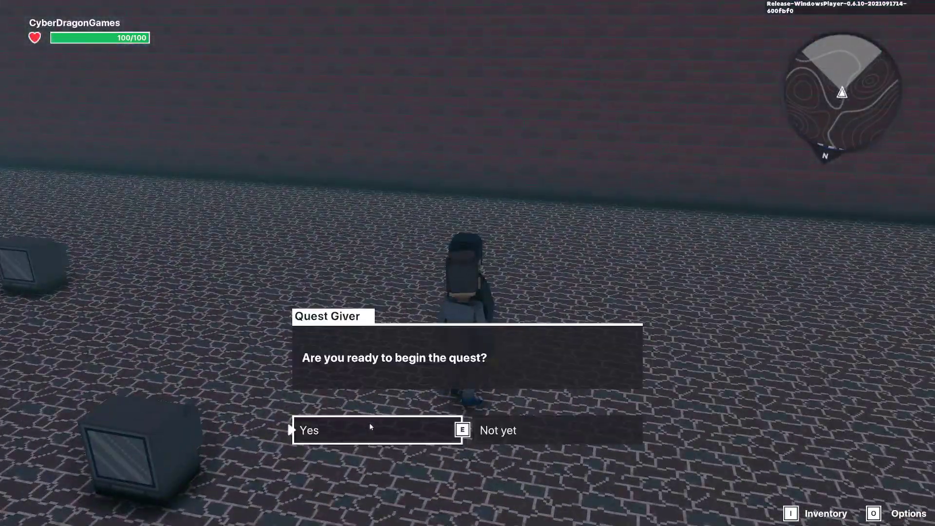
Answer Yes to accept the Quest Giver's quest during playtest.
{"action": "left_click", "coordinate": [309, 429]}
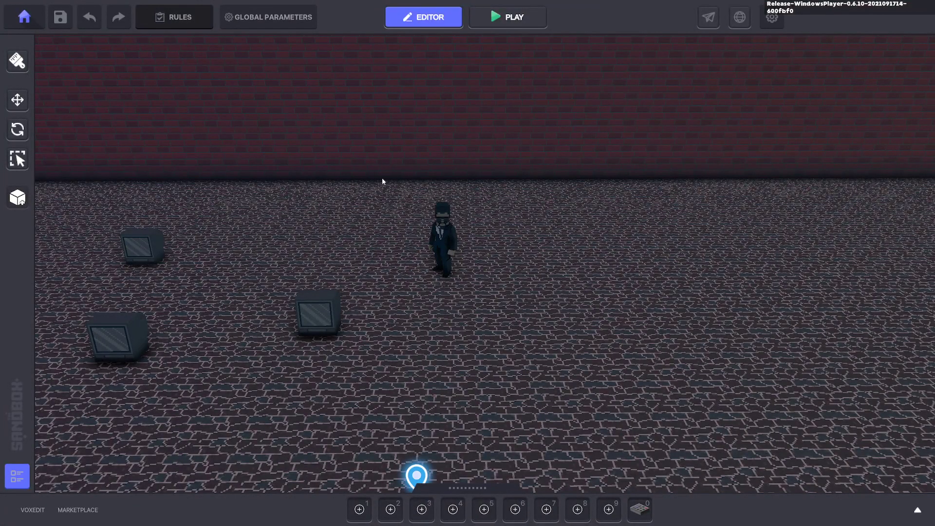
In Rules, search My First Quest's completion Message dropdown for Quest messages.
{"action": "left_click", "coordinate": [174, 17]}
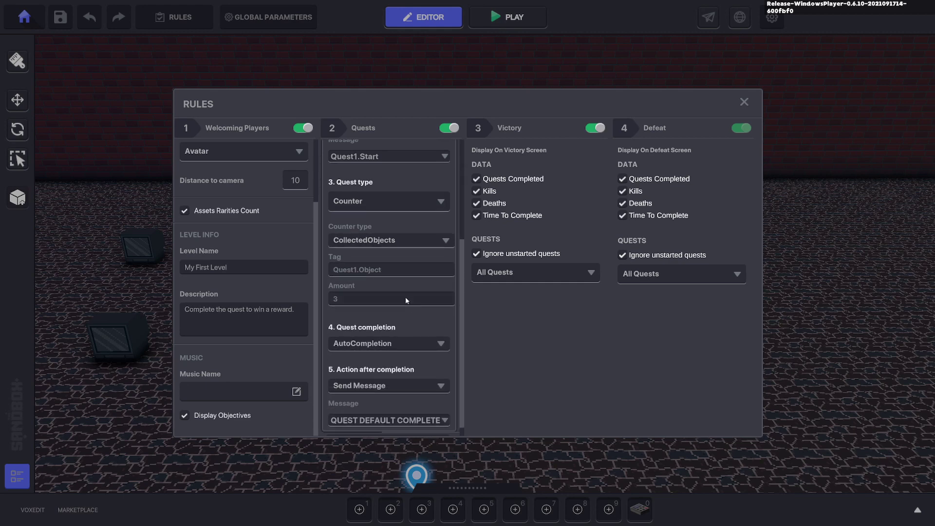
{"action": "left_click", "coordinate": [388, 342]}
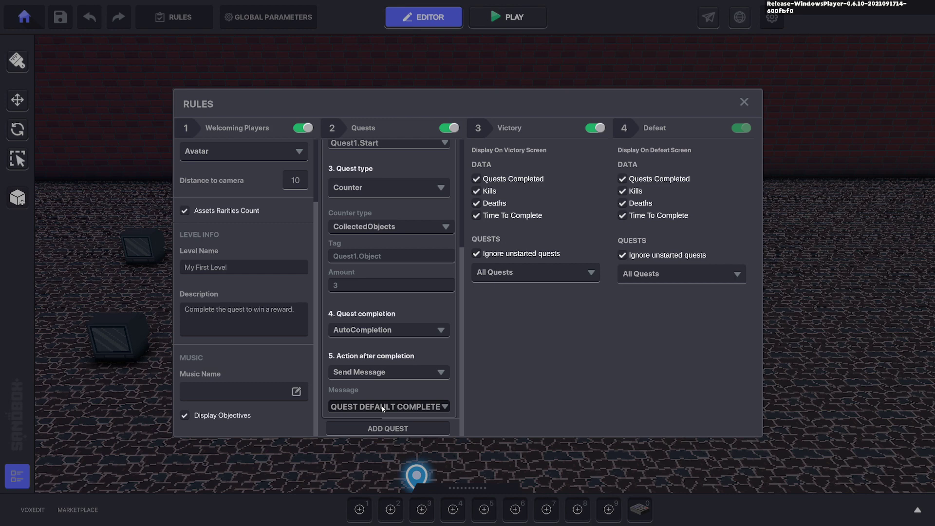
{"action": "left_click", "coordinate": [388, 406]}
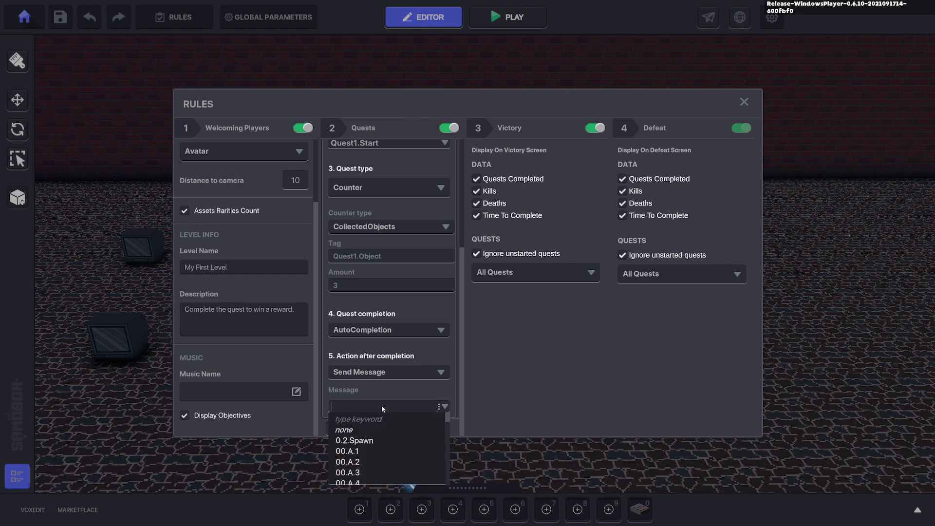
{"action": "type", "text": "Q"}
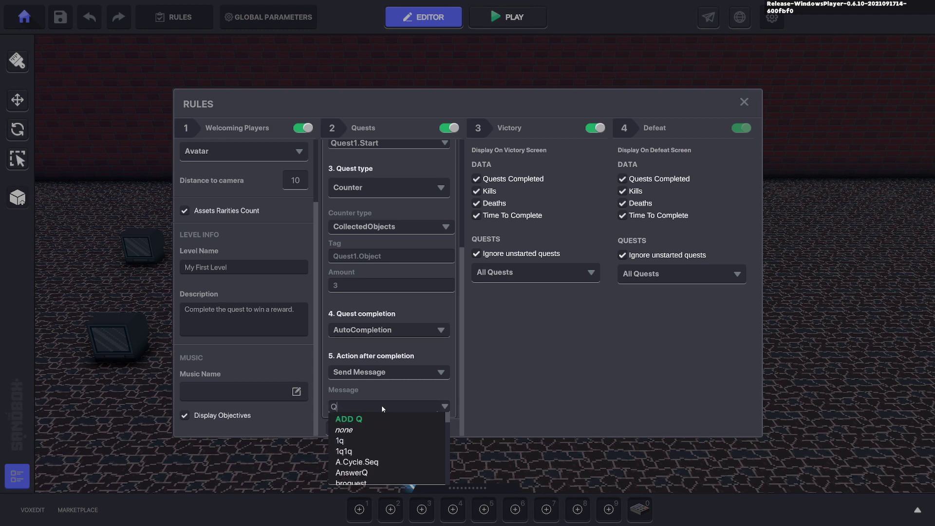
{"action": "type", "text": "uest"}
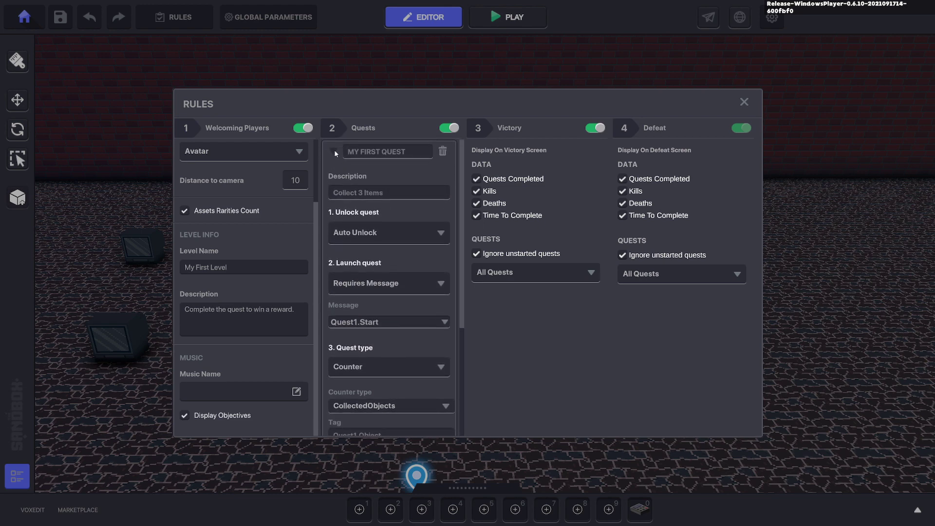
Add a second quest named My 2nd Quest with description Kill 3 Objects.
{"action": "left_click", "coordinate": [334, 151]}
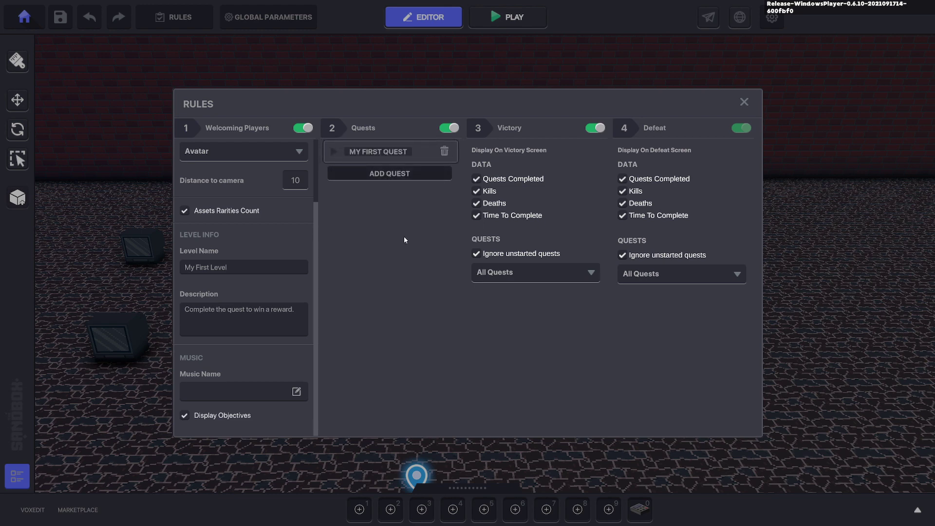
{"action": "left_click", "coordinate": [390, 174]}
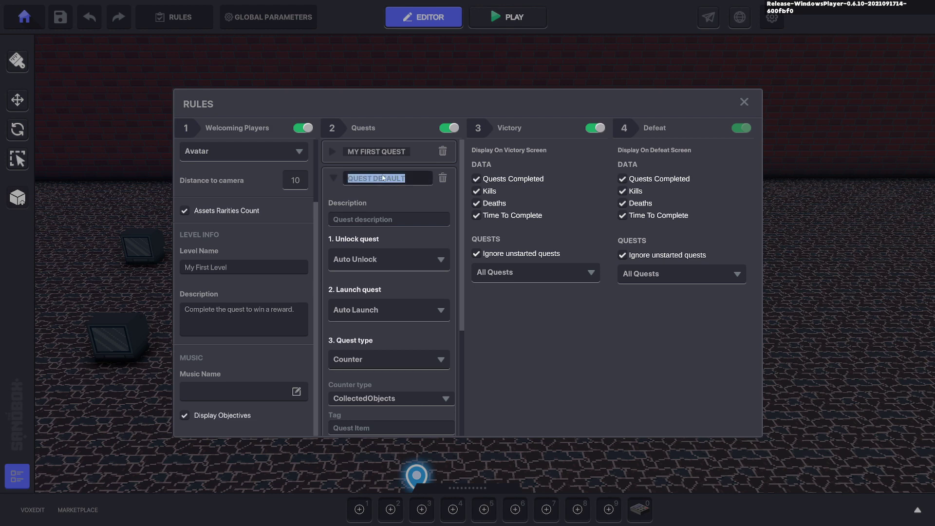
{"action": "type", "text": "My"}
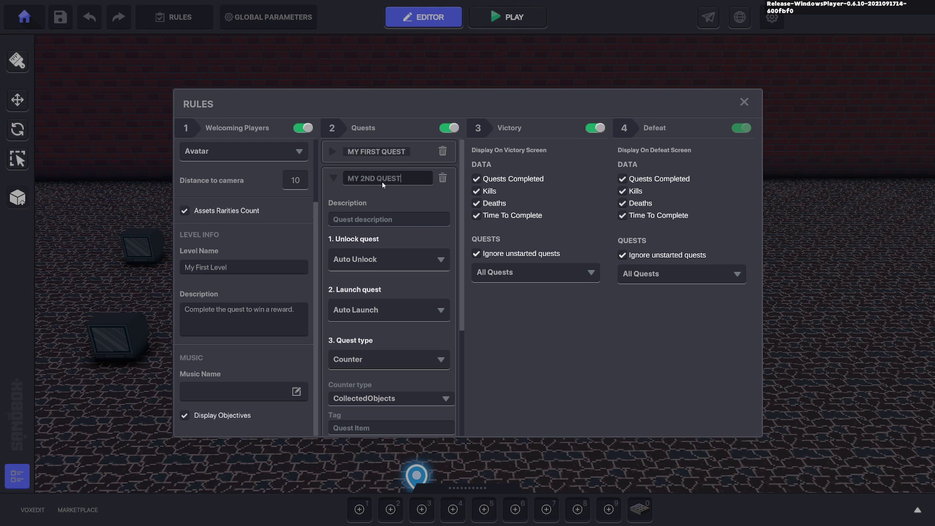
{"action": "left_click", "coordinate": [388, 219]}
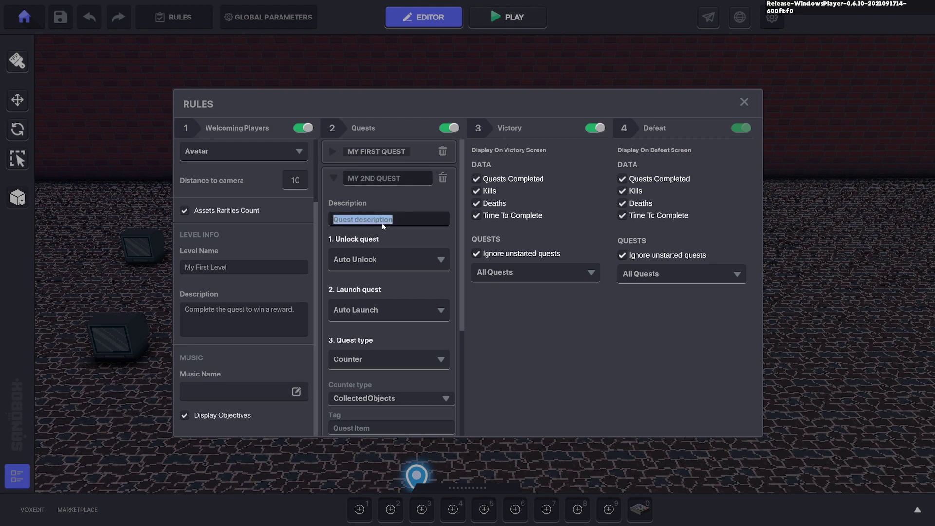
{"action": "type", "text": "K"}
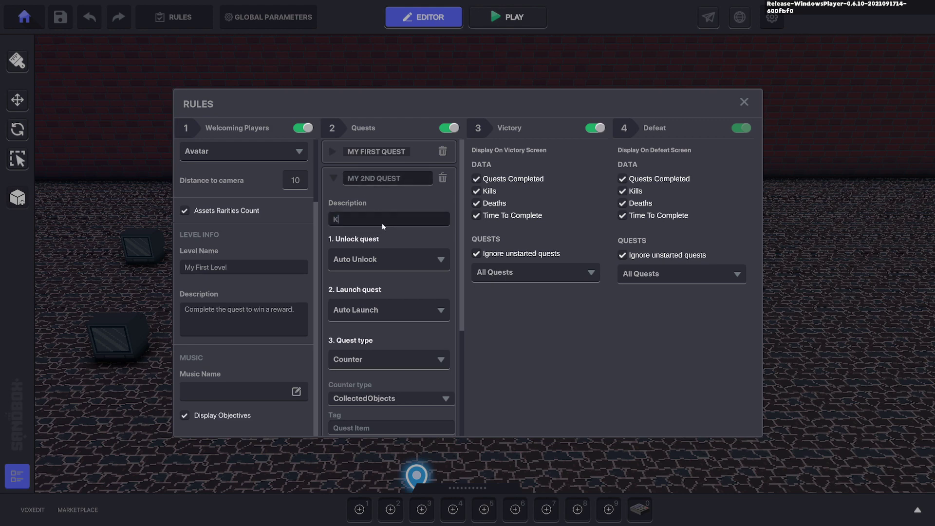
{"action": "type", "text": "ill 3 O"}
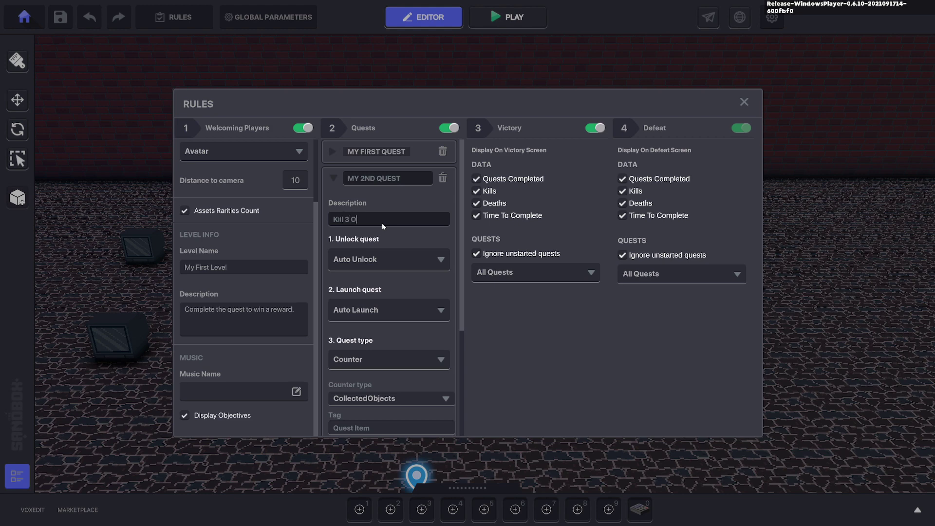
{"action": "type", "text": "bjects"}
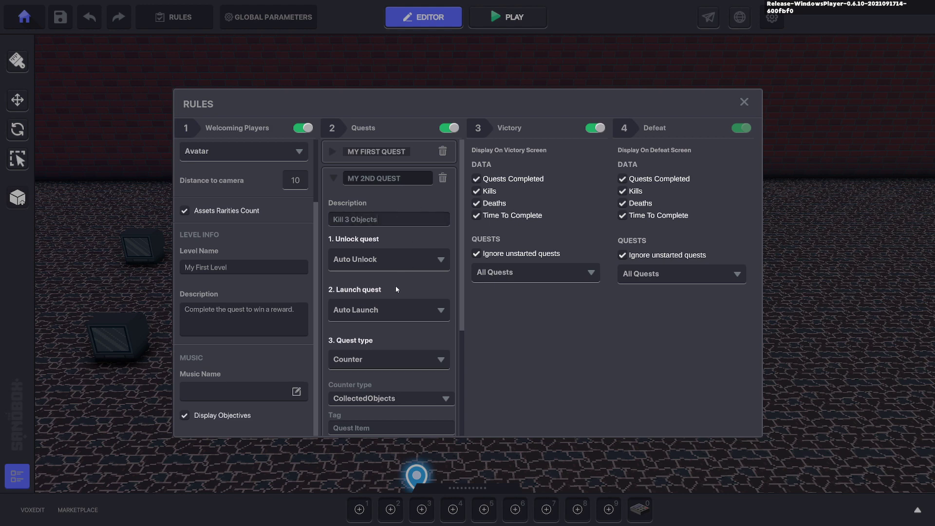
Set the second quest's counter to Deaths with tag Quest2.
{"action": "scroll", "scroll_direction": "down", "scroll_amount": 3}
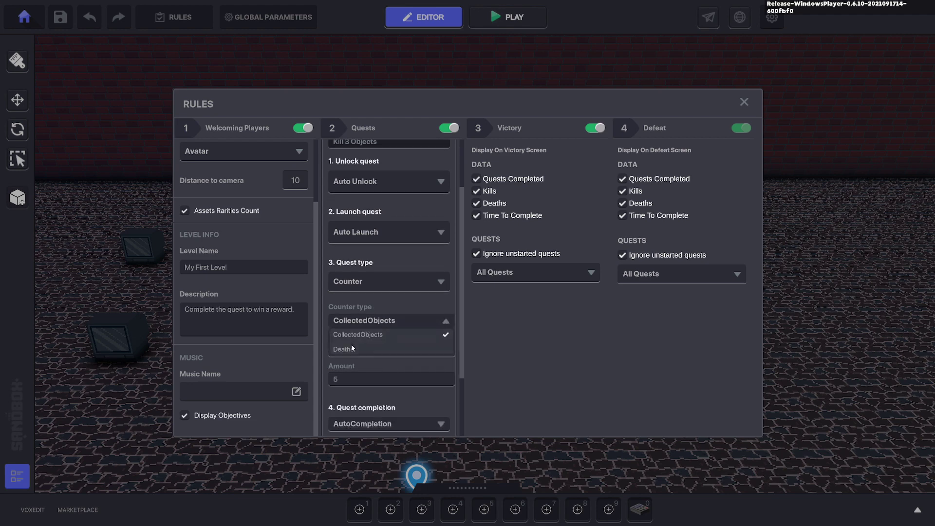
{"action": "left_click", "coordinate": [343, 348]}
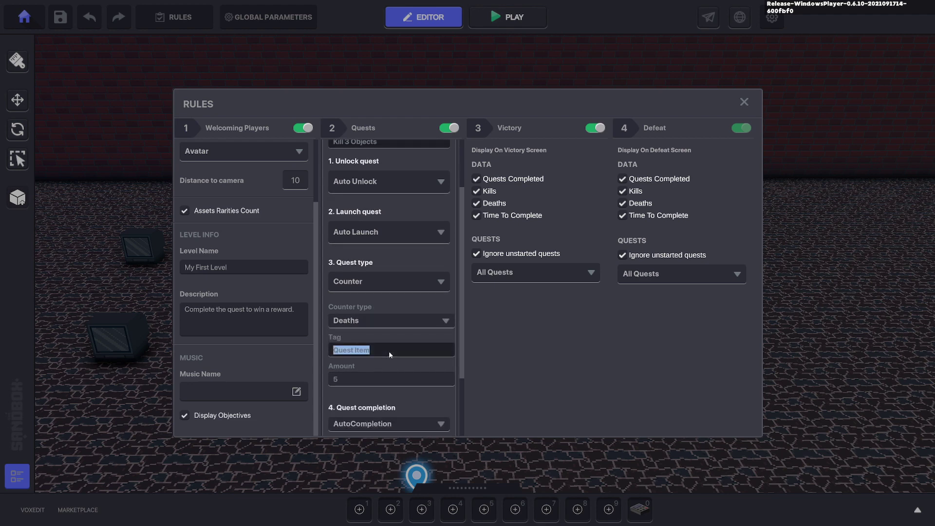
{"action": "type", "text": "Quest2"}
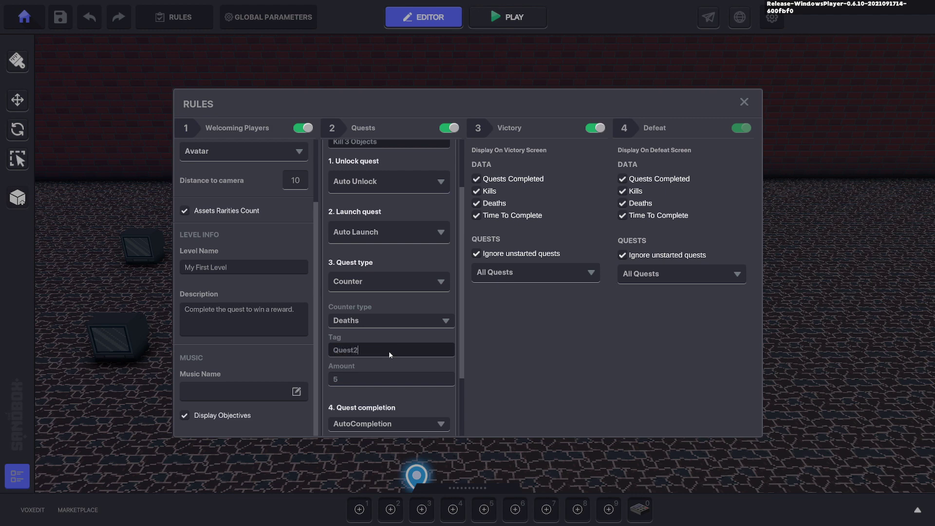
{"action": "left_click", "coordinate": [391, 378]}
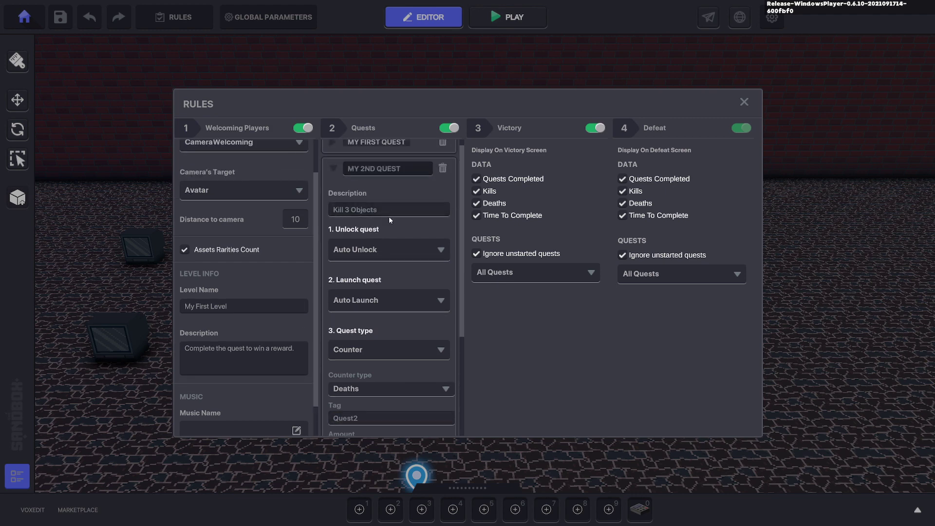
Set My 2nd Quest's launch condition to Message, searching for Quest2.Start.
{"action": "scroll", "scroll_direction": "down", "scroll_amount": 3}
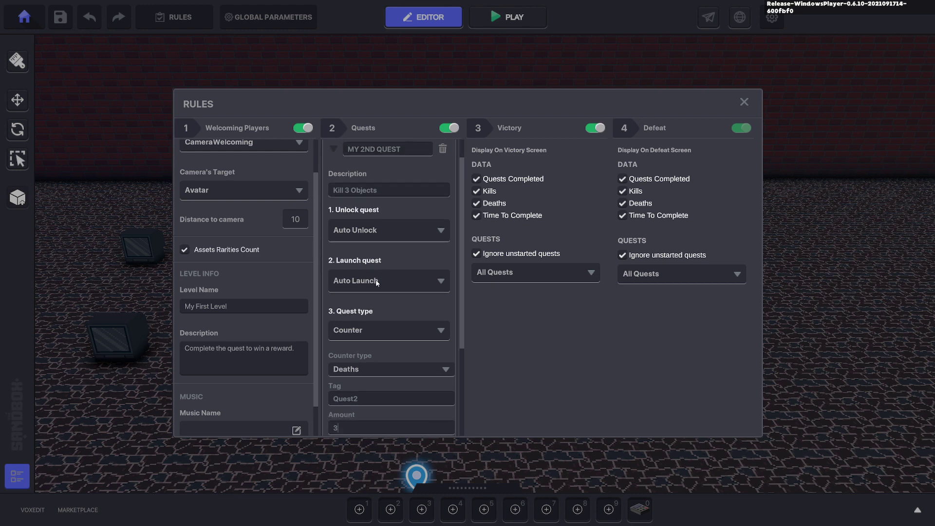
{"action": "left_click", "coordinate": [389, 281]}
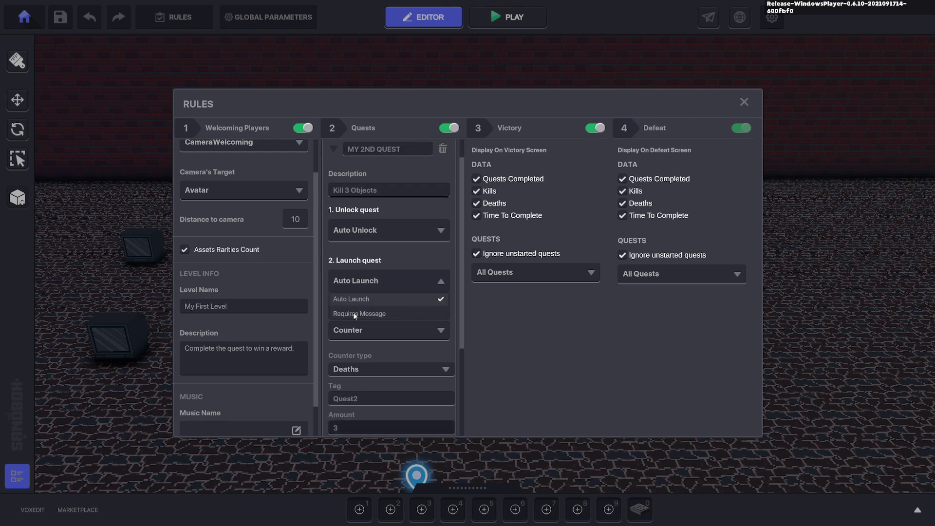
{"action": "left_click", "coordinate": [360, 312]}
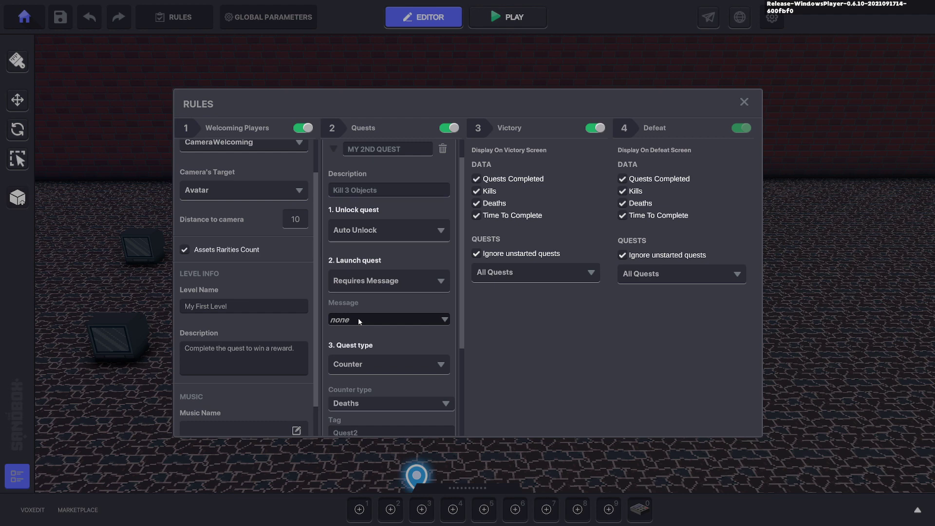
{"action": "left_click", "coordinate": [387, 319]}
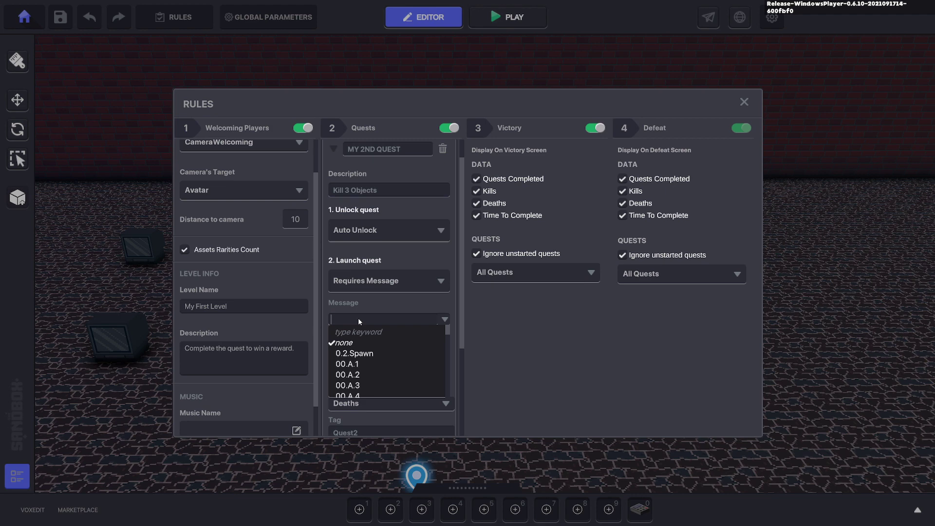
{"action": "type", "text": "Q"}
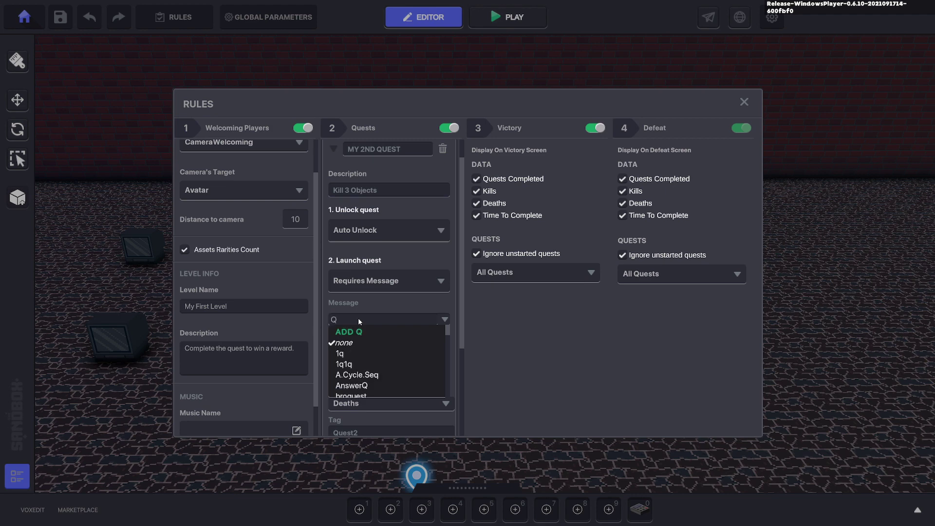
{"action": "type", "text": "Quest2"}
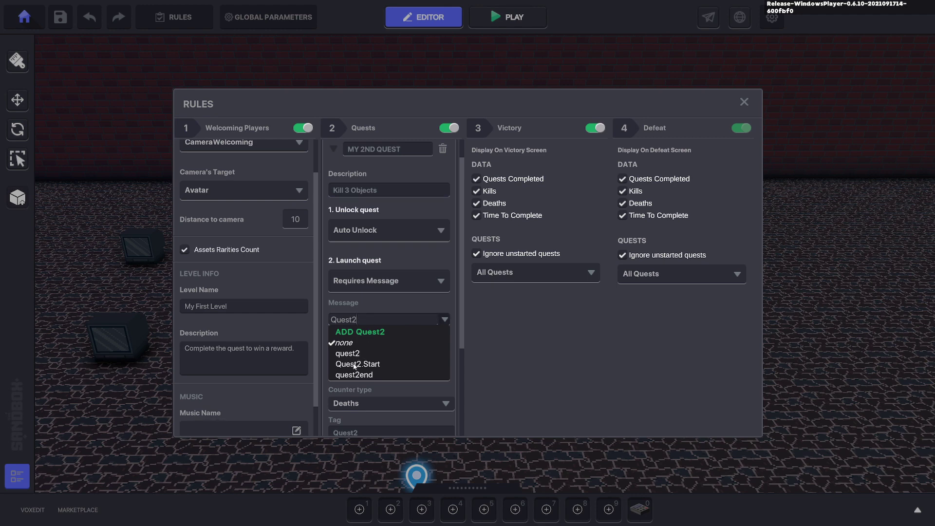
{"action": "mouse_move", "coordinate": [482, 375]}
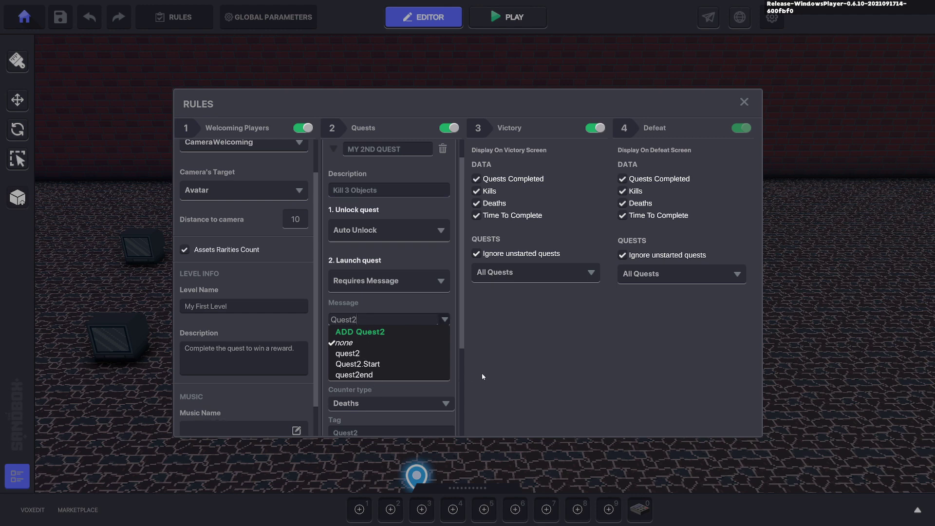
{"action": "mouse_move", "coordinate": [373, 319]}
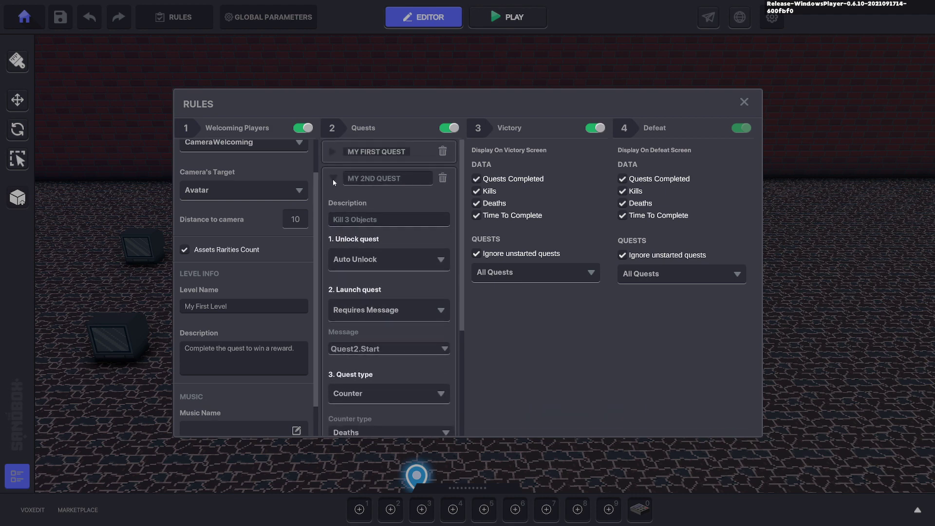
{"action": "scroll", "scroll_direction": "down", "scroll_amount": 3}
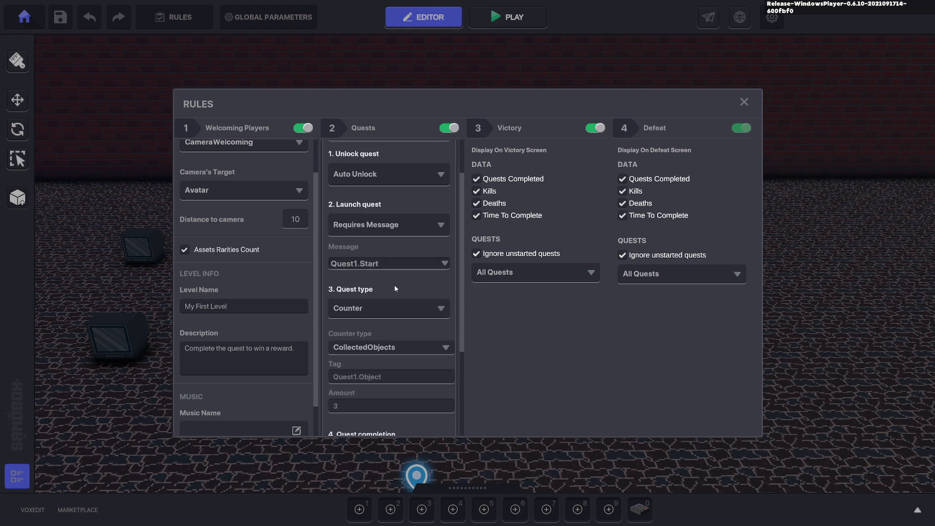
{"action": "scroll", "scroll_direction": "down", "scroll_amount": 3}
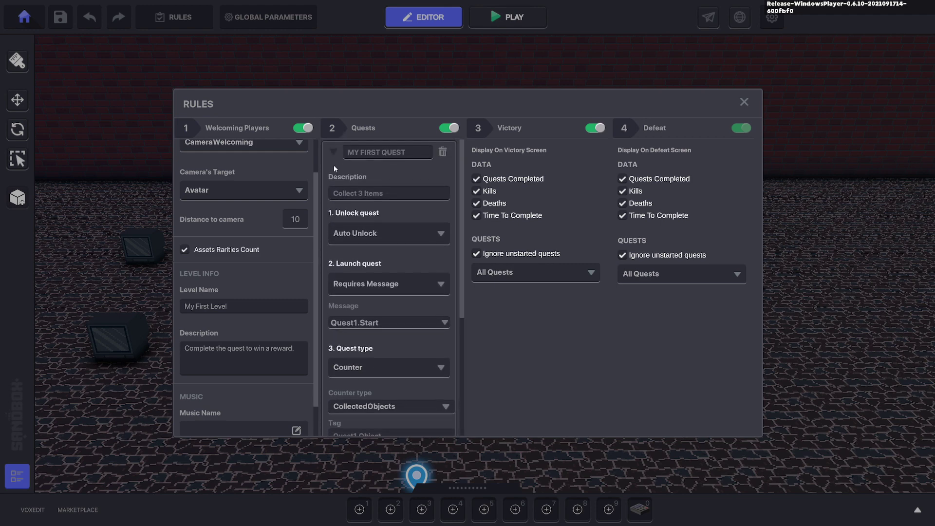
{"action": "left_click", "coordinate": [508, 17]}
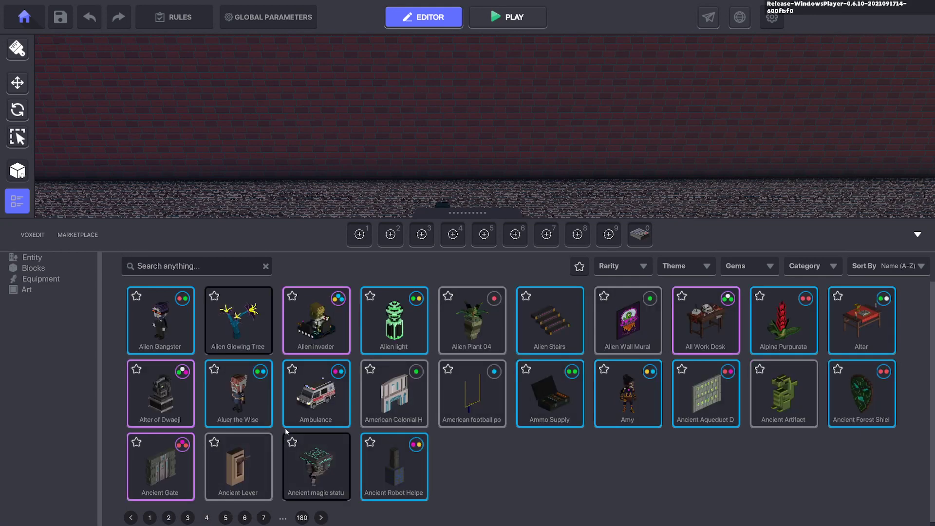
{"action": "mouse_move", "coordinate": [867, 440]}
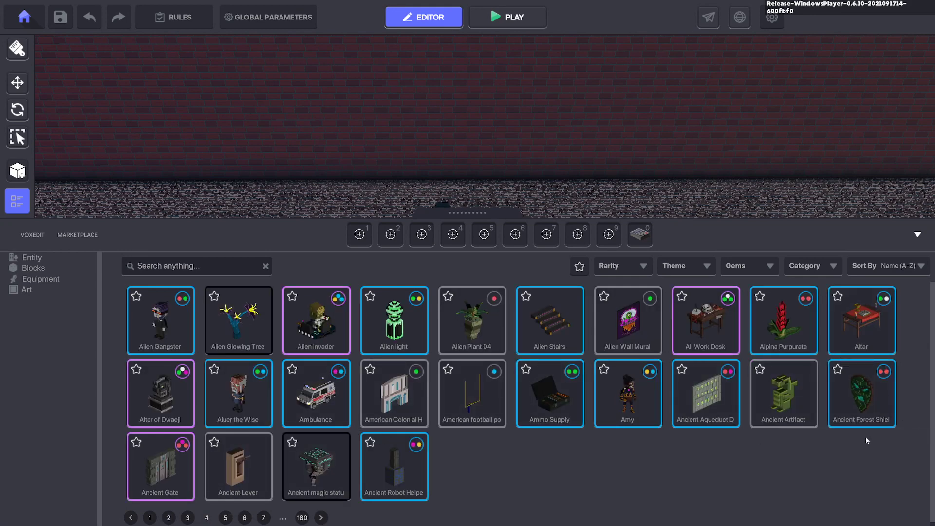
Place an Ambulance from the catalog and give it the tag Quest2.
{"action": "left_click", "coordinate": [783, 320]}
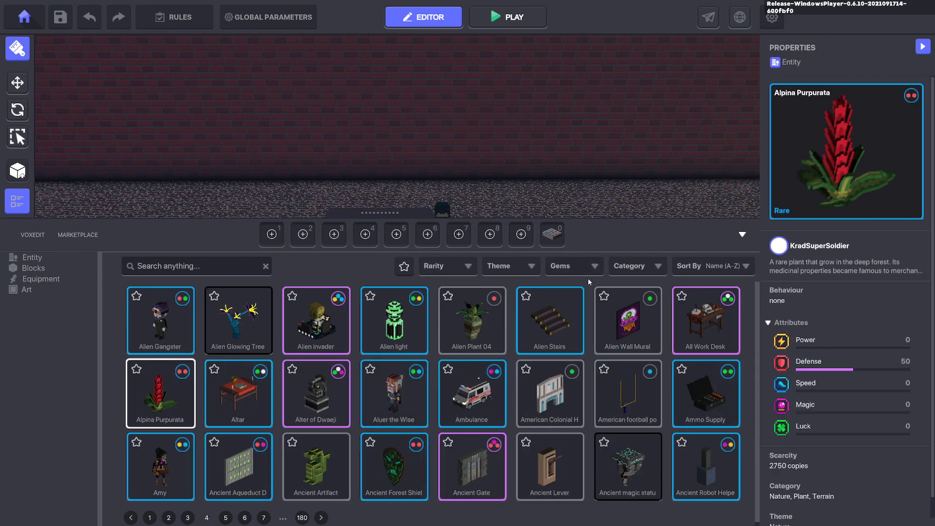
{"action": "left_click", "coordinate": [472, 392]}
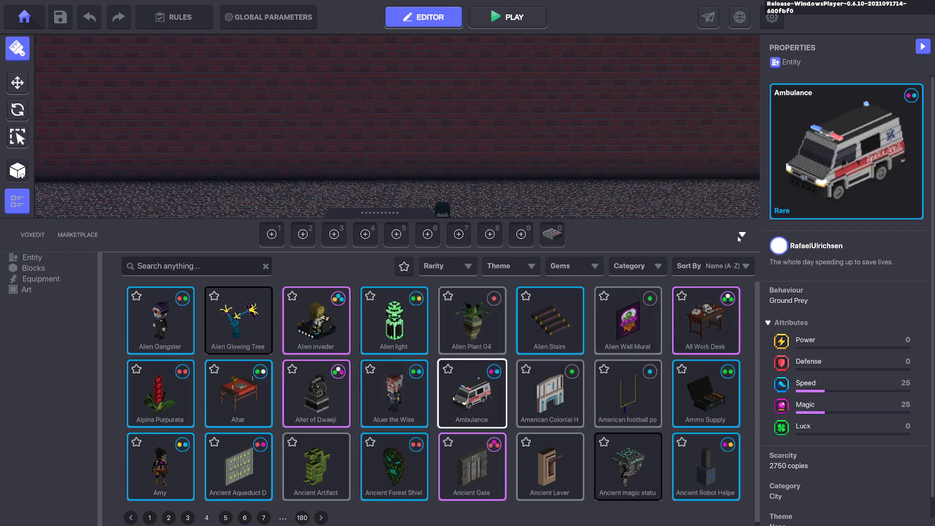
{"action": "left_click", "coordinate": [741, 235]}
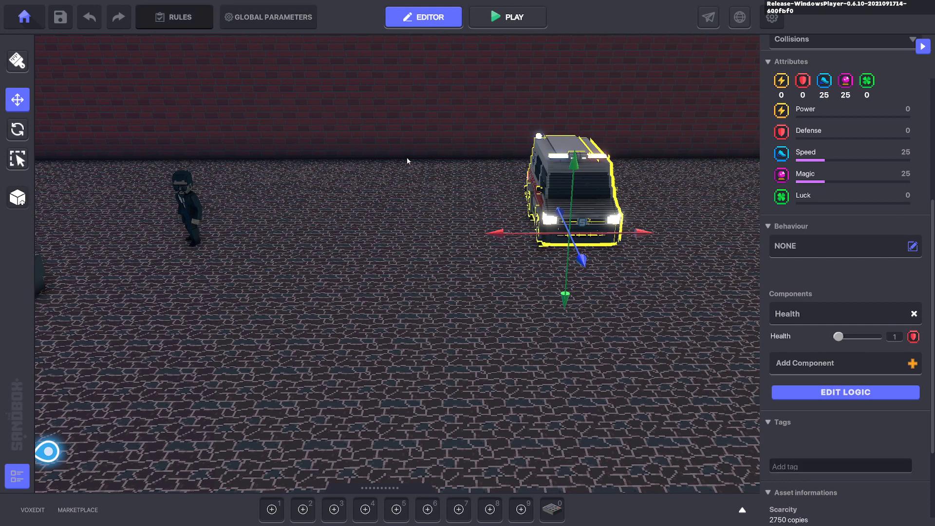
{"action": "mouse_move", "coordinate": [362, 153]}
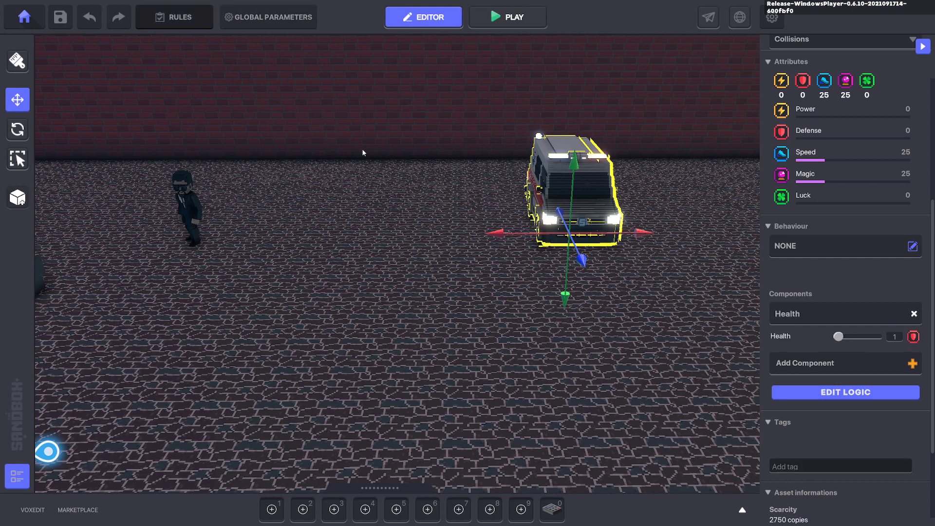
{"action": "left_click", "coordinate": [174, 16]}
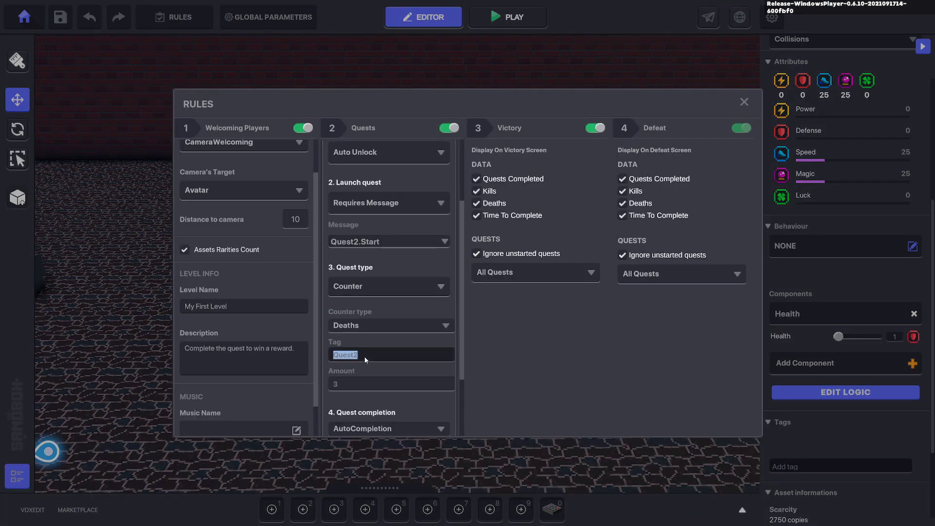
{"action": "left_click", "coordinate": [743, 102]}
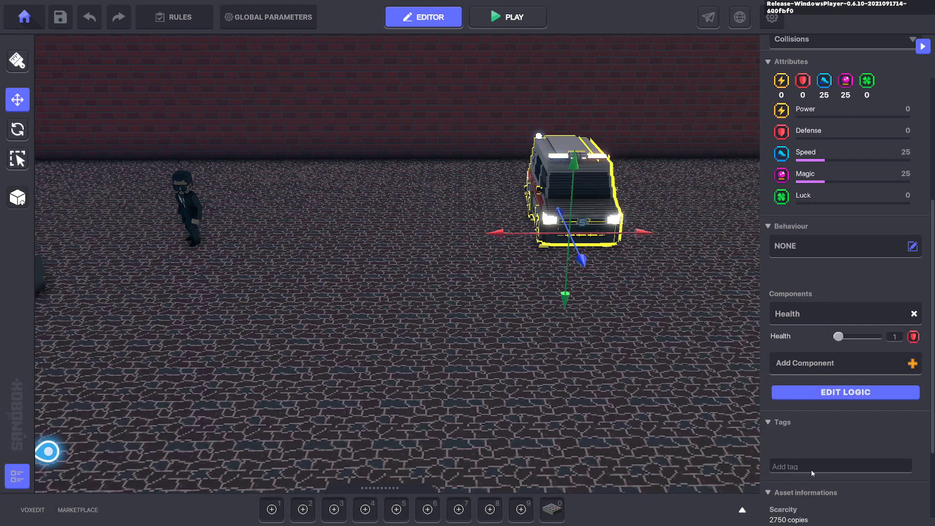
{"action": "type", "text": "Quest2"}
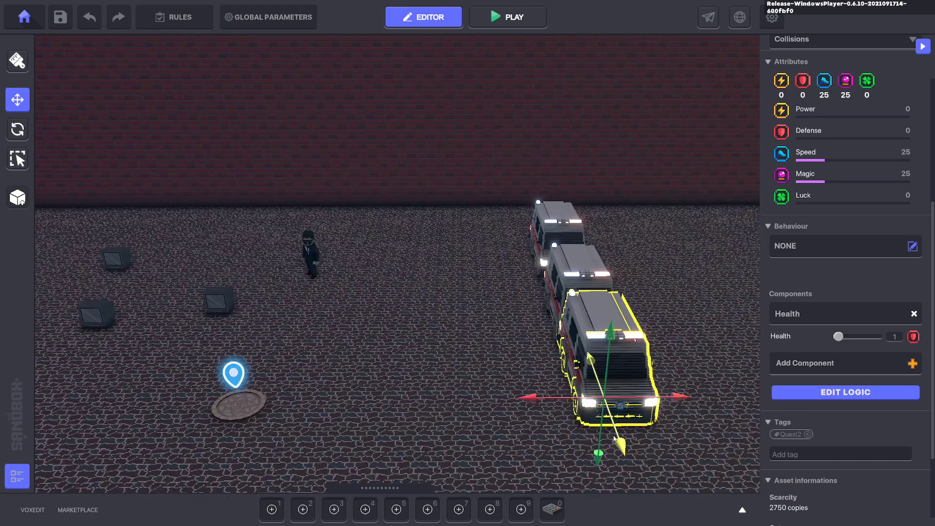
Play-test the level to destroy the ambulances for My 2nd Quest.
{"action": "left_click", "coordinate": [507, 16]}
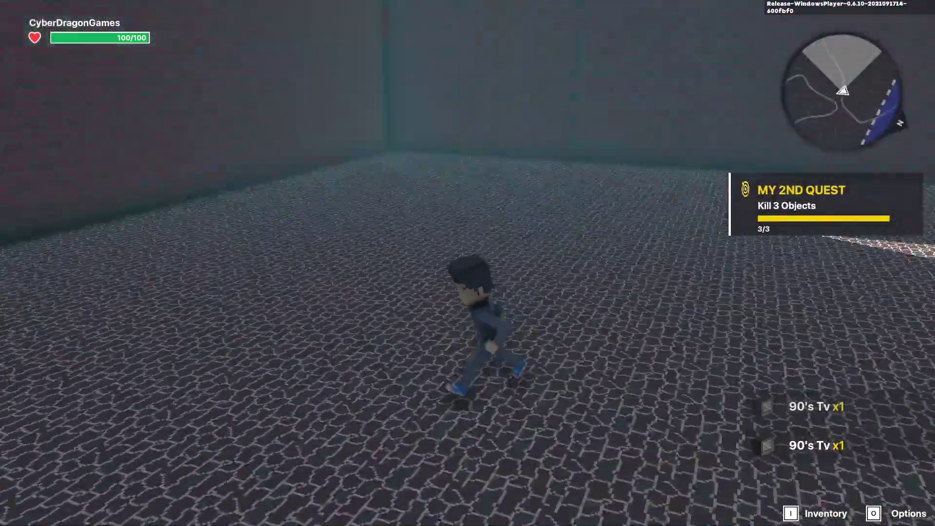
Place a QuestMarker above the Quest Giver with Plant behaviour and a Message to Destroy.
{"action": "left_click", "coordinate": [422, 16]}
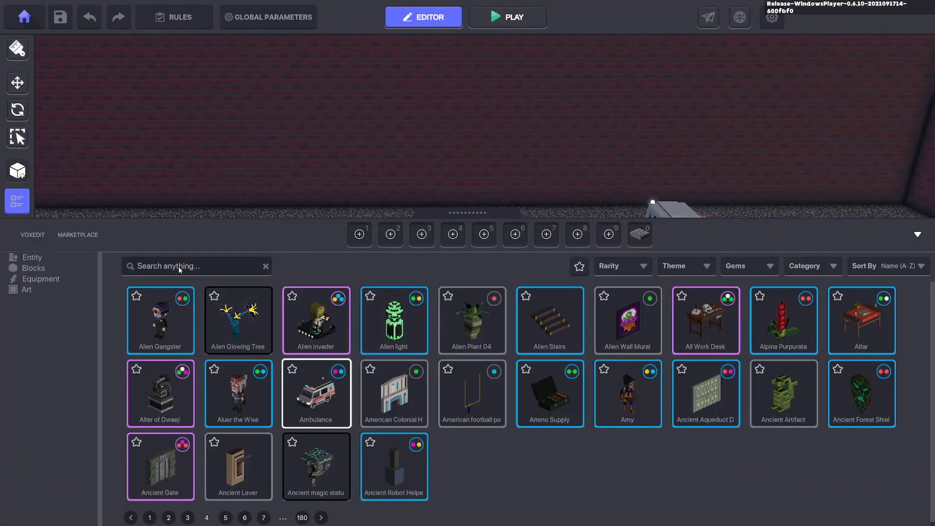
{"action": "type", "text": "quest"}
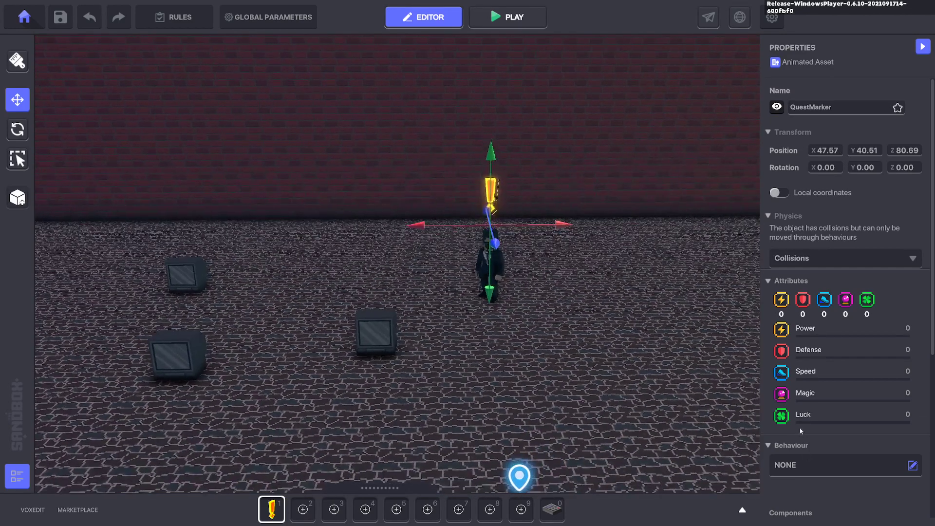
{"action": "left_click", "coordinate": [913, 466]}
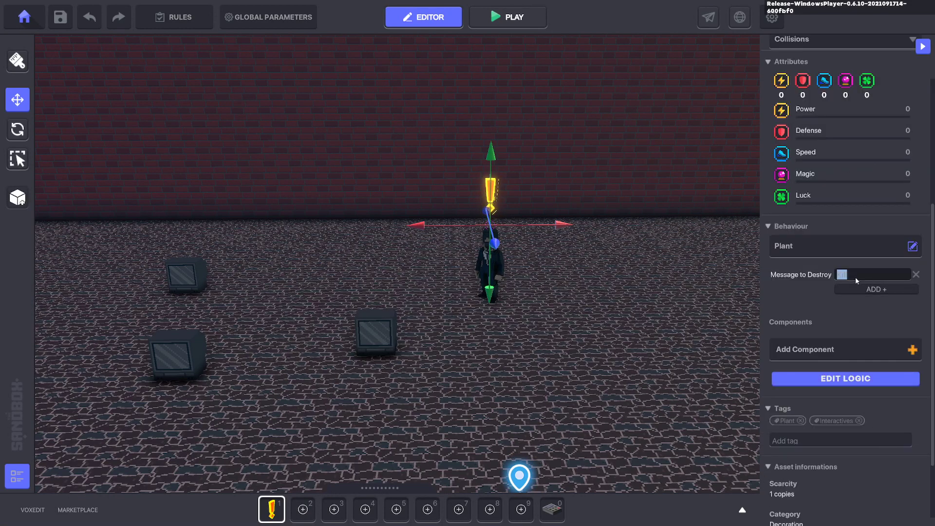
{"action": "type", "text": "Quest"}
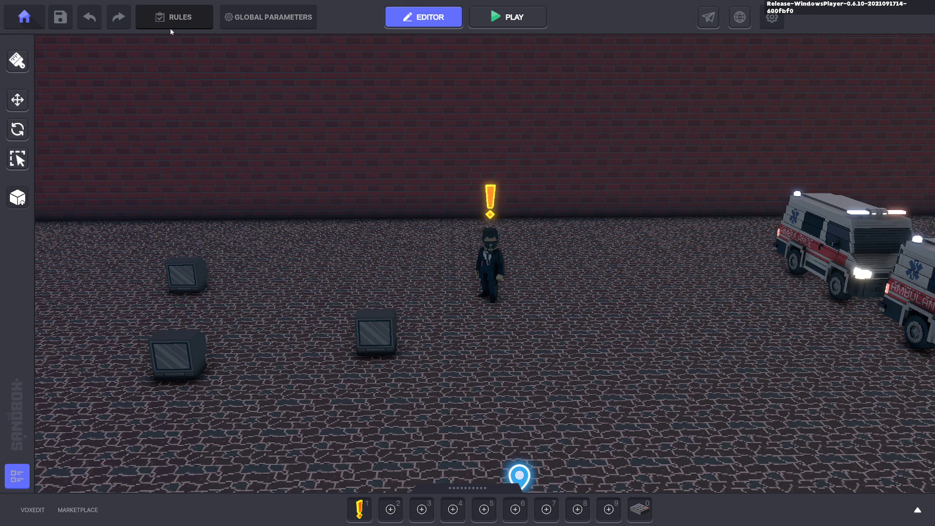
Set My First Quest to complete on a new Quest1.Handin message and close the rules.
{"action": "left_click", "coordinate": [174, 17]}
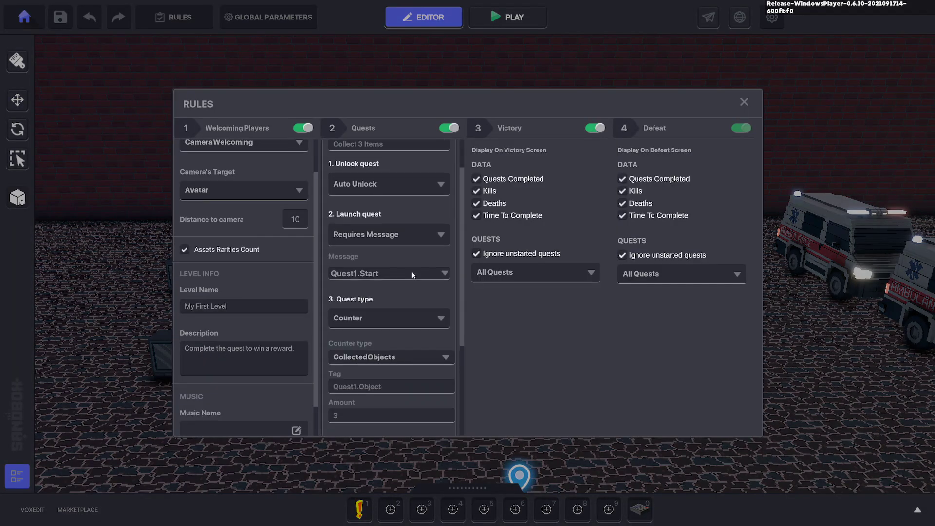
{"action": "scroll", "scroll_direction": "down", "scroll_amount": 3}
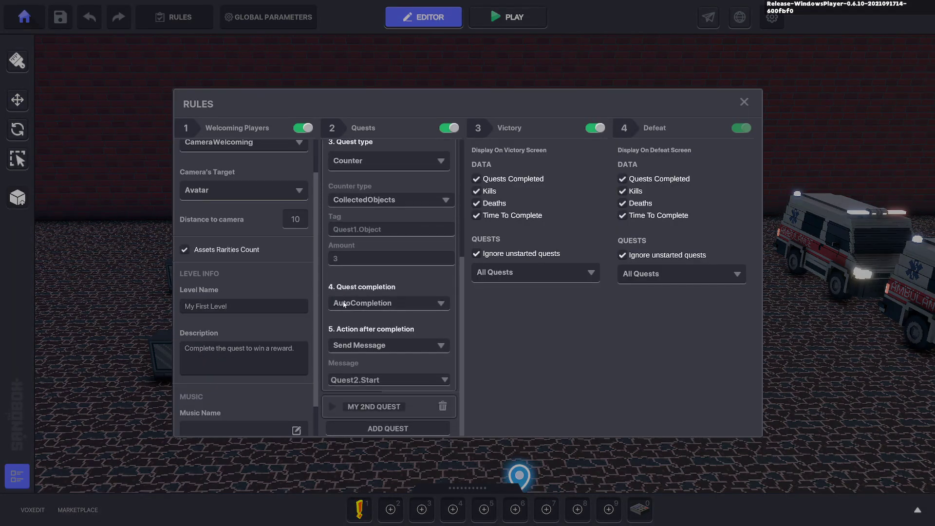
{"action": "left_click", "coordinate": [388, 303]}
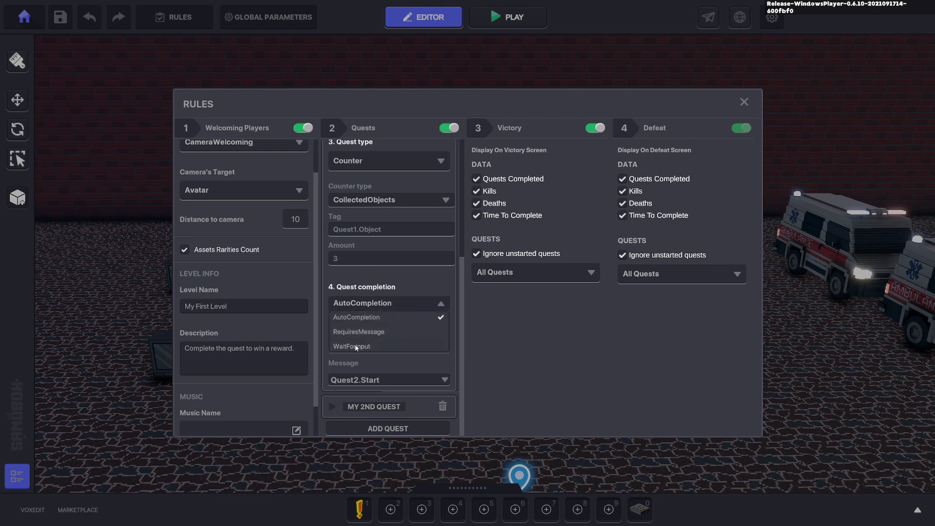
{"action": "left_click", "coordinate": [359, 331]}
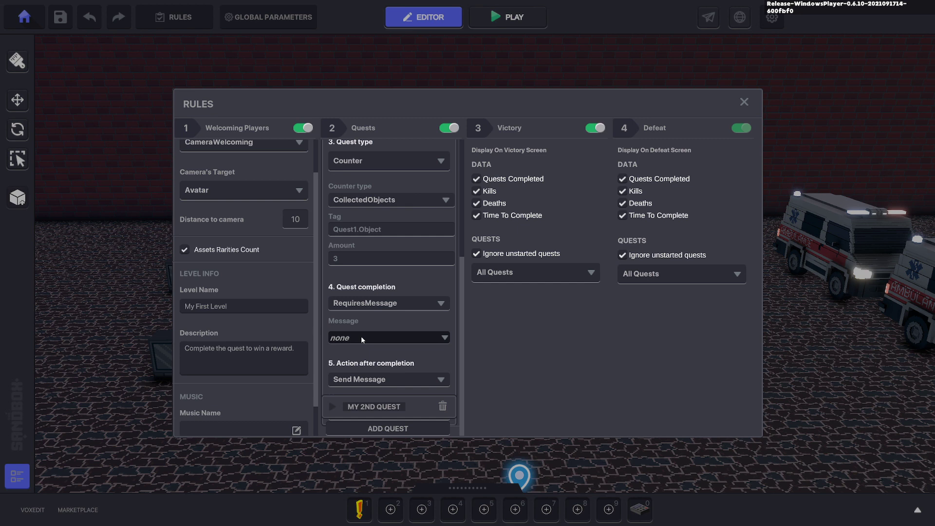
{"action": "left_click", "coordinate": [389, 337]}
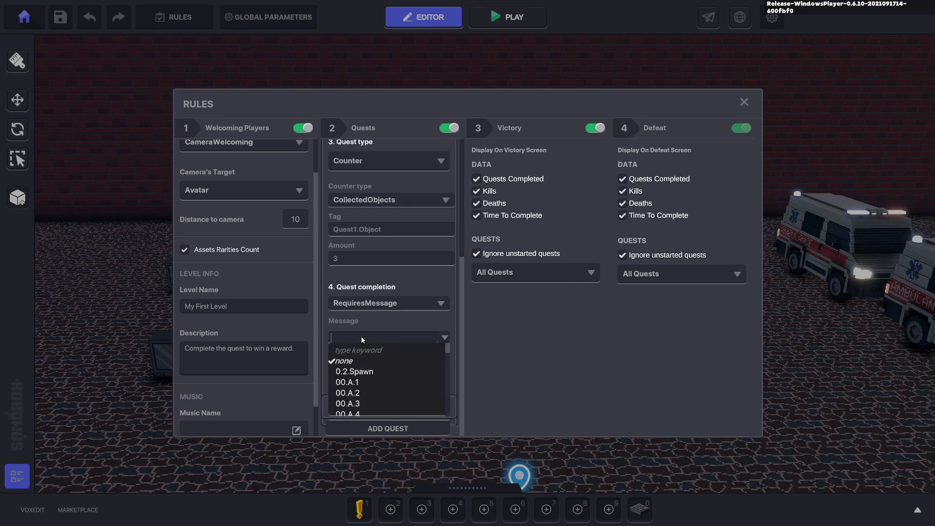
{"action": "type", "text": "Q"}
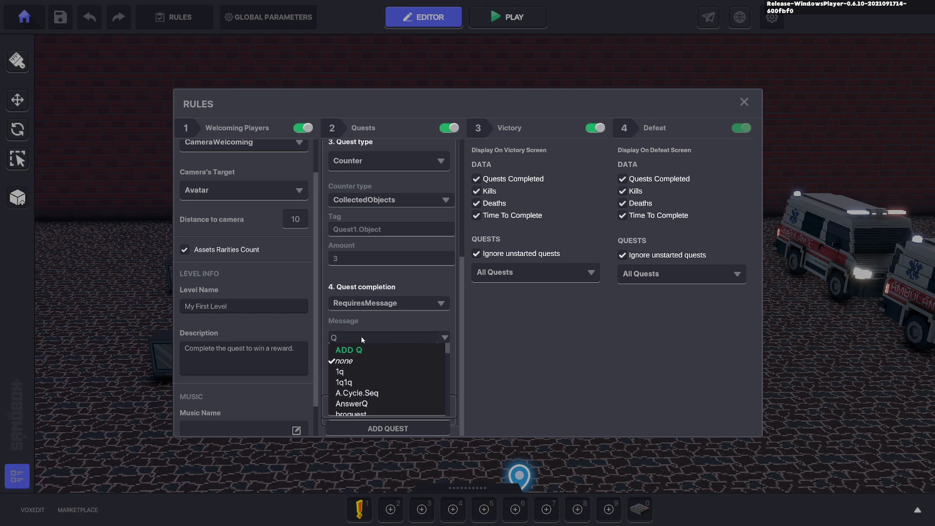
{"action": "type", "text": "uest1.Handin"}
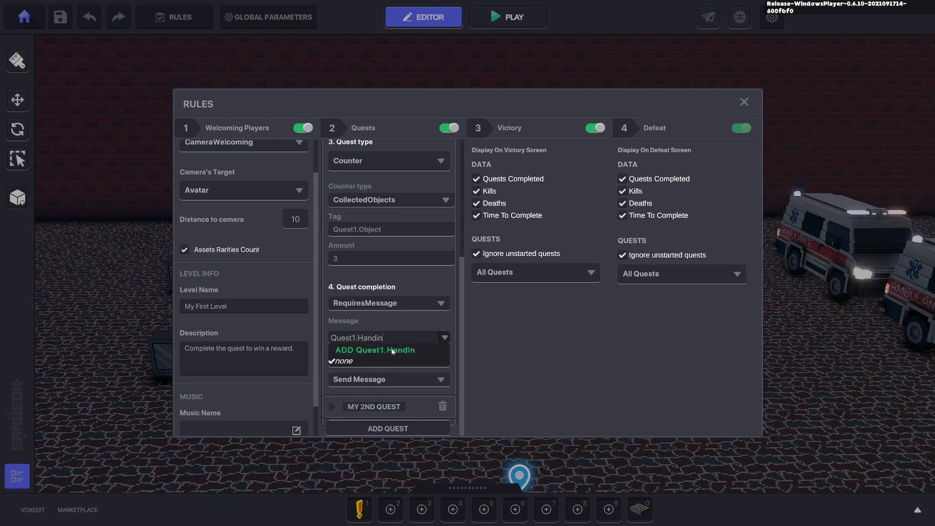
{"action": "mouse_move", "coordinate": [370, 380]}
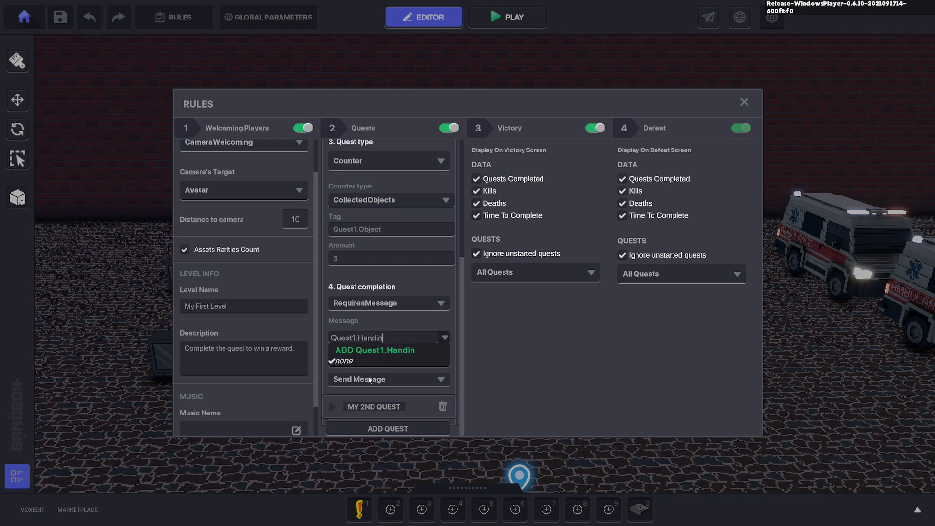
{"action": "mouse_move", "coordinate": [371, 359]}
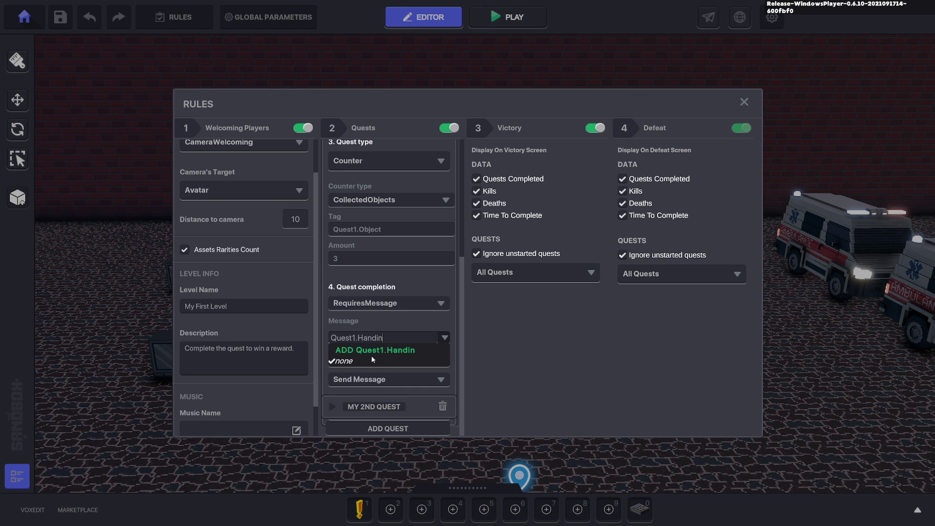
{"action": "left_click", "coordinate": [375, 350]}
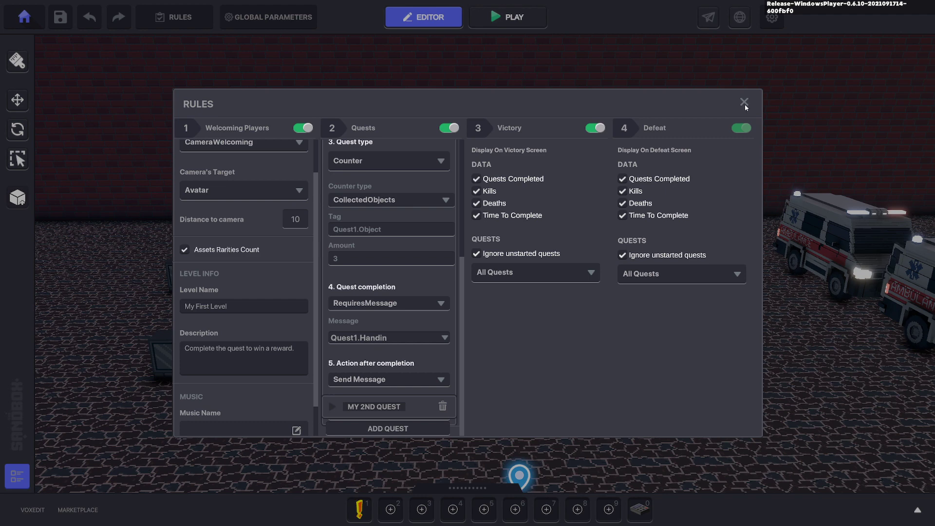
{"action": "left_click", "coordinate": [744, 102]}
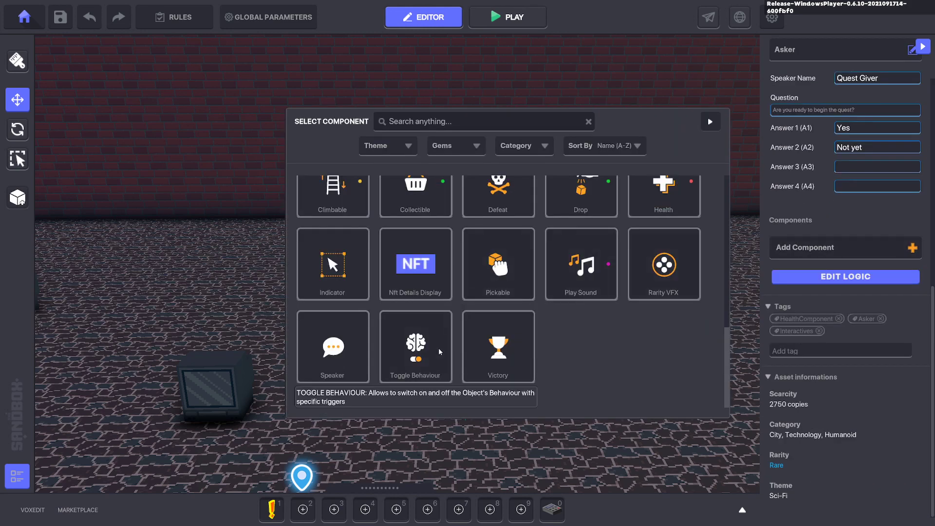
Add Toggle Behaviour to the duplicate Quest Giver and set its question to 'Well Done!'.
{"action": "left_click", "coordinate": [415, 346]}
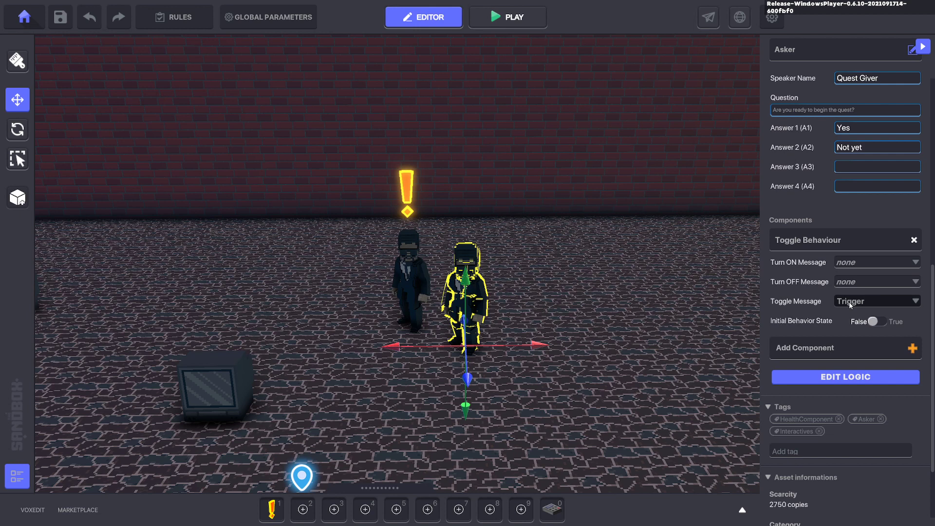
{"action": "left_click", "coordinate": [877, 301]}
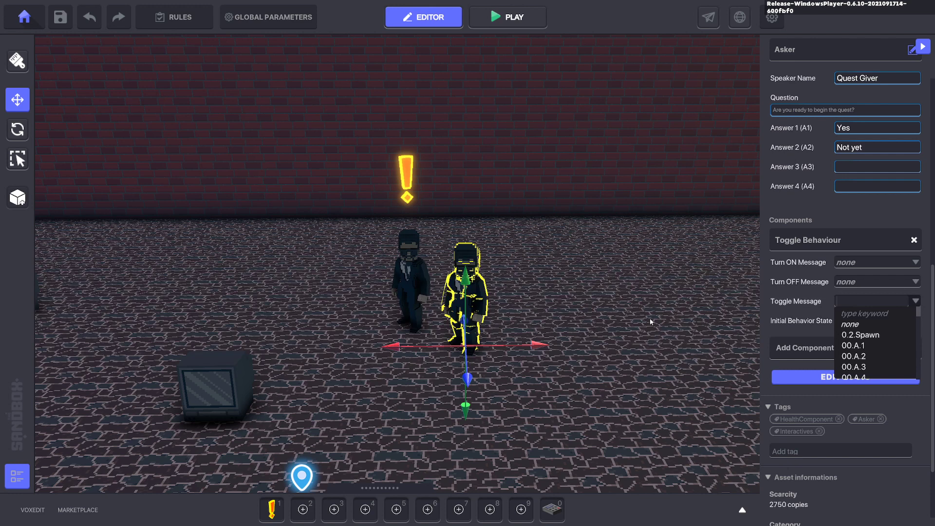
{"action": "mouse_move", "coordinate": [664, 320]}
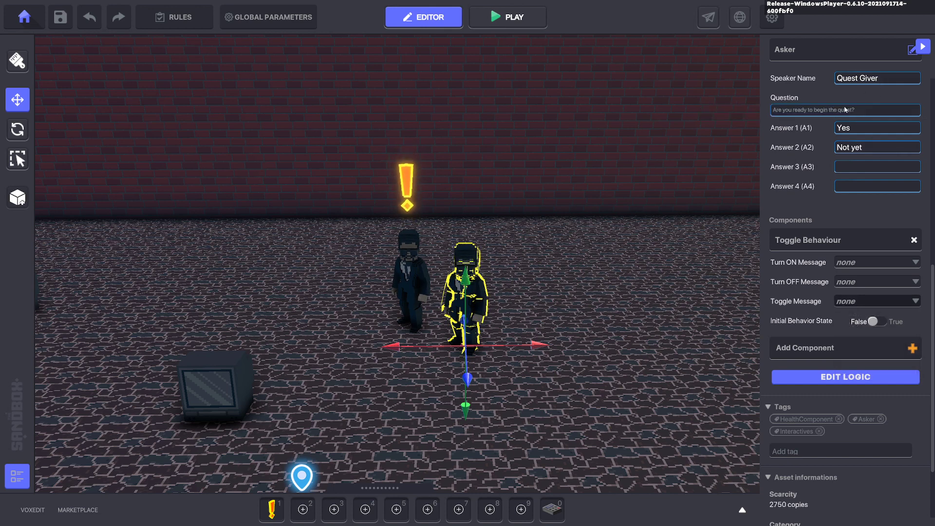
{"action": "type", "text": "W"}
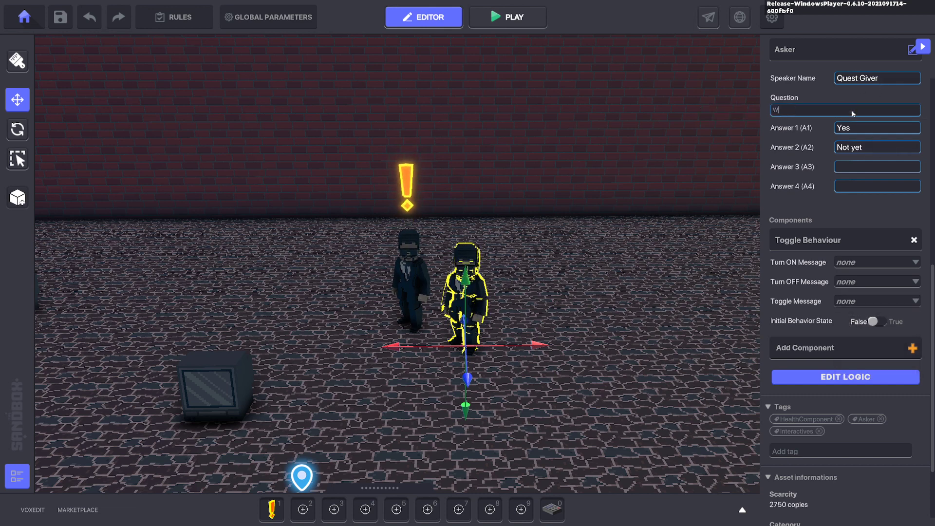
{"action": "type", "text": "ell Done!"}
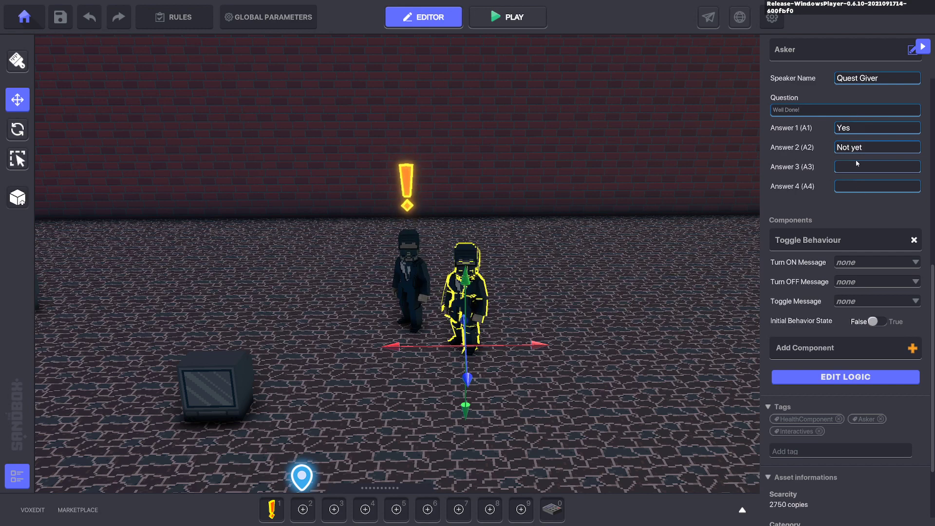
{"action": "mouse_move", "coordinate": [607, 301]}
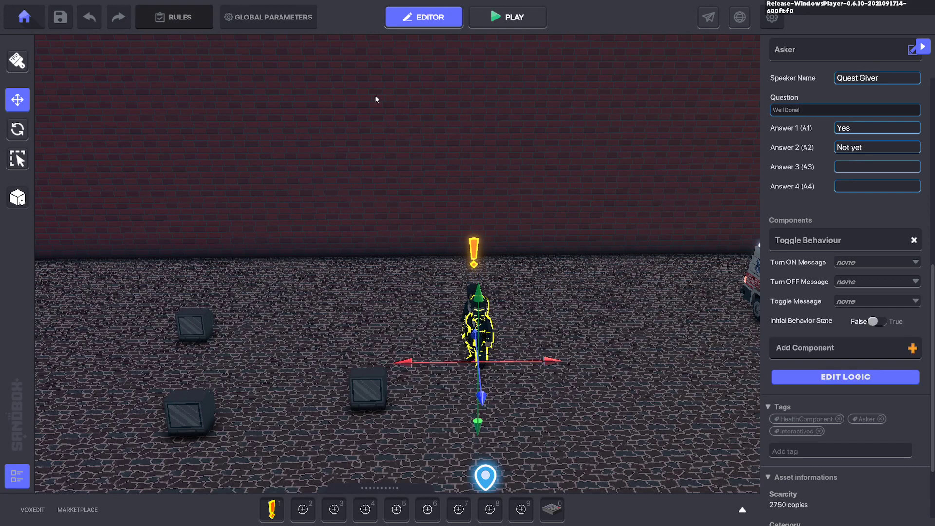
{"action": "left_click", "coordinate": [174, 17]}
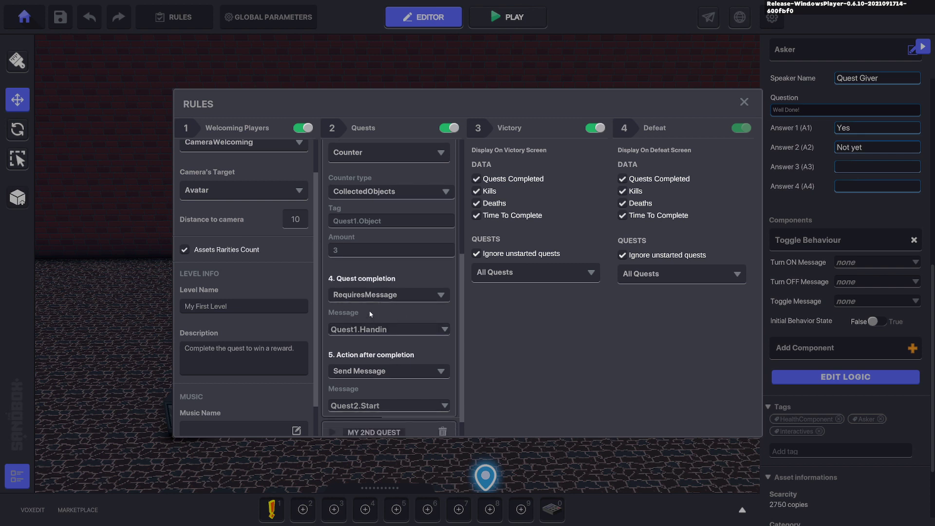
Check the first quest's Quest1.Object tag and hand-in settings, then close the rules.
{"action": "scroll", "scroll_direction": "down", "scroll_amount": 3}
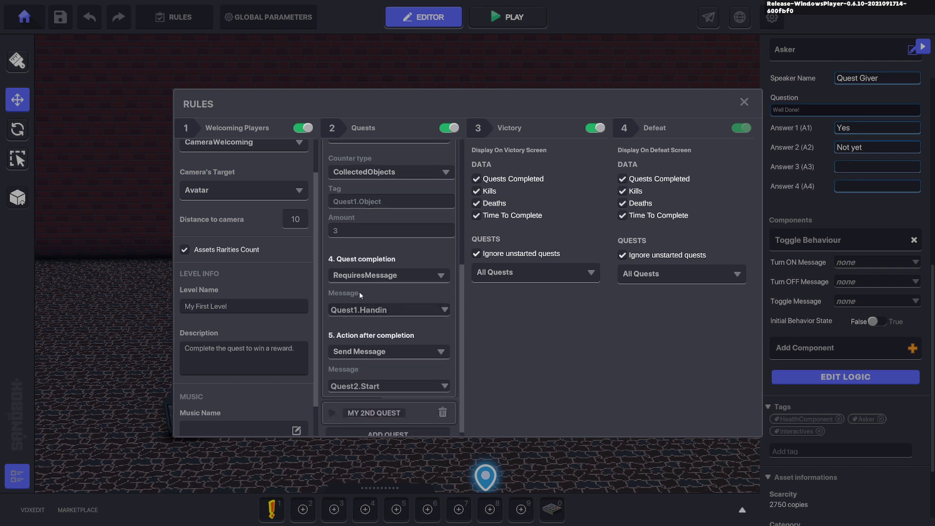
{"action": "mouse_move", "coordinate": [347, 243]}
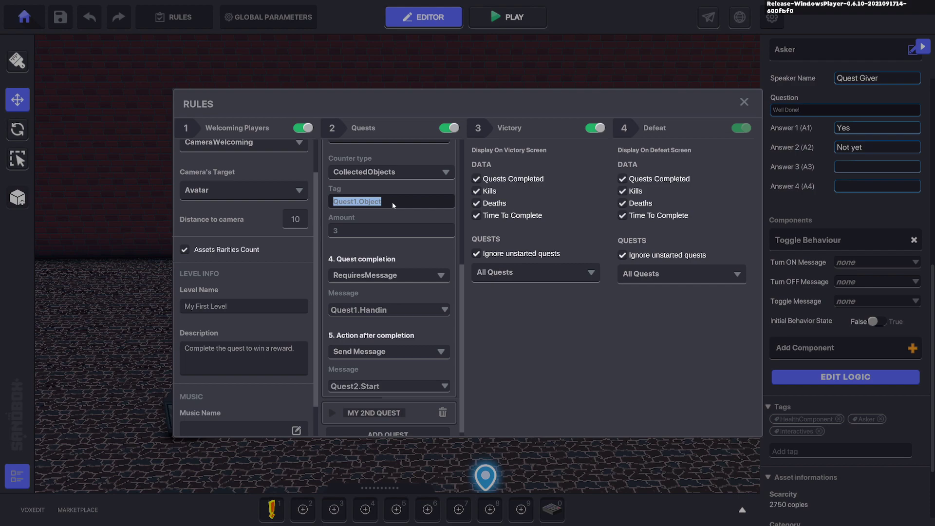
{"action": "left_click", "coordinate": [744, 103]}
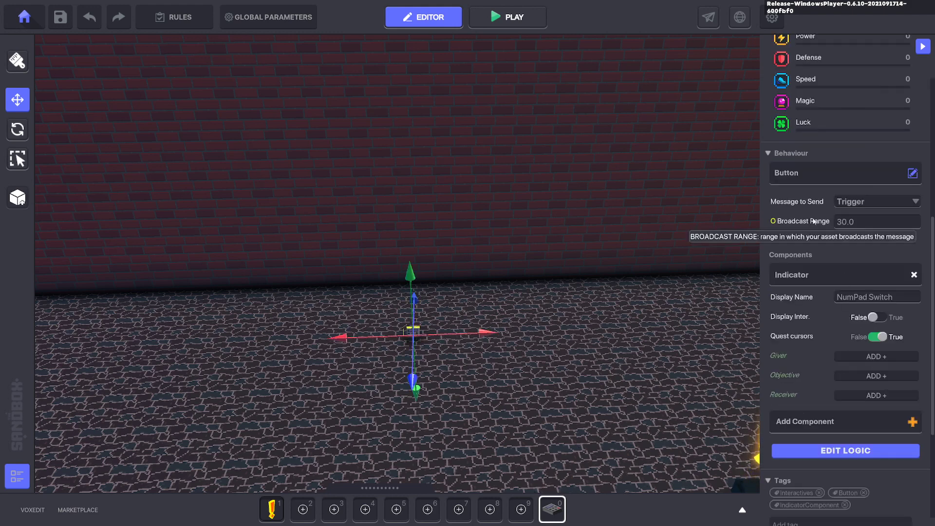
Make the NumPad Switch a Message Broadcaster and add a Toggle Behaviour component.
{"action": "left_click", "coordinate": [913, 174]}
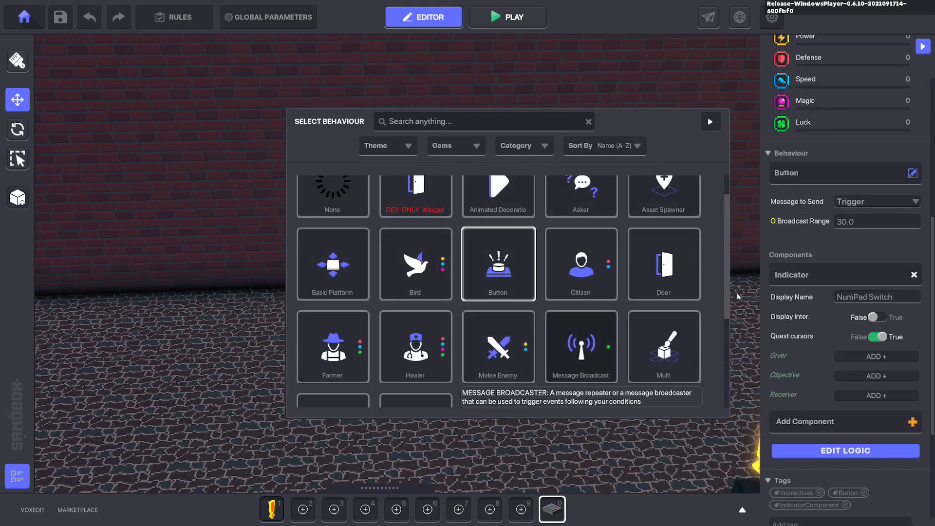
{"action": "left_click", "coordinate": [580, 346]}
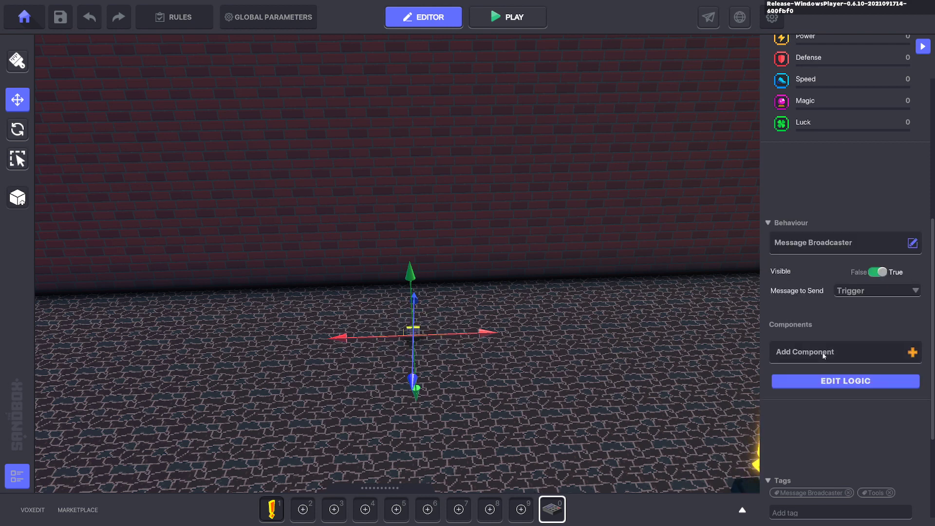
{"action": "left_click", "coordinate": [804, 351]}
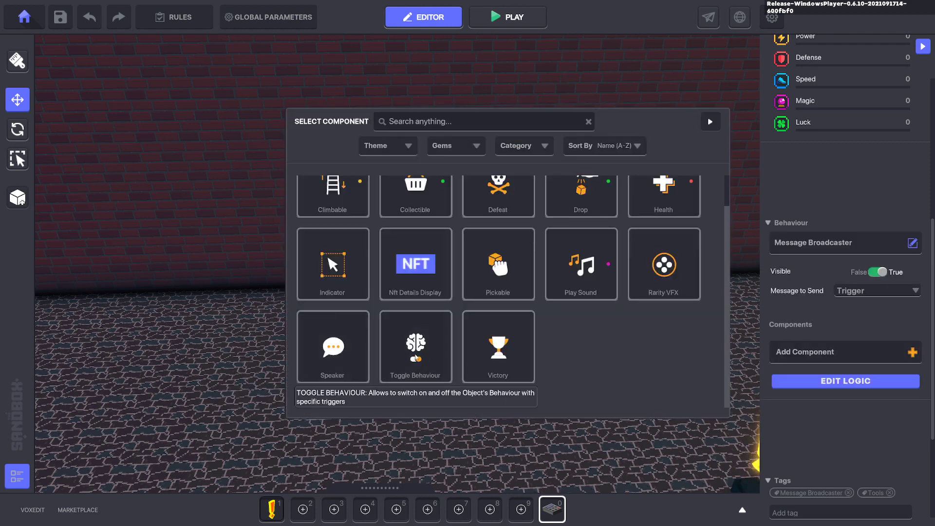
{"action": "mouse_move", "coordinate": [416, 347]}
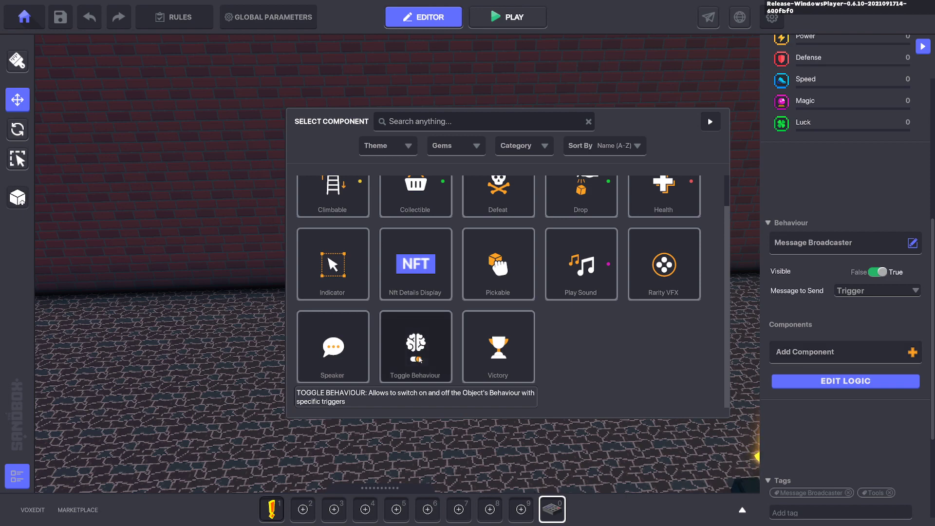
{"action": "left_click", "coordinate": [415, 346]}
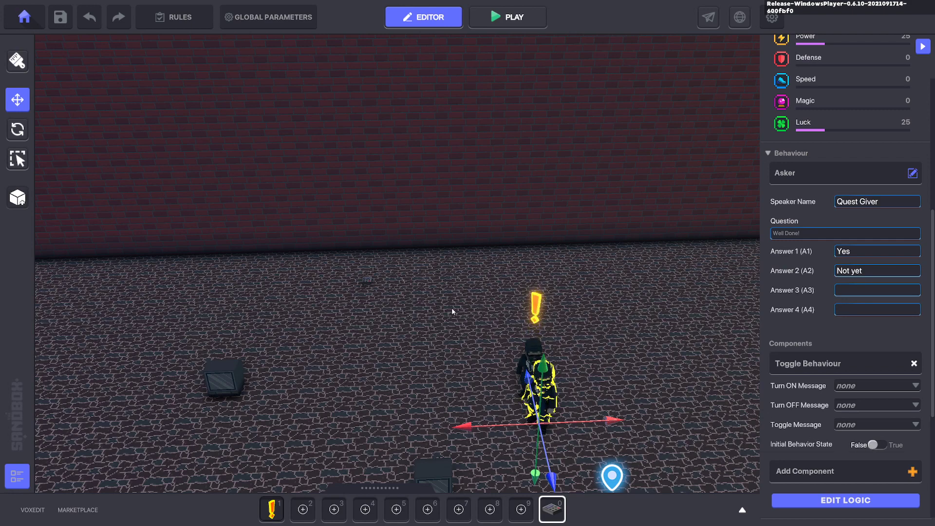
{"action": "mouse_move", "coordinate": [362, 297]}
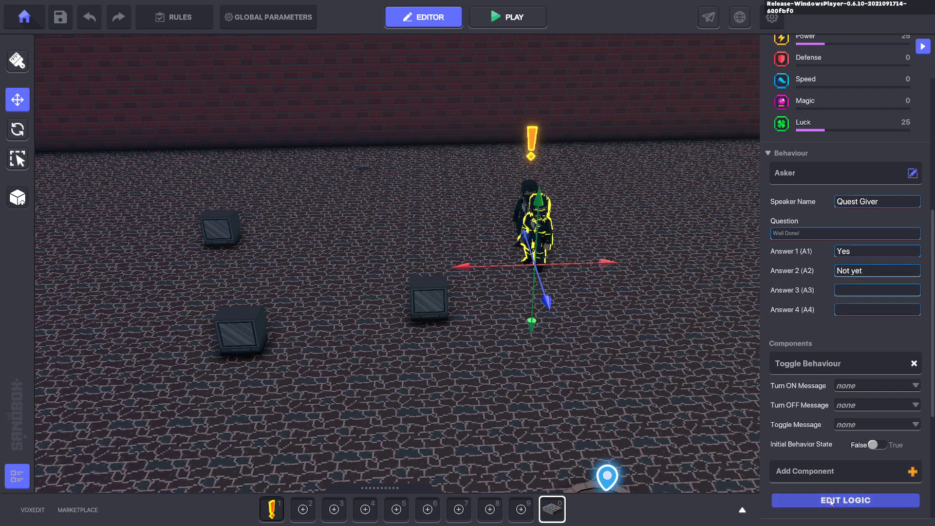
{"action": "mouse_move", "coordinate": [867, 374]}
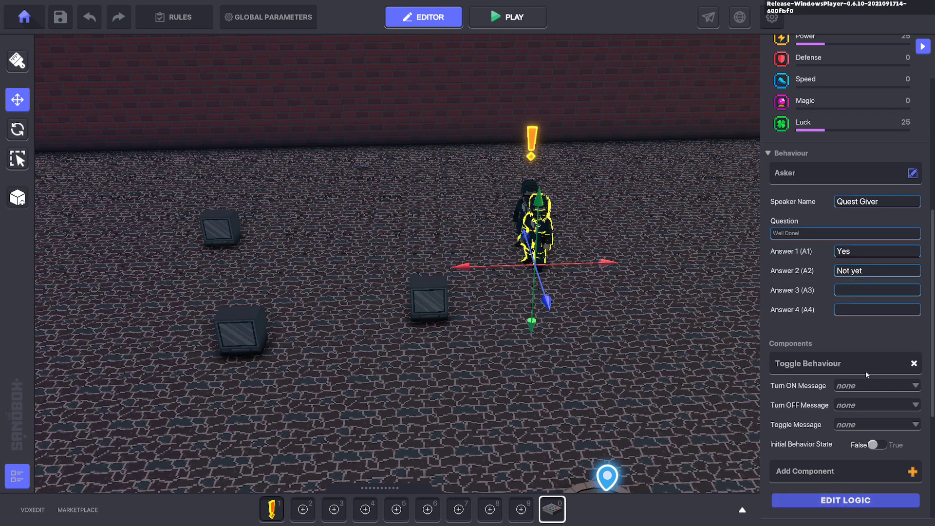
Show the Well Done! Quest Giver's logic with Interact requirement and Quest1.Start answer.
{"action": "left_click", "coordinate": [844, 501]}
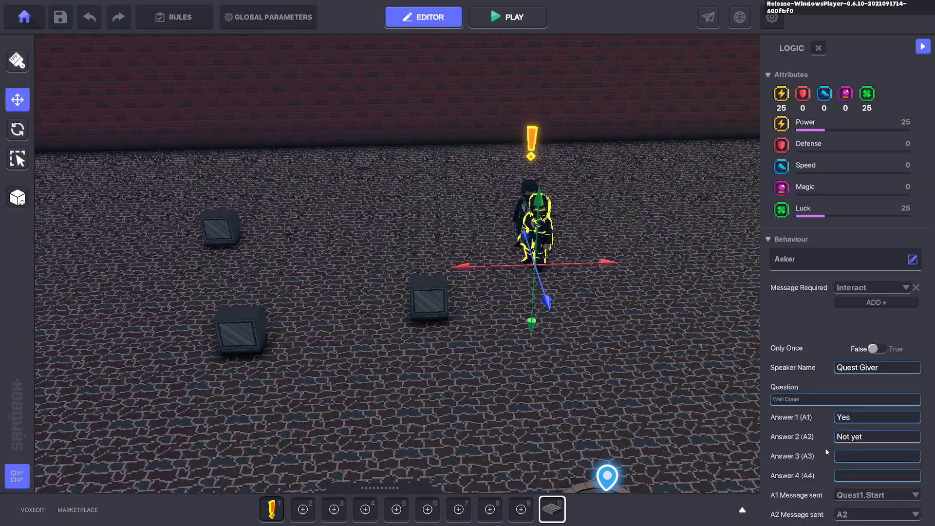
{"action": "scroll", "scroll_direction": "down", "scroll_amount": 3}
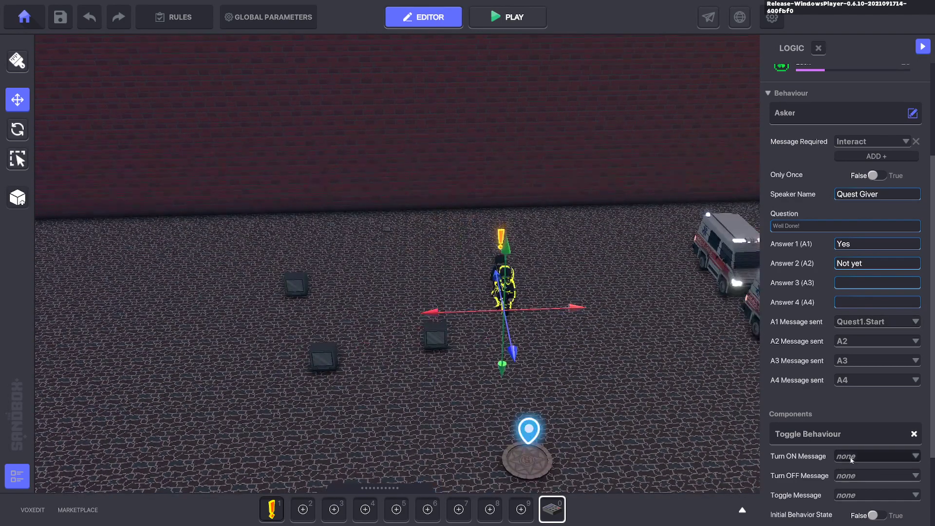
{"action": "scroll", "scroll_direction": "down", "scroll_amount": 3}
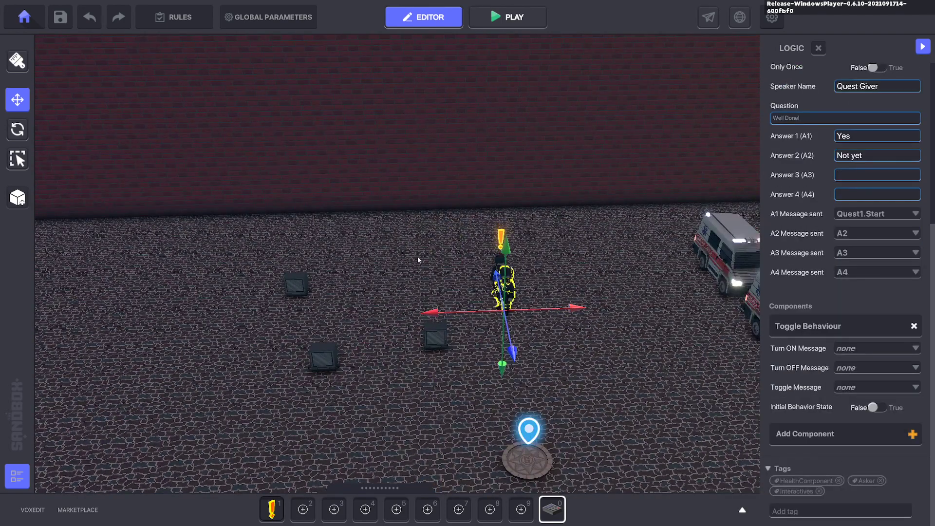
{"action": "mouse_move", "coordinate": [397, 268]}
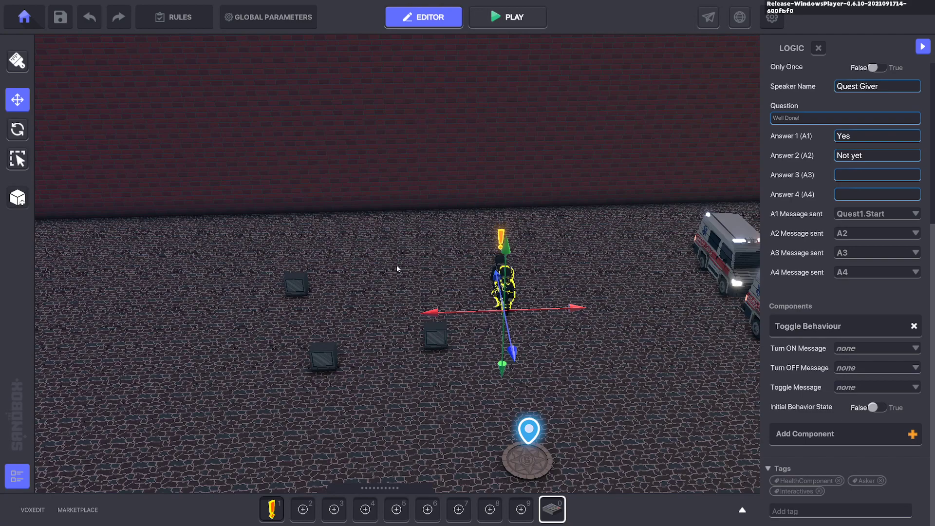